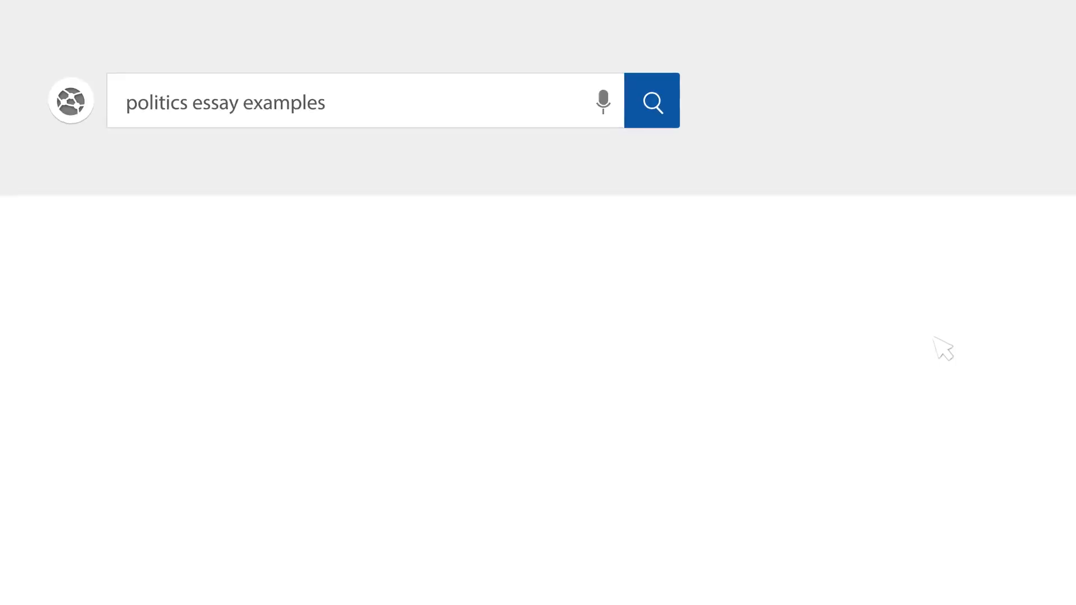
Run the browser search for 'politics essay examples'.
left_click(651, 101)
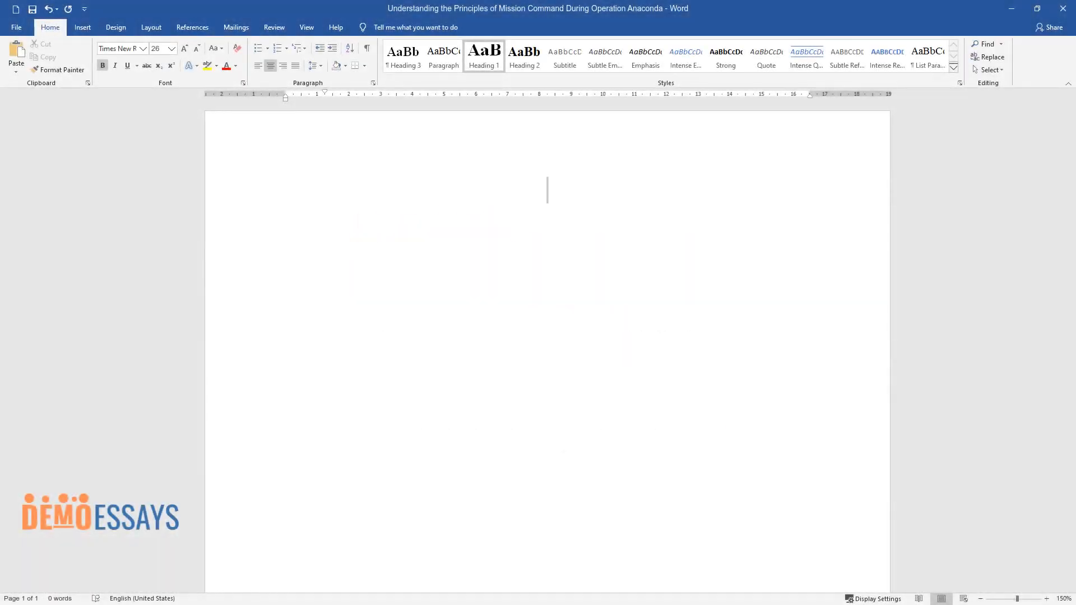
Type the title 'Understanding the Principles of Mission Command During Operation Anaconda'.
type("Understanding")
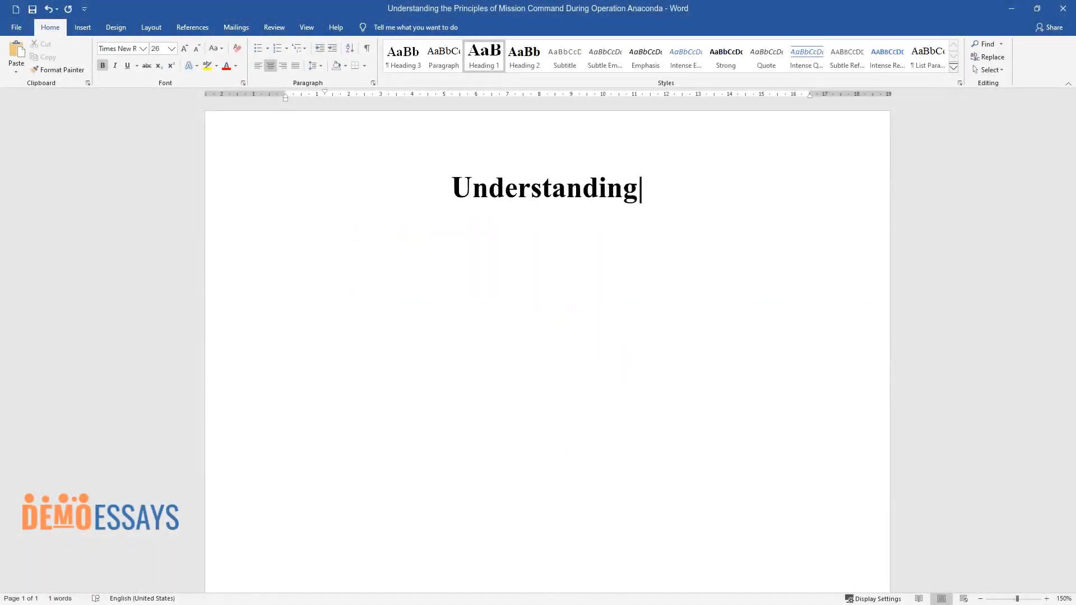
type("the Principles of Mission Comm")
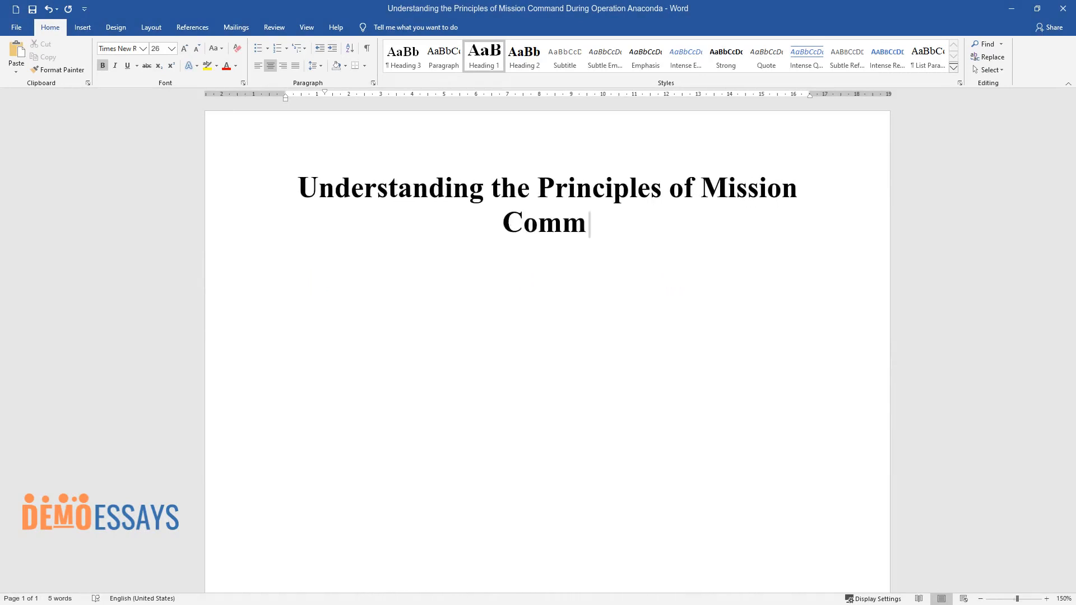
type("and During Operation Anaconda")
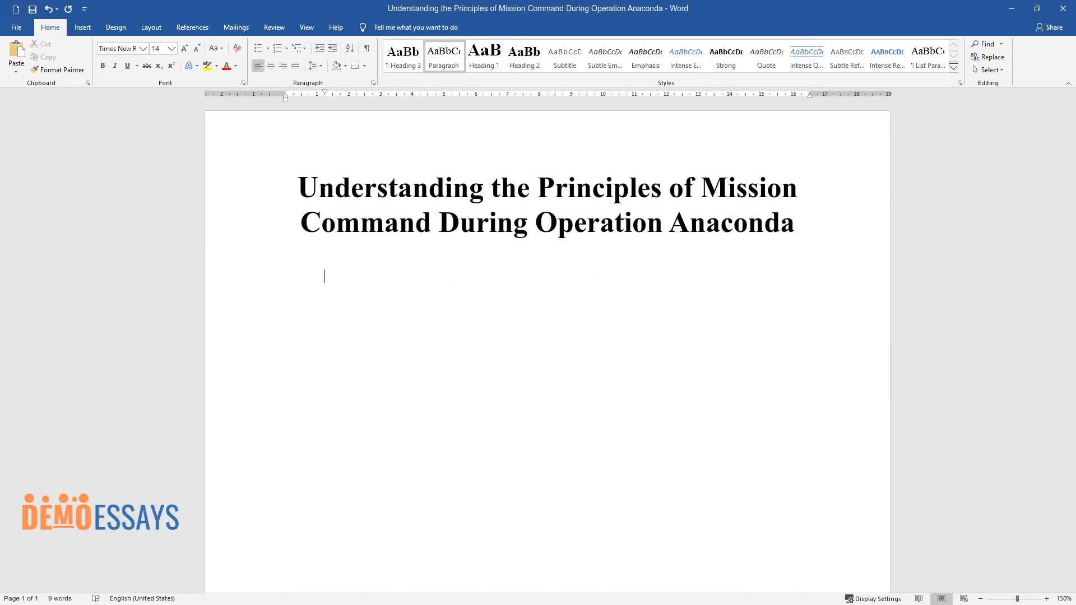
Write the opening sentences: command principles matter, and Anaconda (March 2002) shows training's necessity.
type("Utilizing the prin")
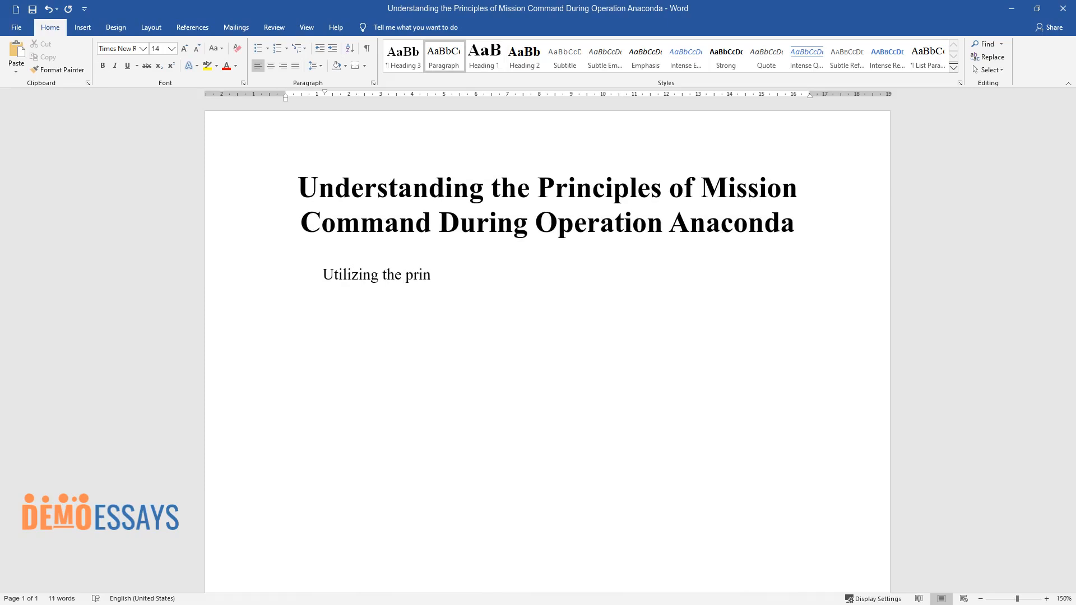
type("ciples of command and control on")
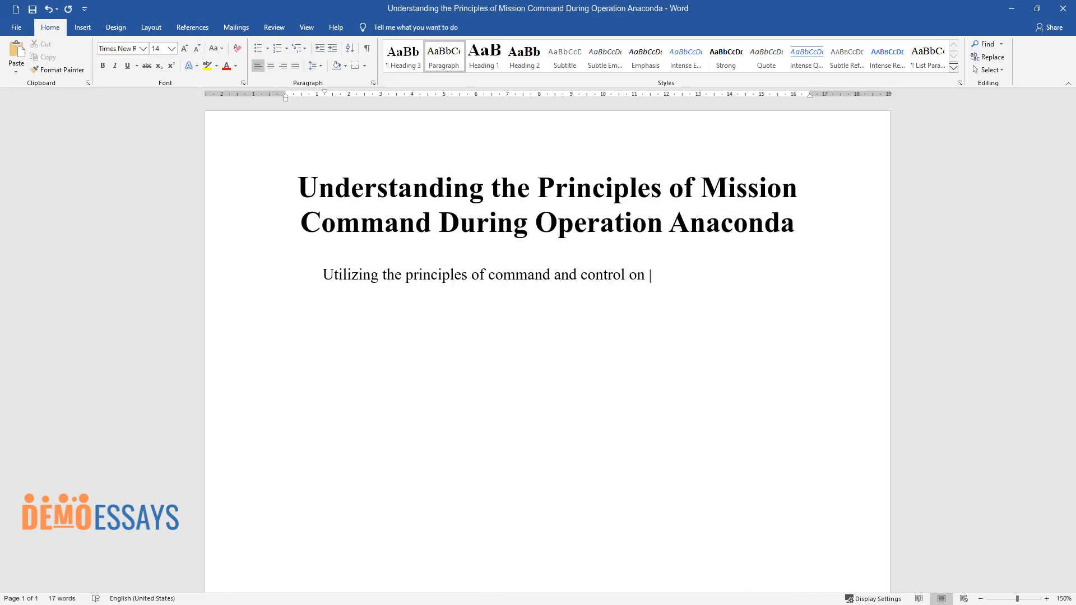
type("the battlefield is of particular s")
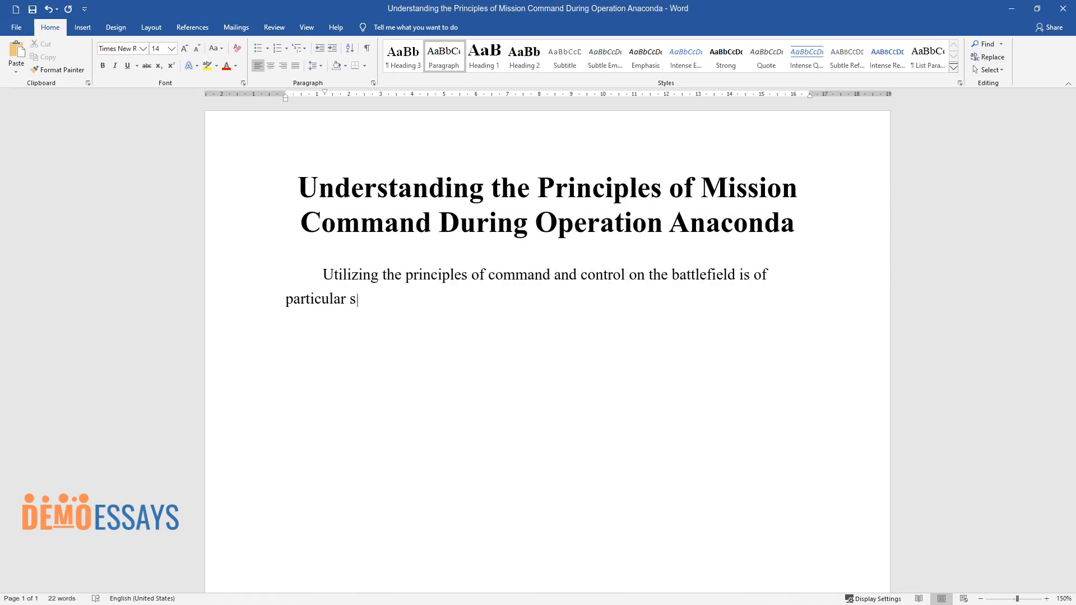
type("ignificance to commanding officer")
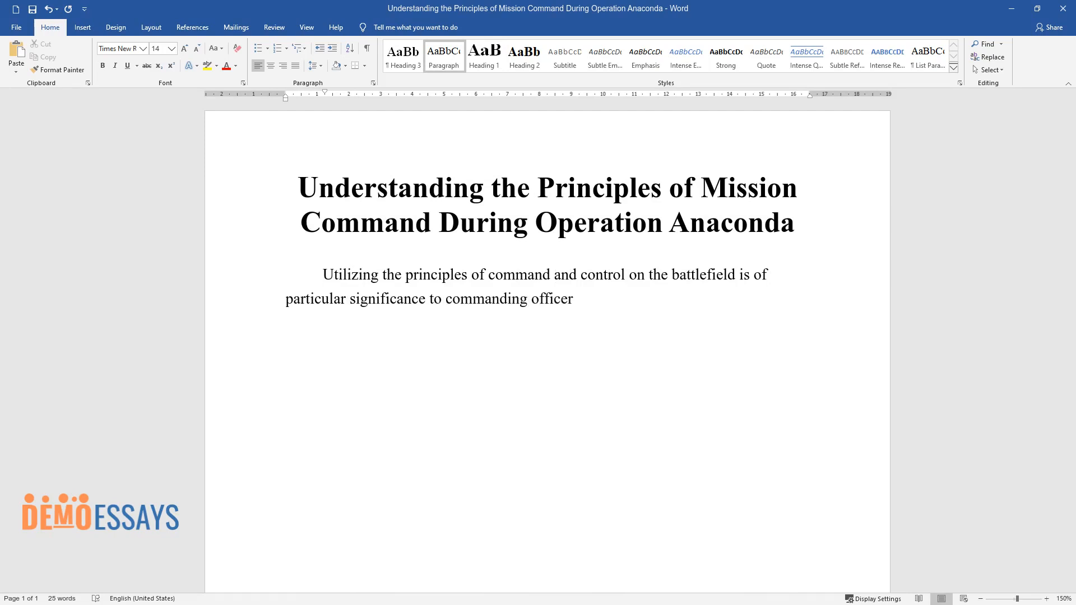
type("s. Operation Anaconda, a well-kno")
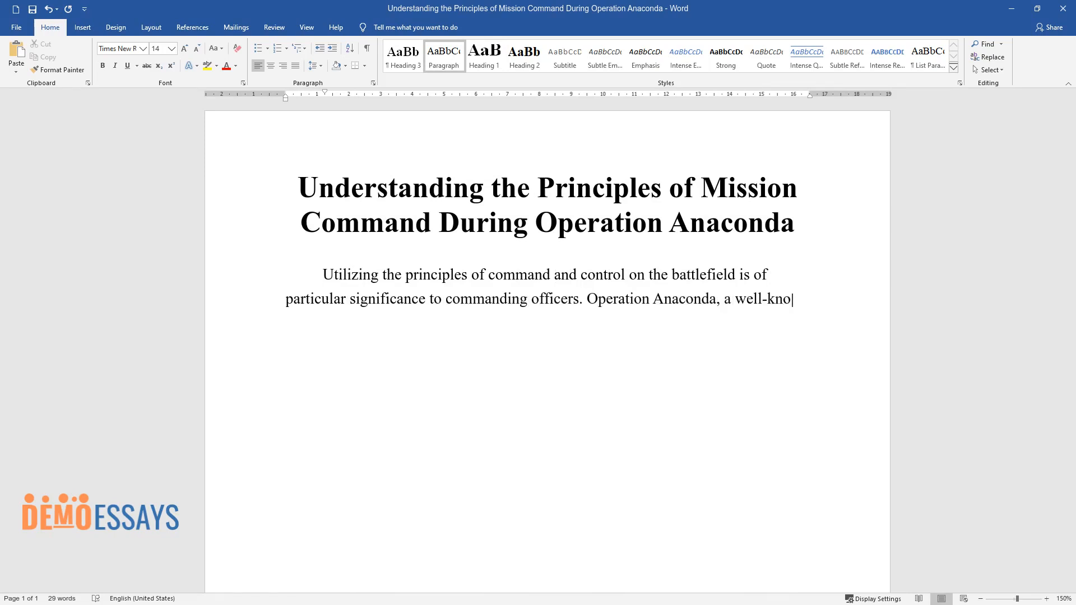
type("wn military activity that transpir")
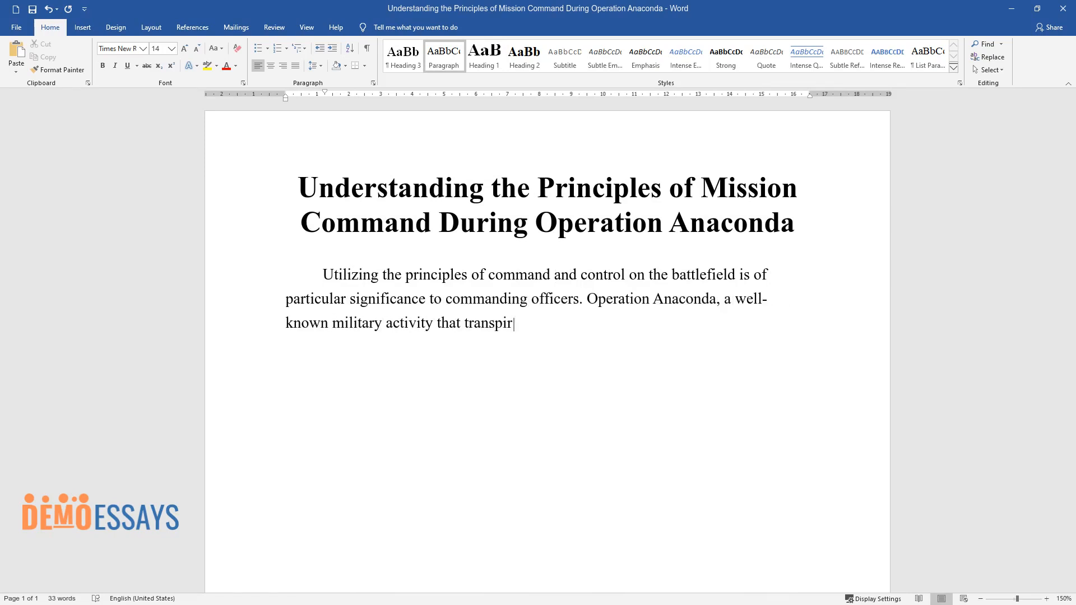
type("ed in March 2002 in Afghanistan, is an")
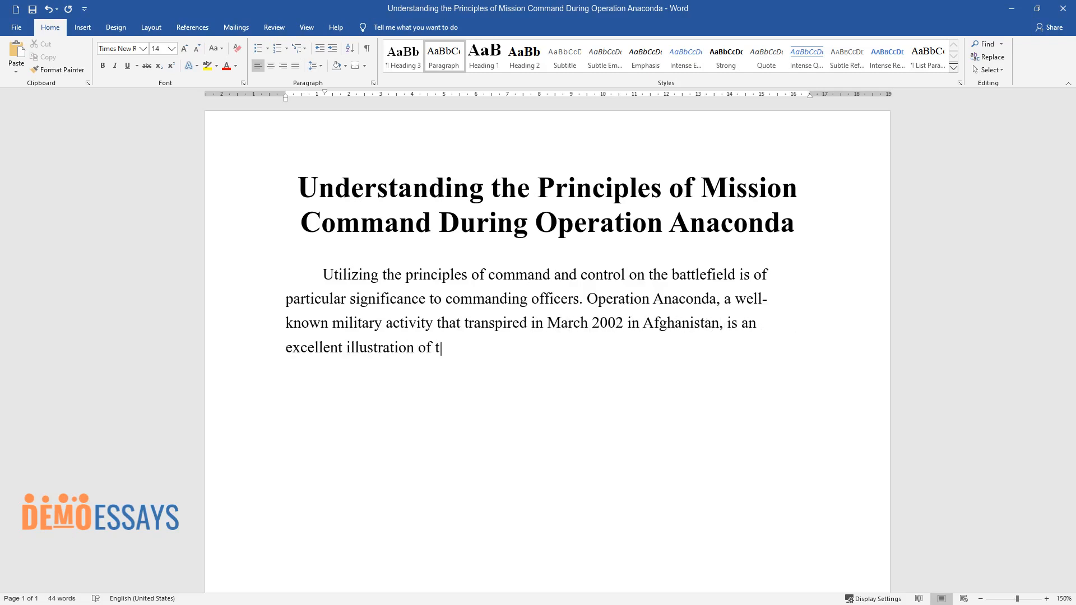
type("he necessity to properly organize")
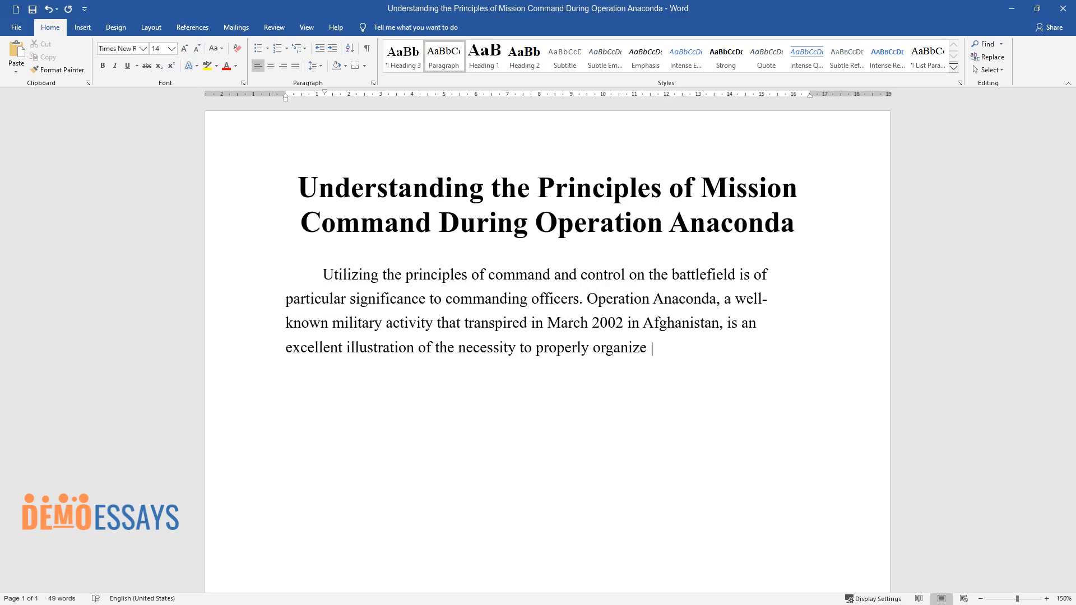
type("and train soldiers prior to comba")
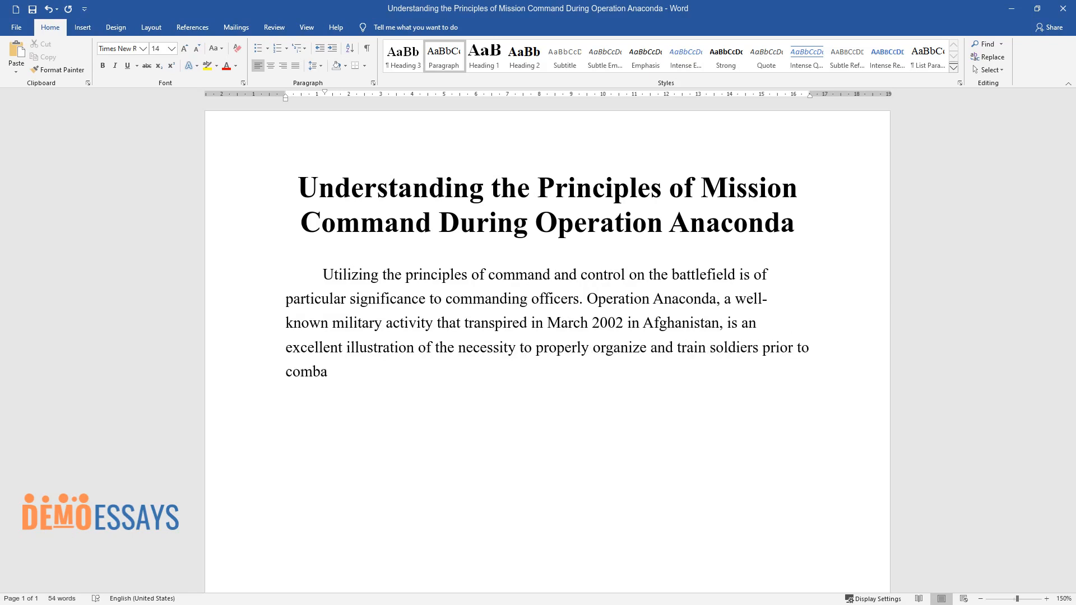
Add the sentence on US forces' difficulties during the operation causing dead and wounded personnel.
type("t. During the operation, the US m")
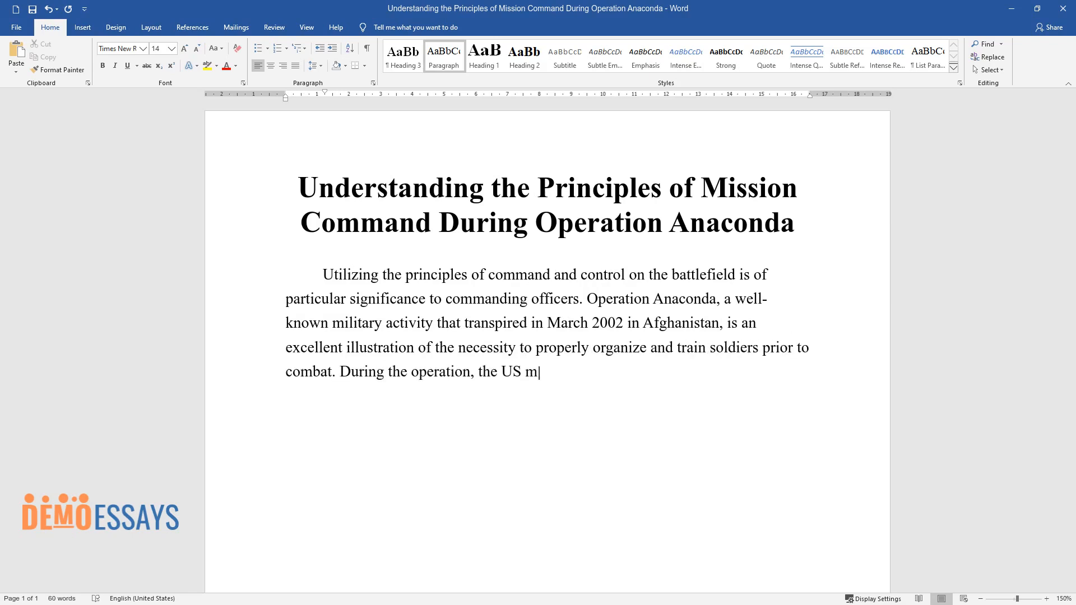
type("ilitary forces encountered consid")
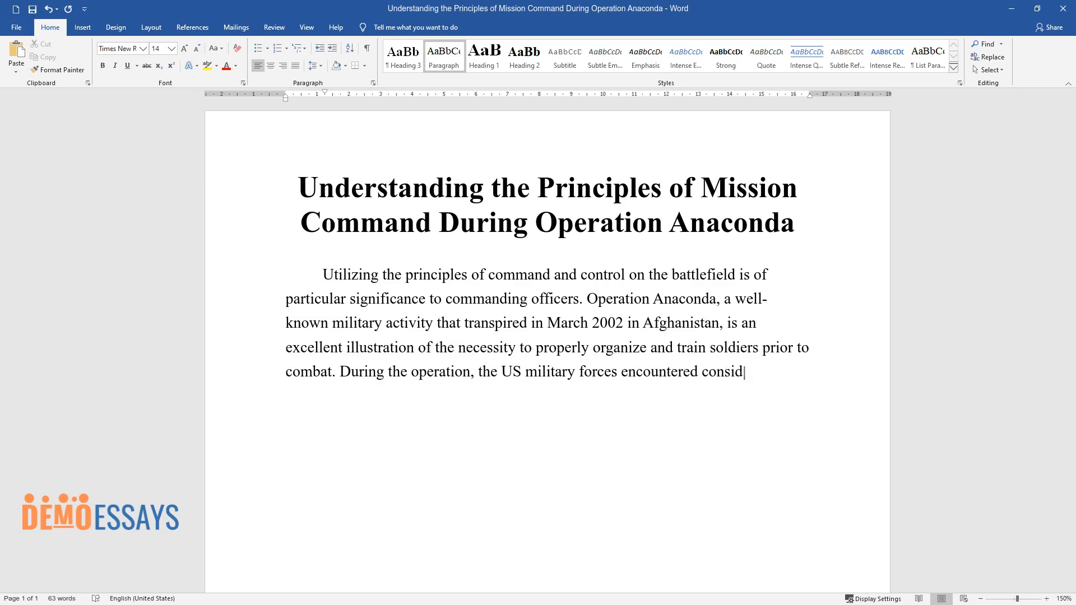
type("erable difficulties that hindered")
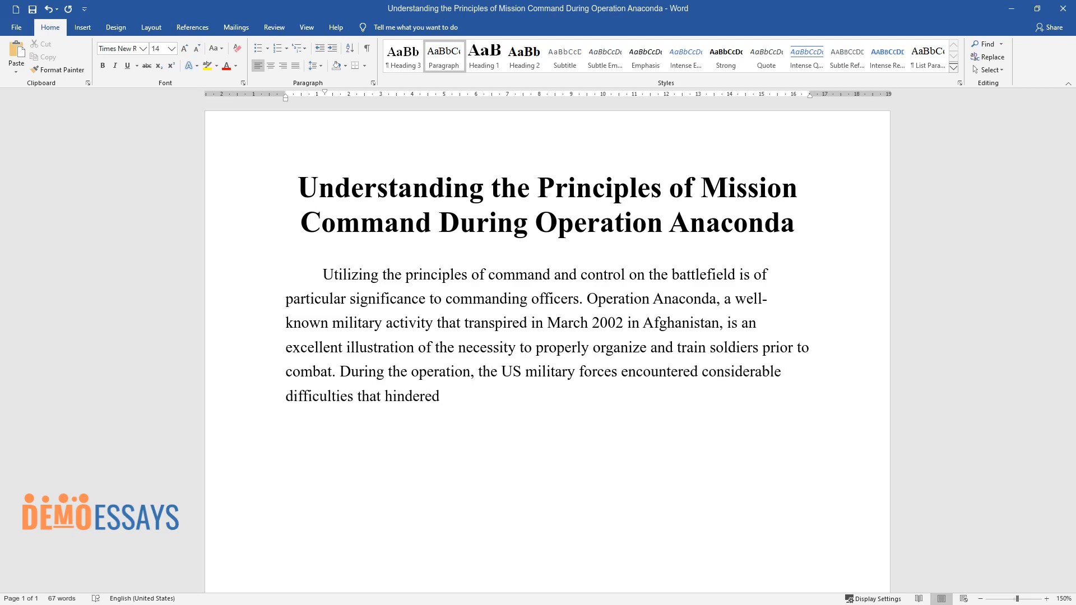
type("the success of the mission, resulting in delayed victory")
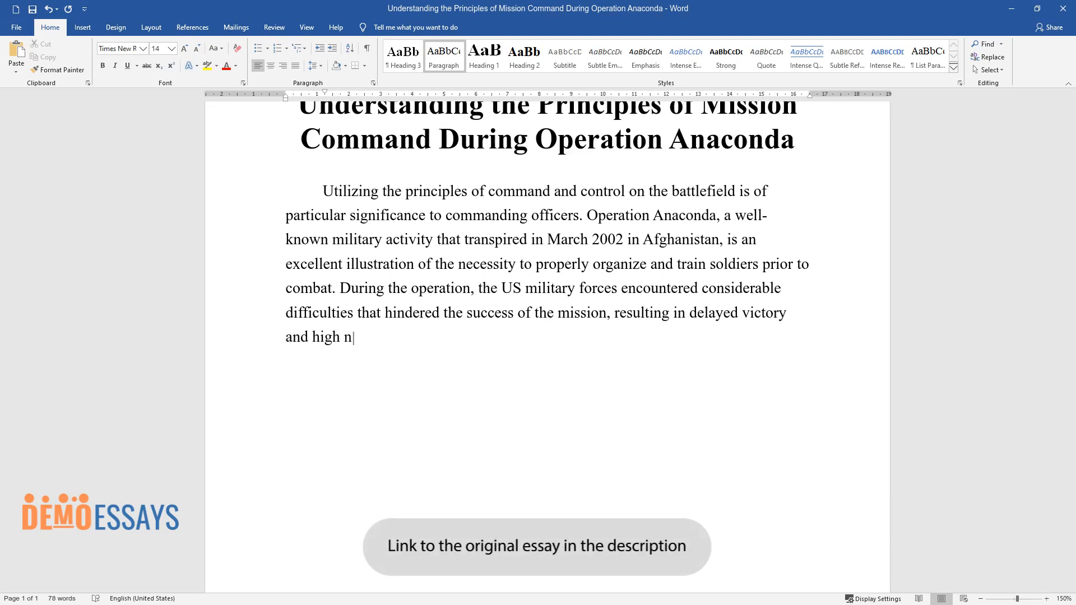
type("umbers of dead and wounded person")
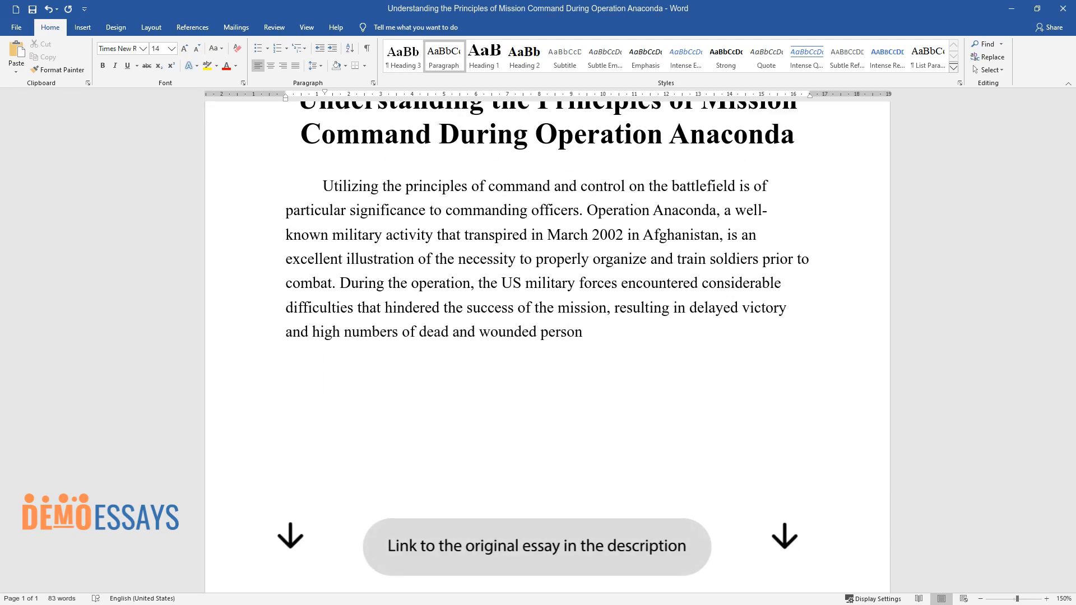
type("nel. However, regardless of the o")
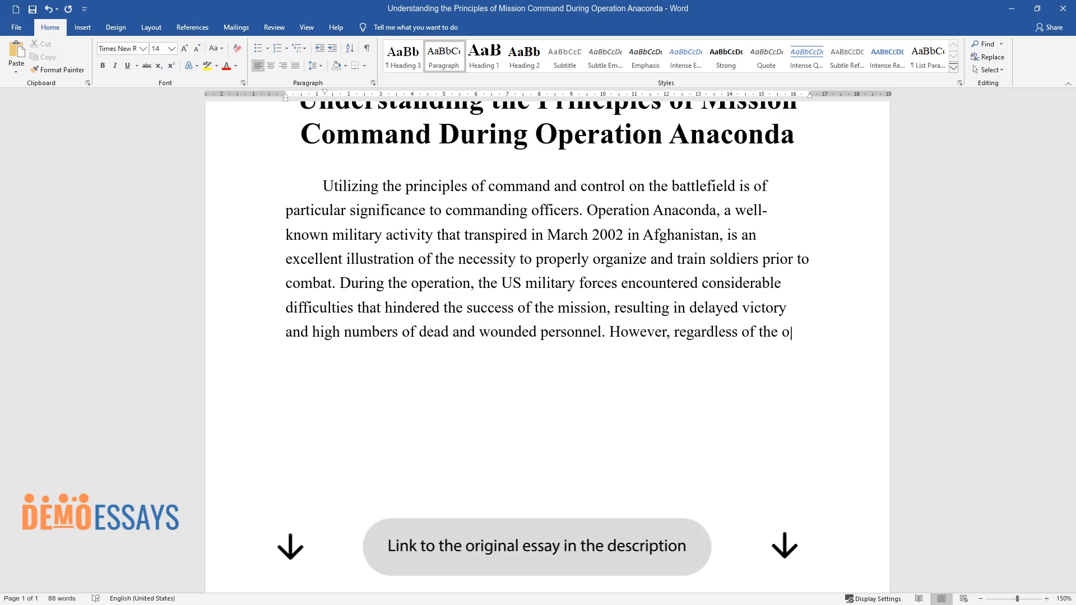
Finish the introduction naming unity of command, action schemes, common understanding, and clear guidance.
type("ccurrent obstacles, Operation Ana")
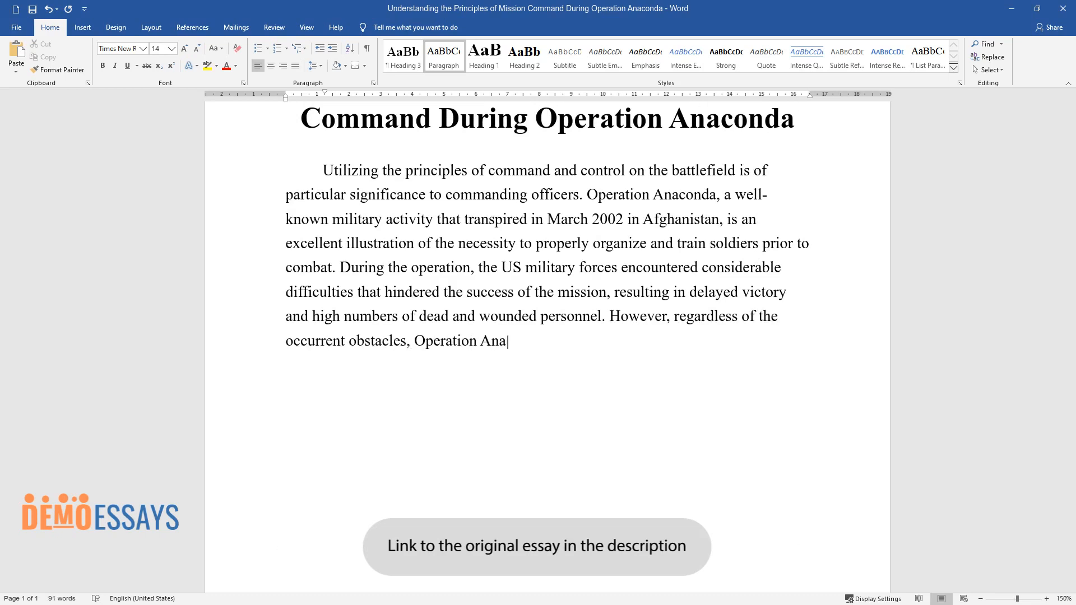
type("conda remains a critical example o")
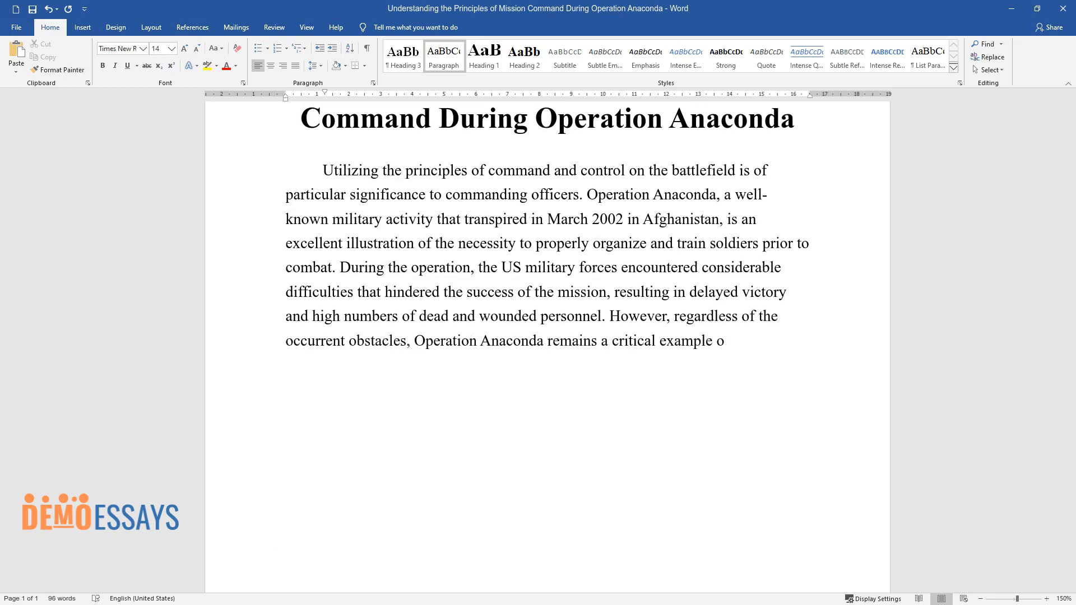
type("f conducting warfare activities t")
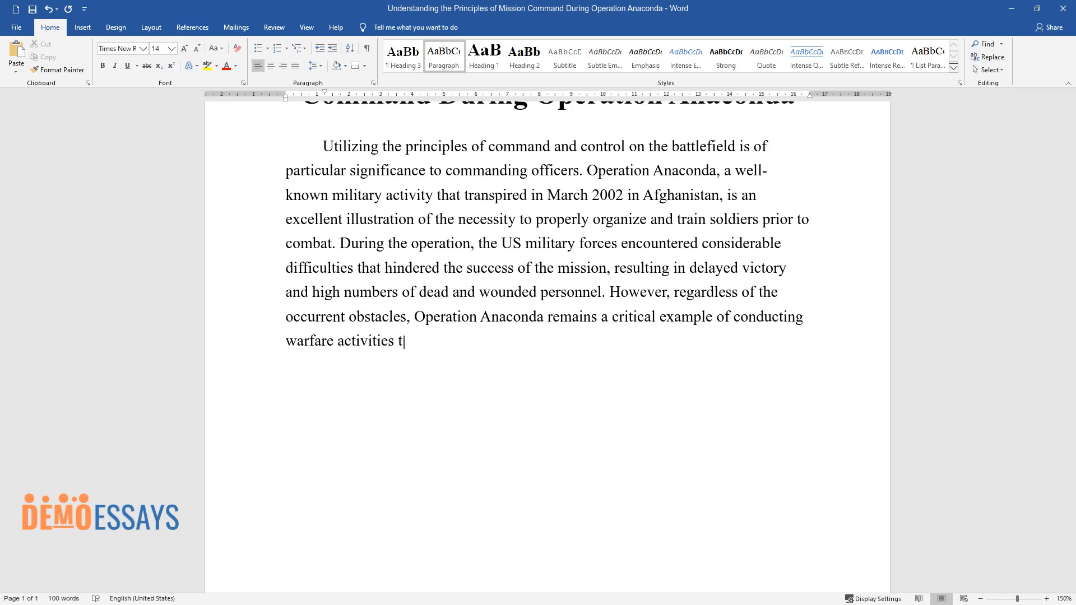
type("hat provides insight into the majo")
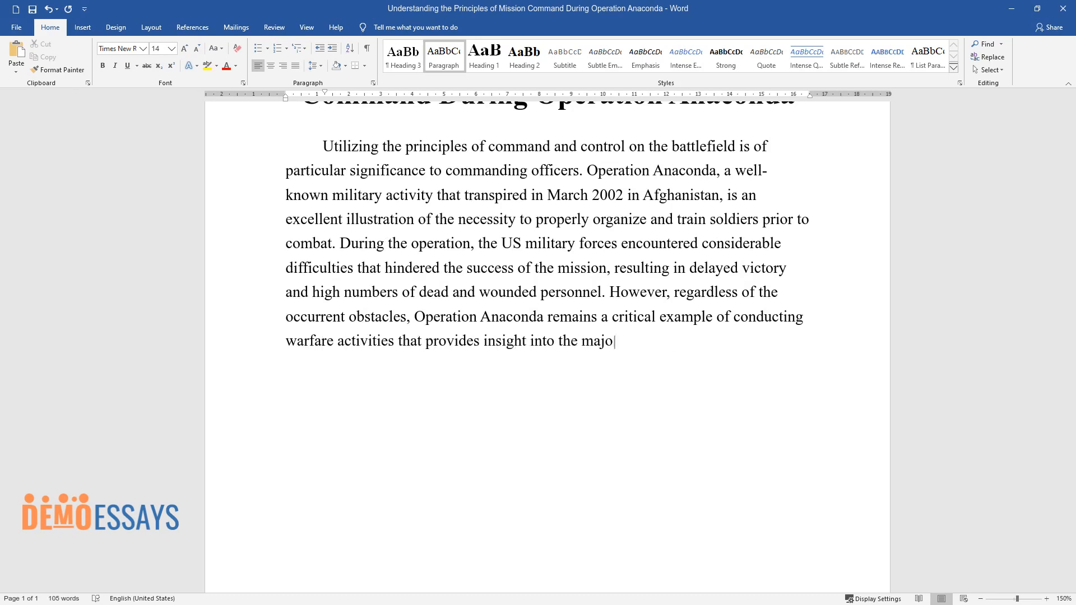
type("r principles of command. The pres")
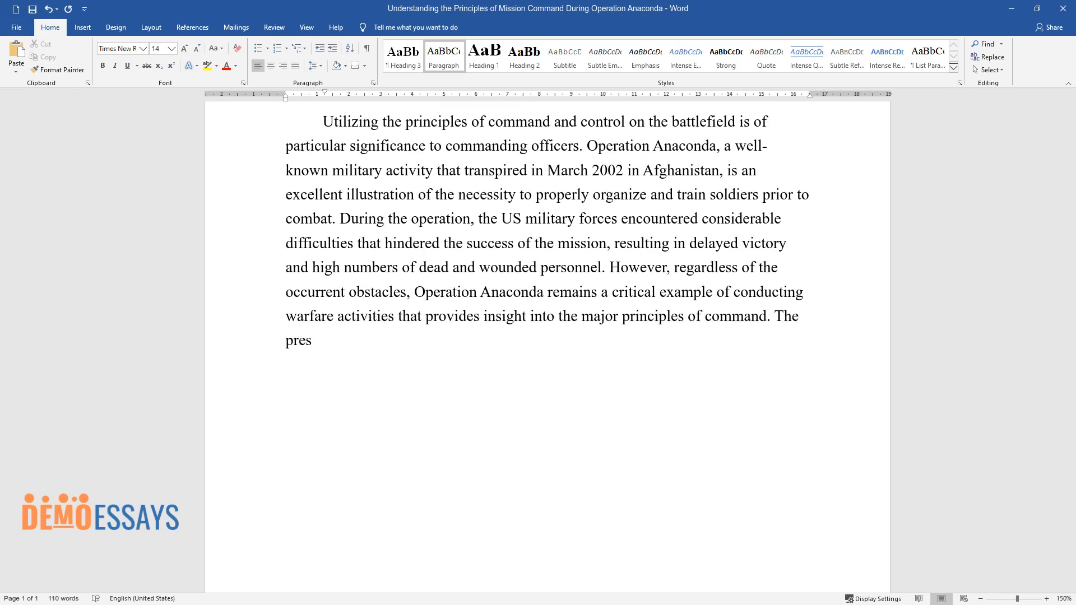
type("ent paper focuses on the four cor")
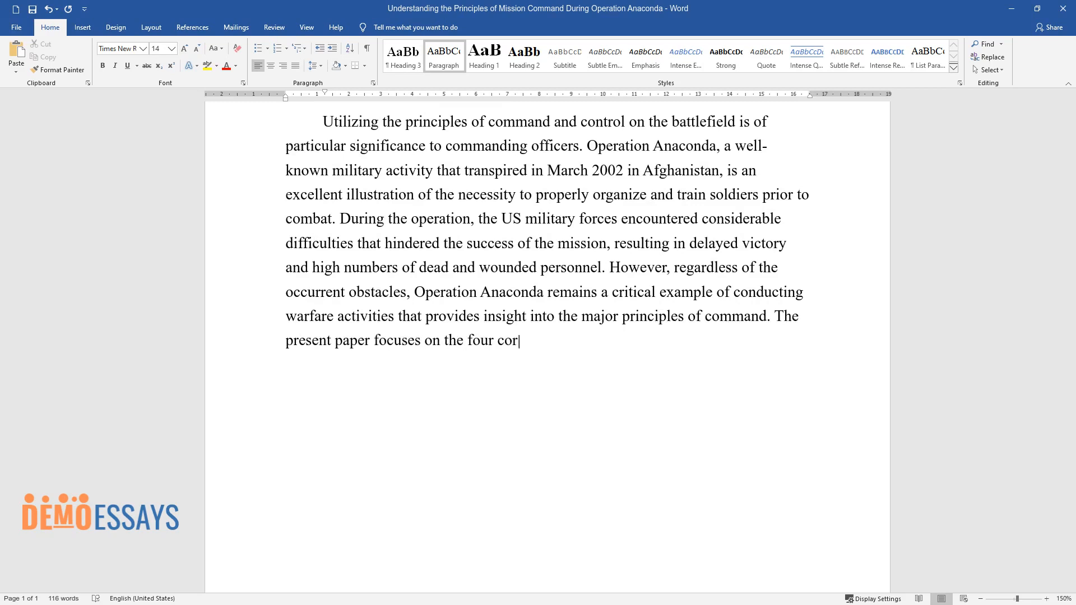
type("e principles of mission command vi")
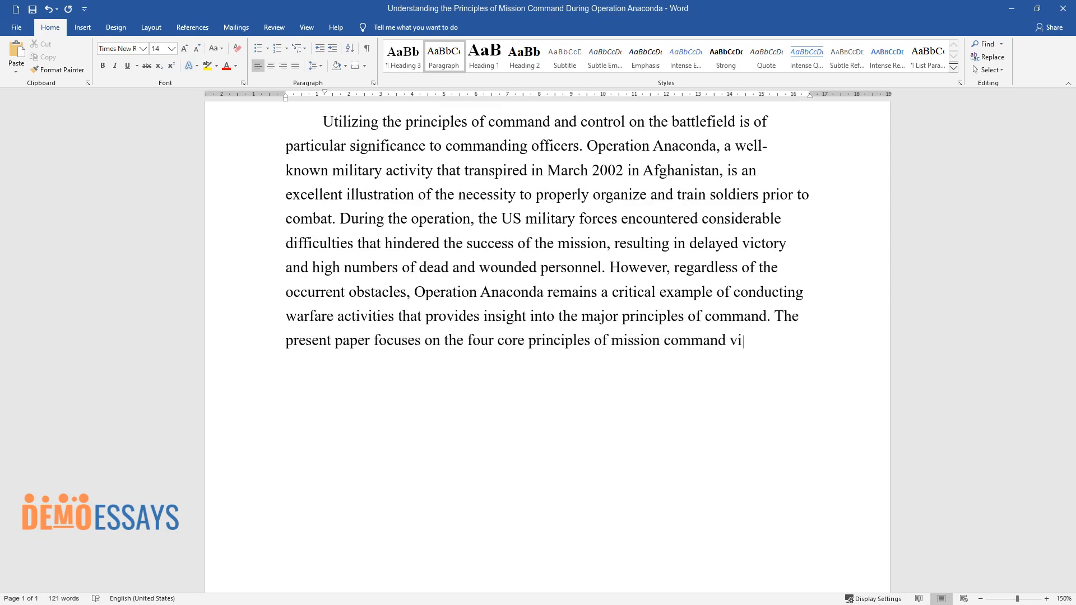
type("olated during Operation Anaconda")
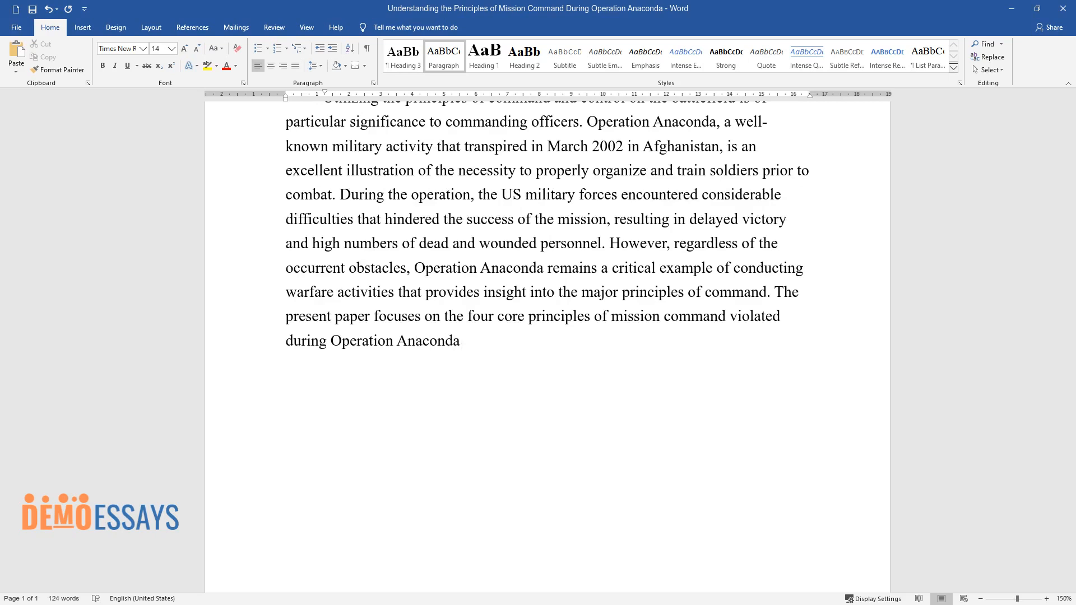
type(", namely unity of command, well-prepared action")
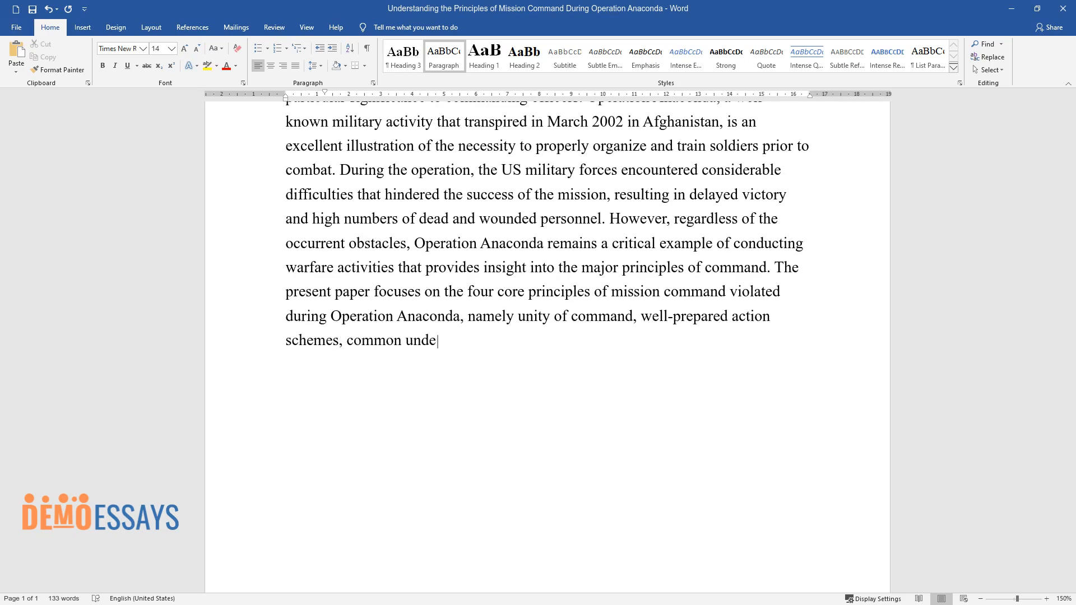
type("rstanding, and clear guidance.")
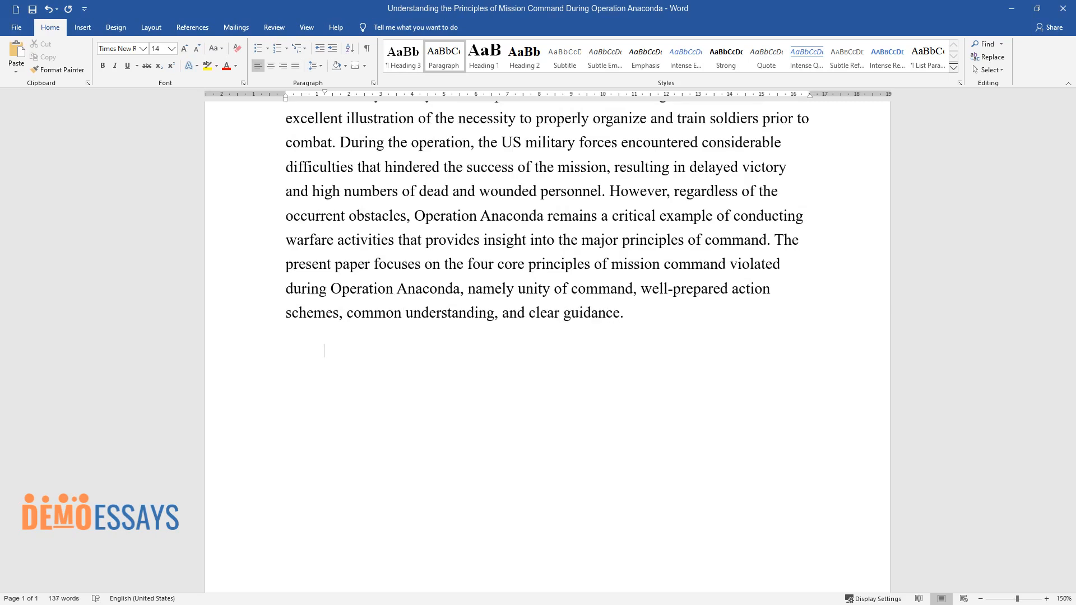
Write sentences on following military guidelines and experts highlighting principles after Anaconda's complications.
type("To ensure the su")
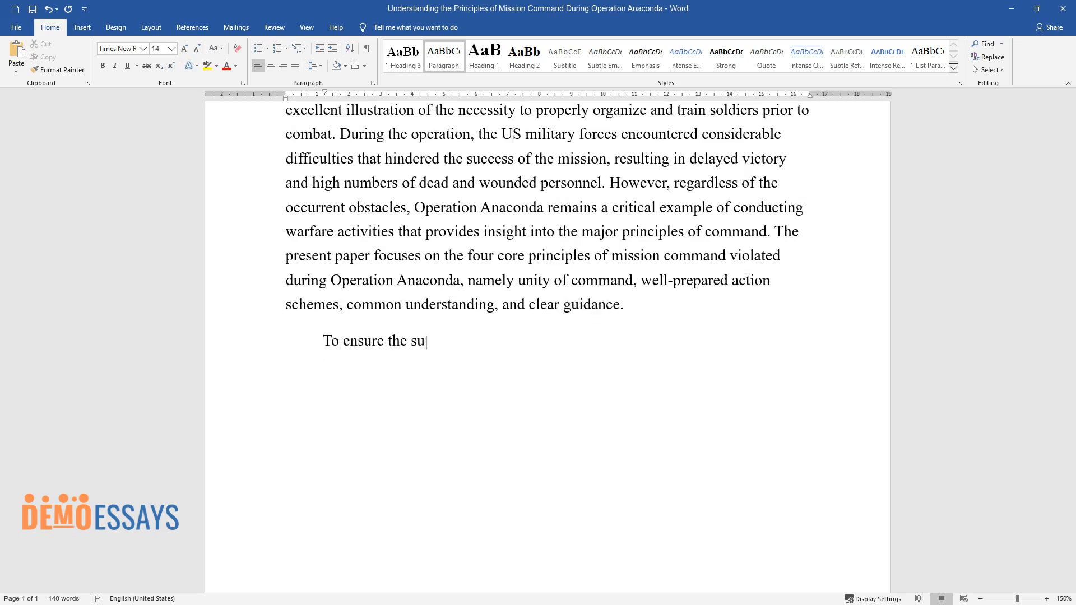
type("ccess of the military endeavor and")
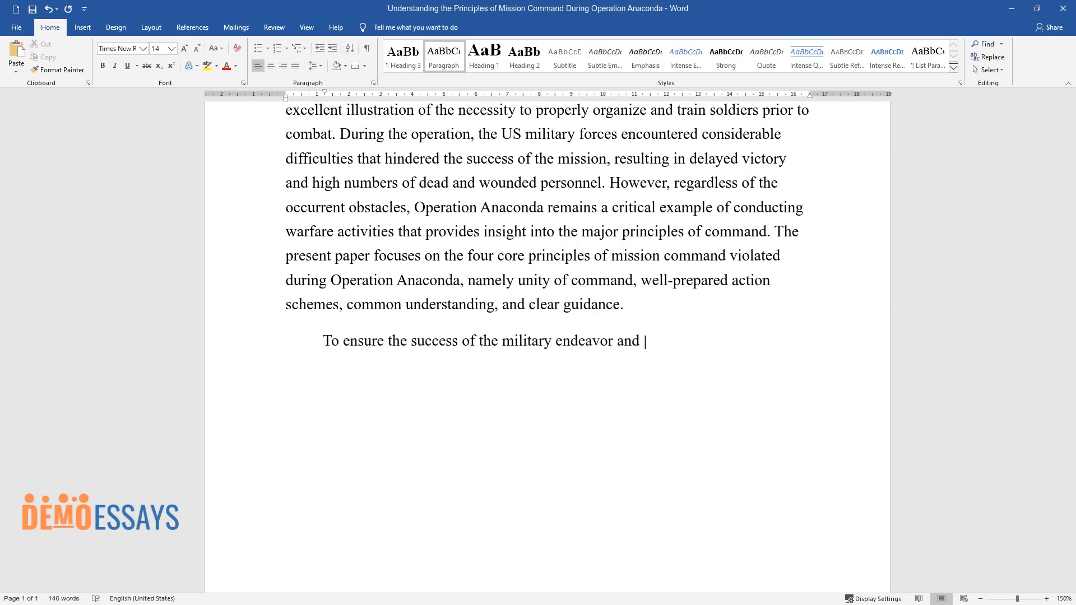
type("perform activities optimal for vict")
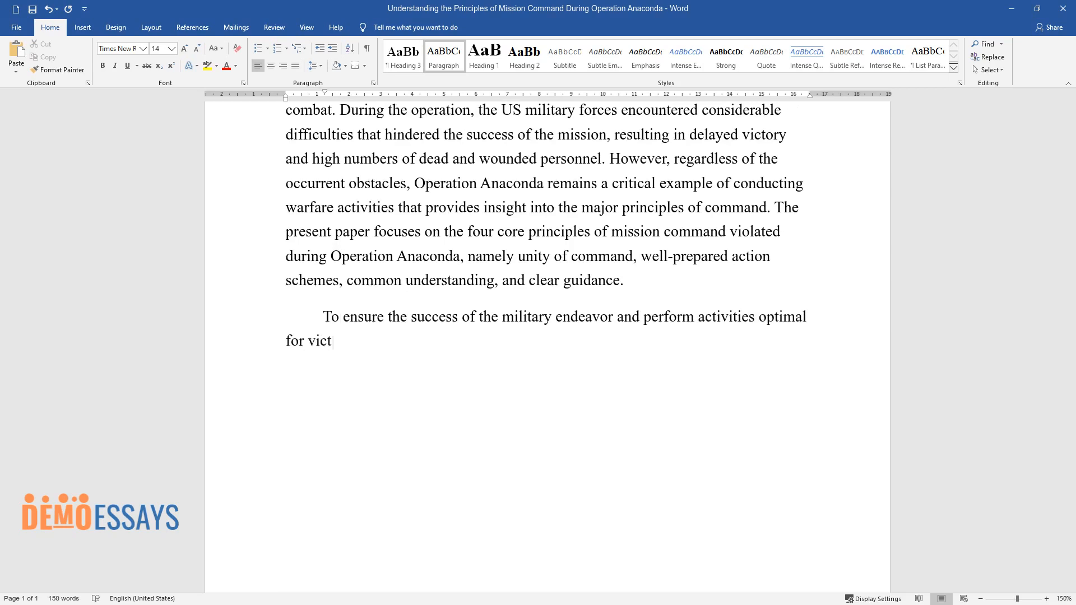
type("ory, it is essential to follow the")
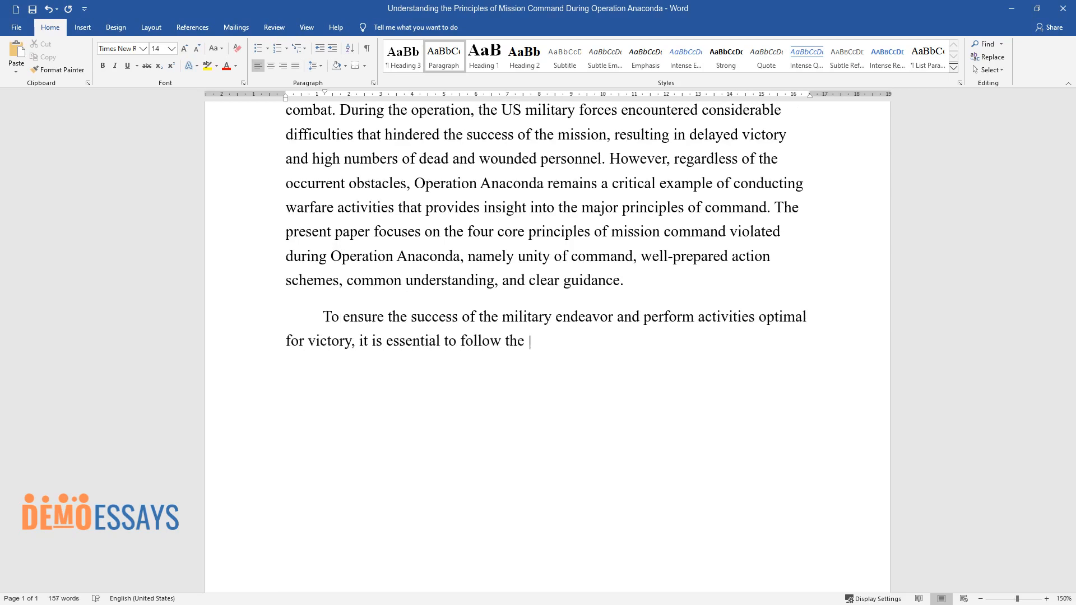
type("guidelines that define the nature o")
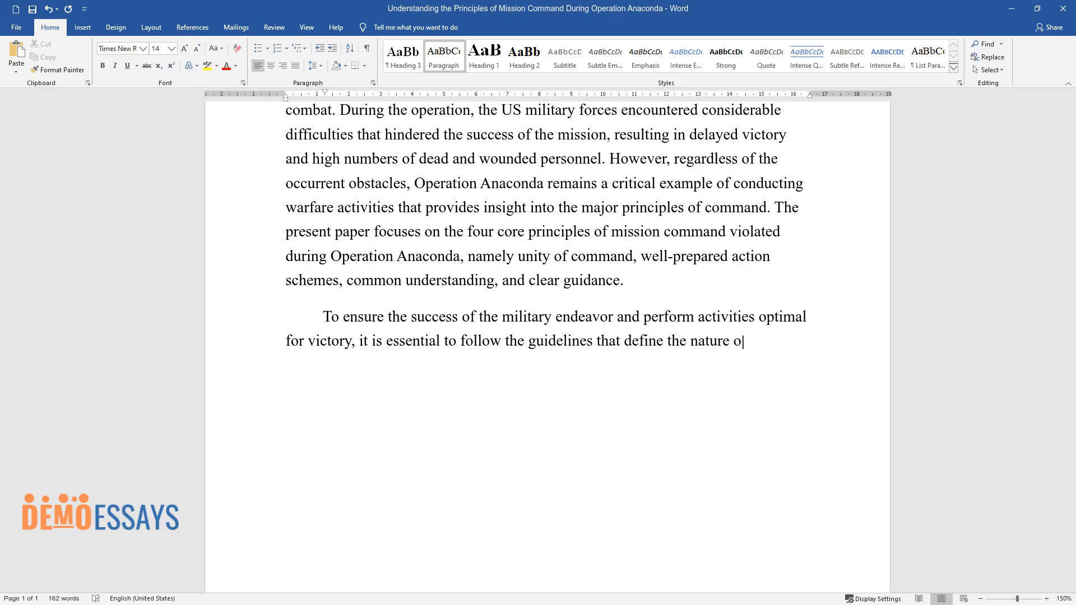
type("f military conduct and propose the")
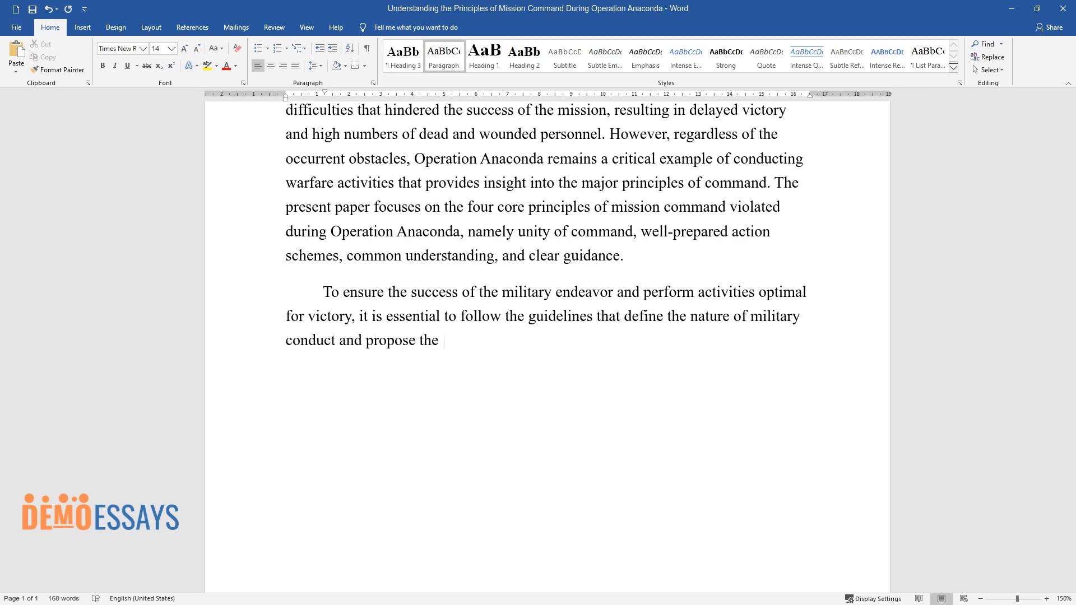
type("most efficient solutions. Given the")
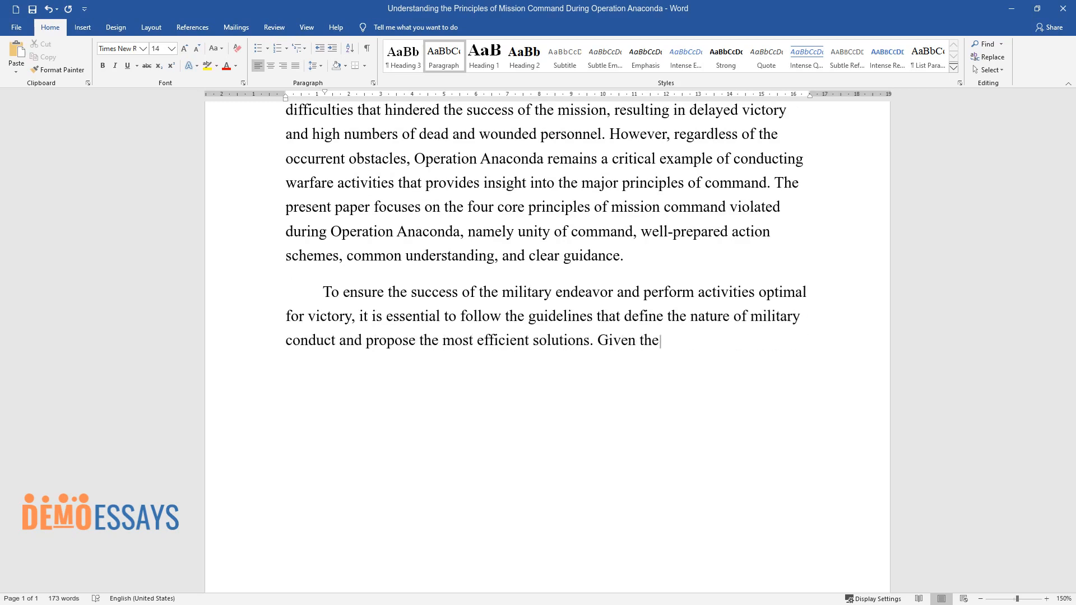
type("significant complications encounte")
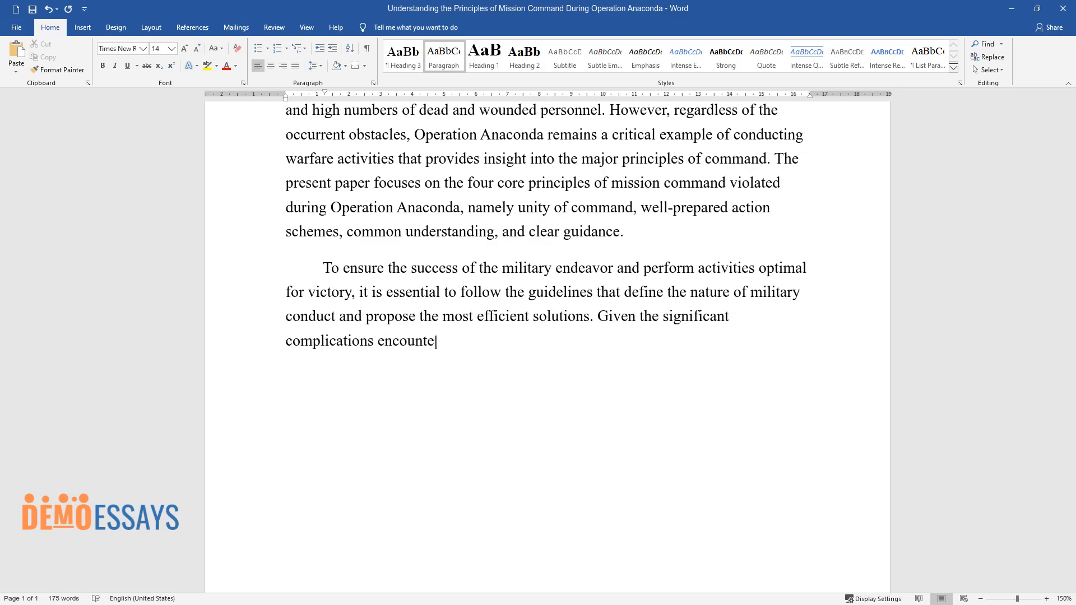
type("red during Operation Anaconda, mili")
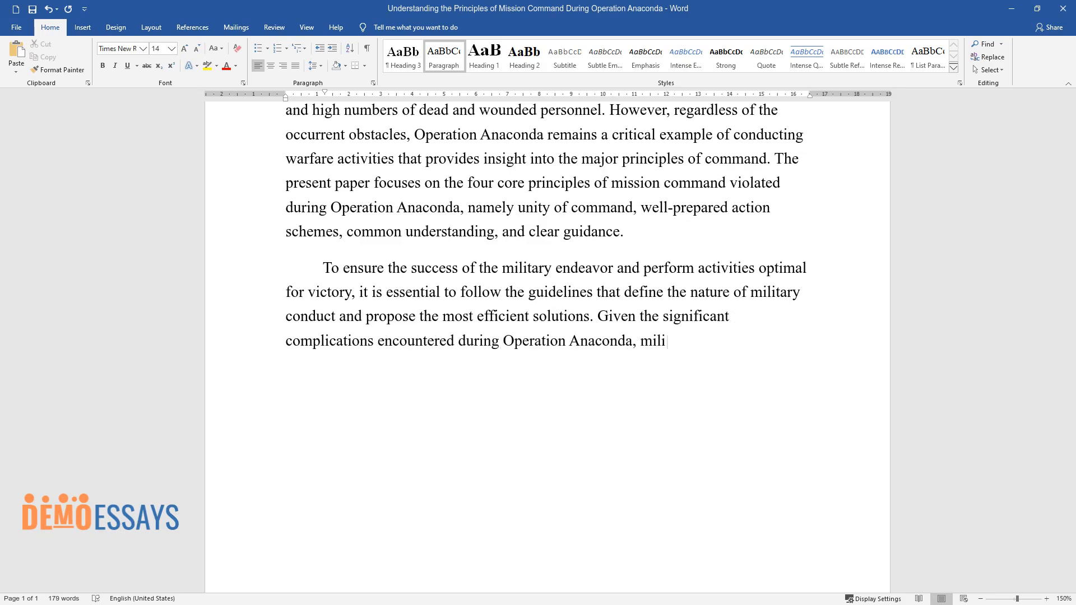
type("tary experts have highlighted the p")
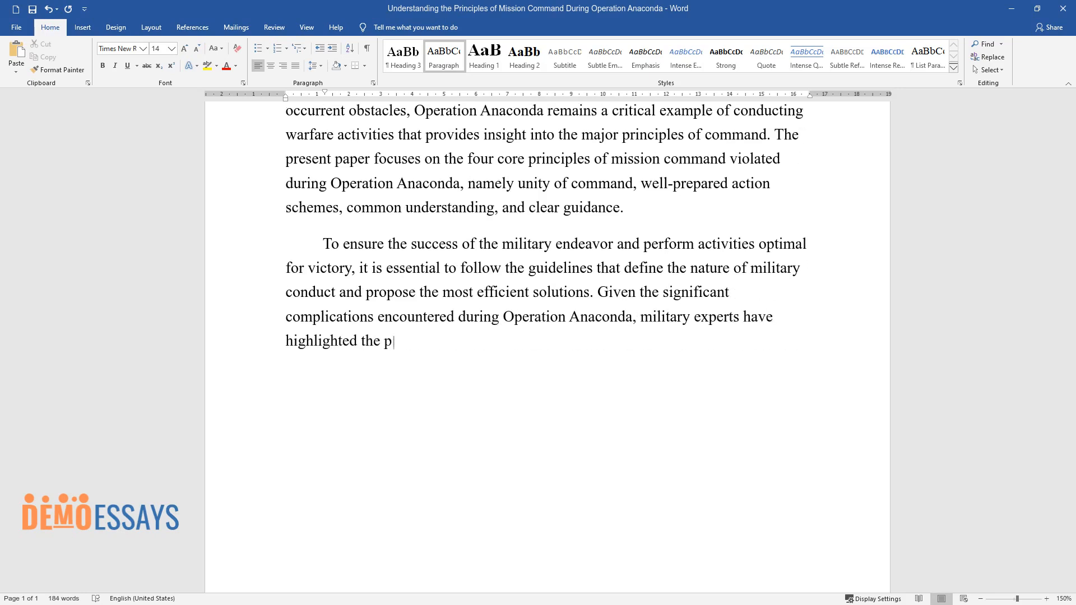
type("rimary principles that the US command failed to follow, thus")
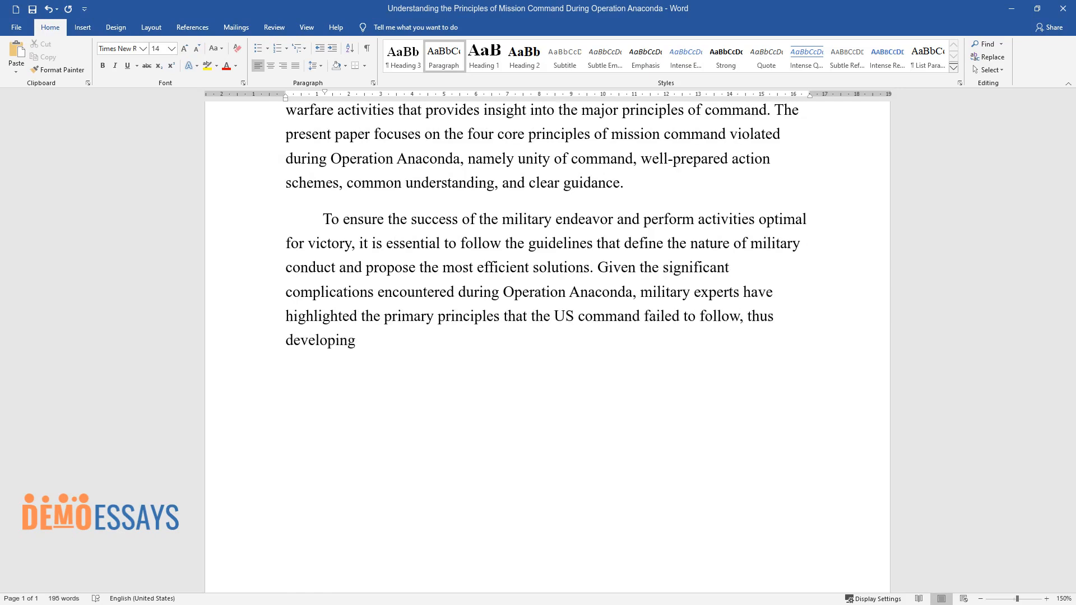
type("the general guidelines needed in b")
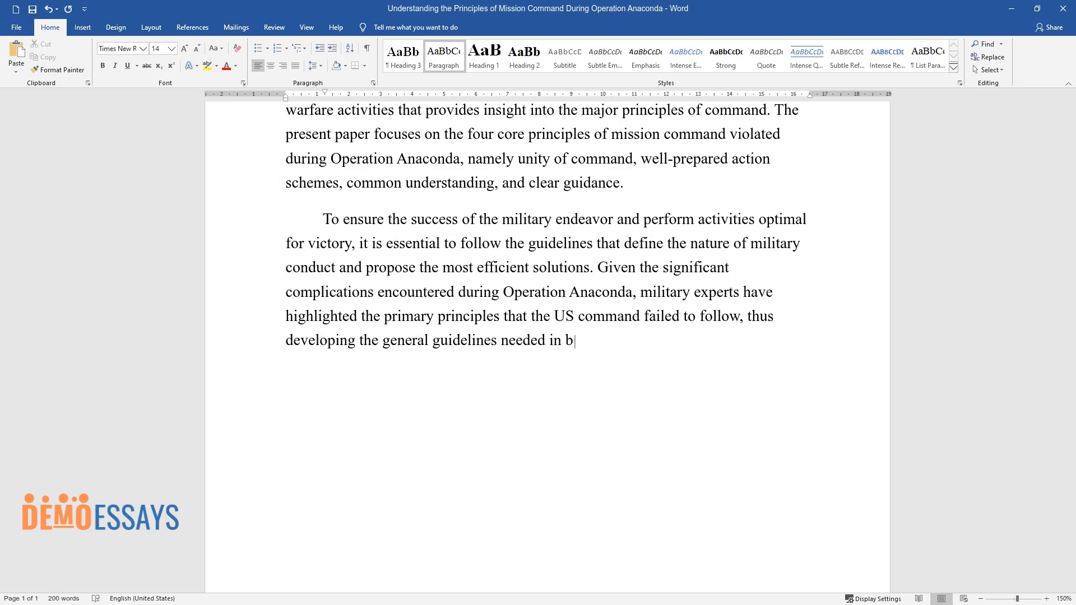
type("attle preparation. First of all, a")
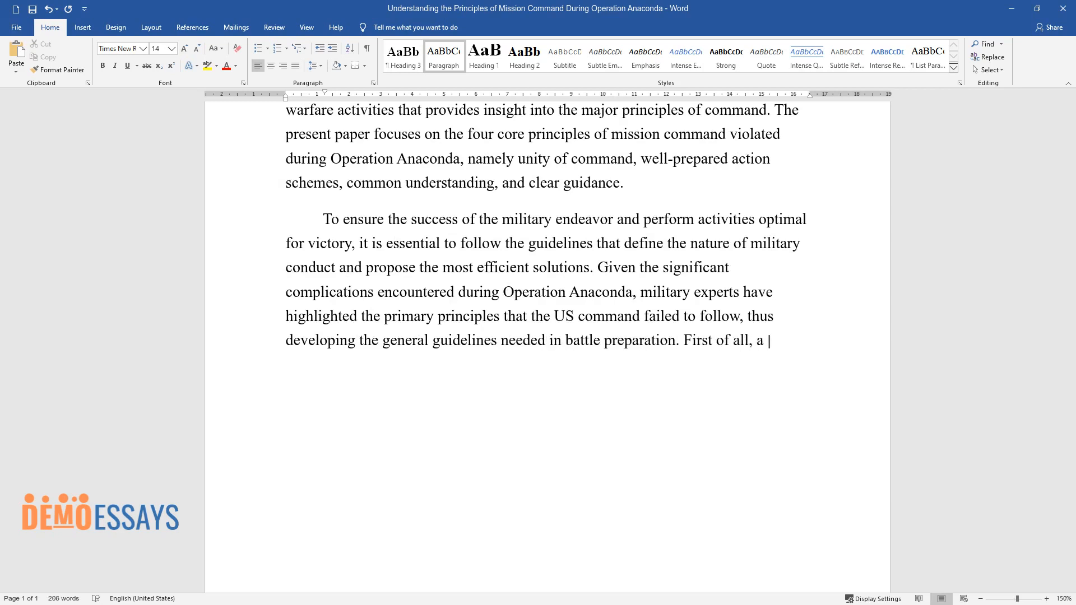
Add the unity of command lesson and the need for swift information delivery.
type("key lesson of the Anaconda Operatio")
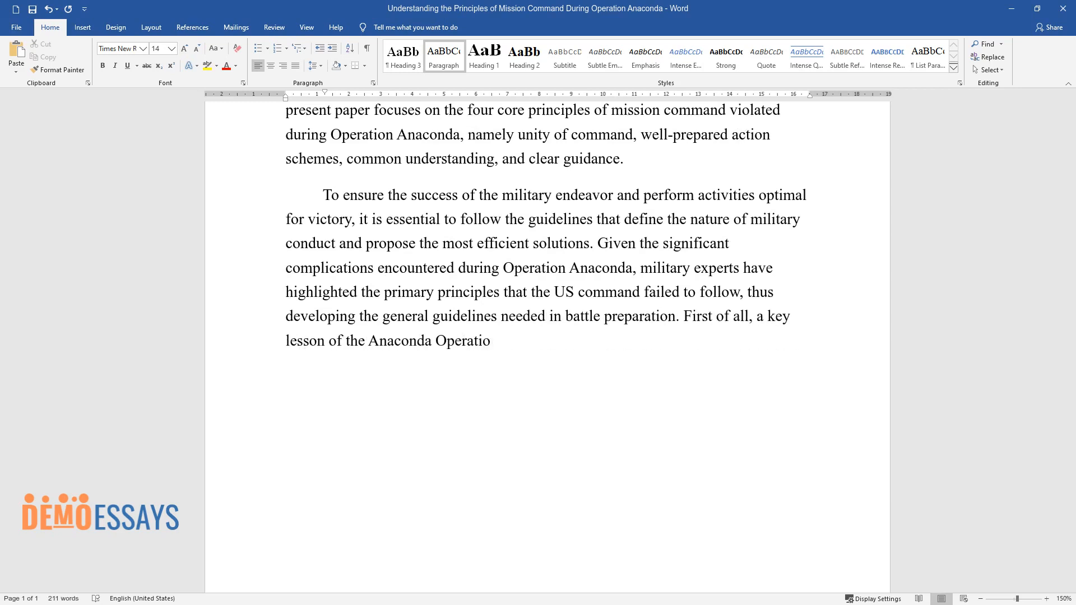
type("n is the importance of maintaining")
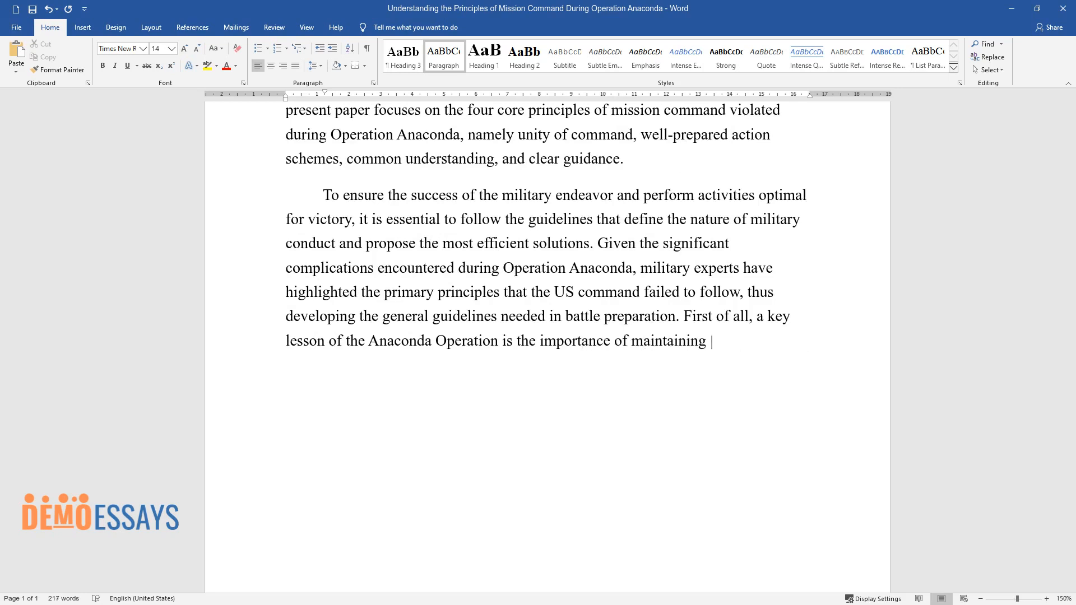
type("unity of command among the particip")
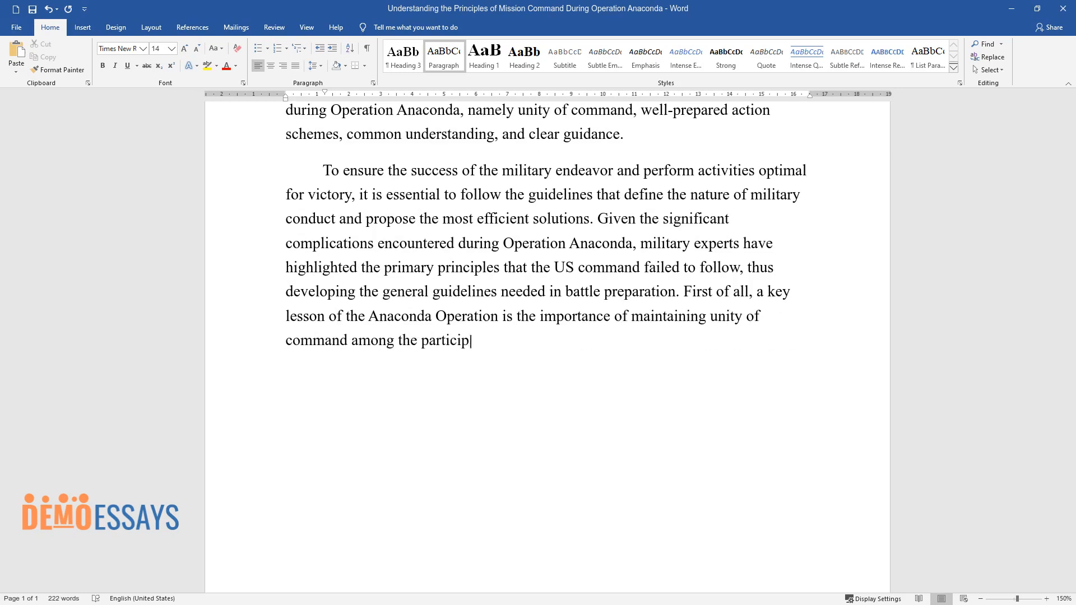
type("ating soldiers and forces. Joint op")
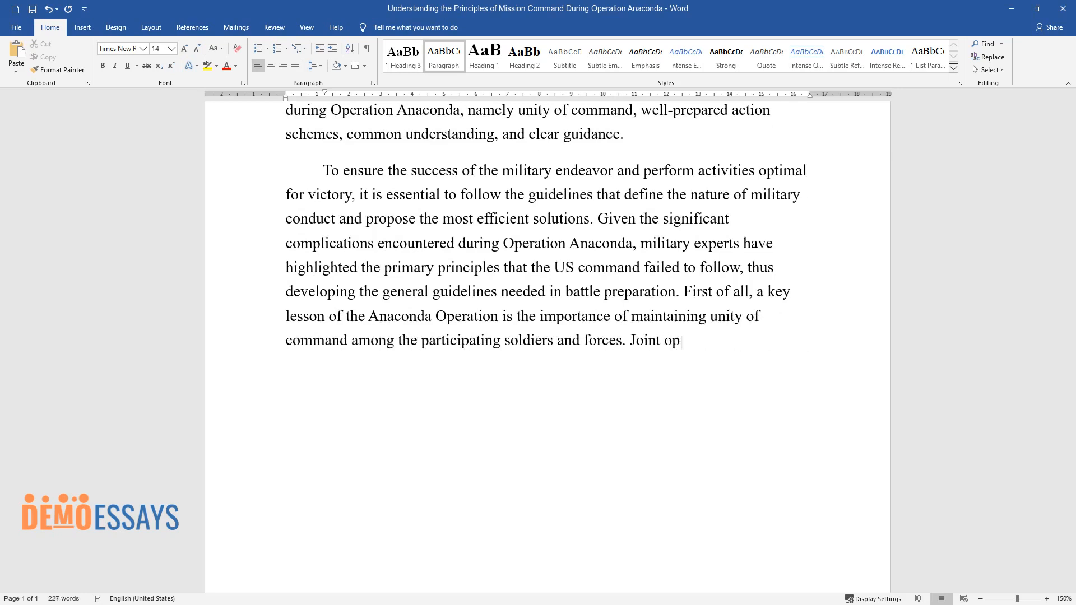
type("erations and other missions that include high numbers of personnel loc")
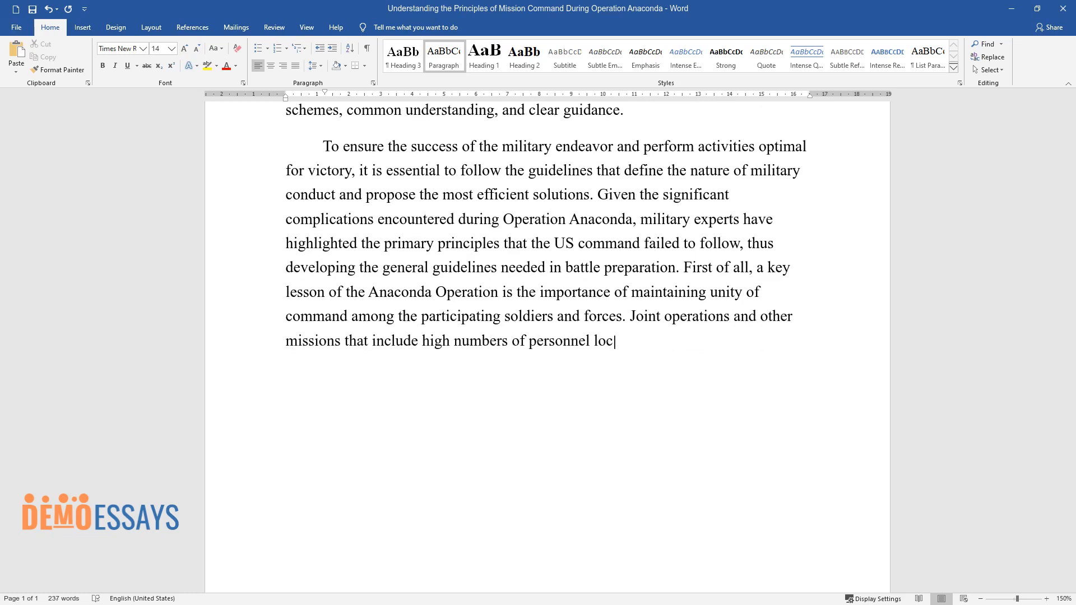
type("ated in different geographical regi")
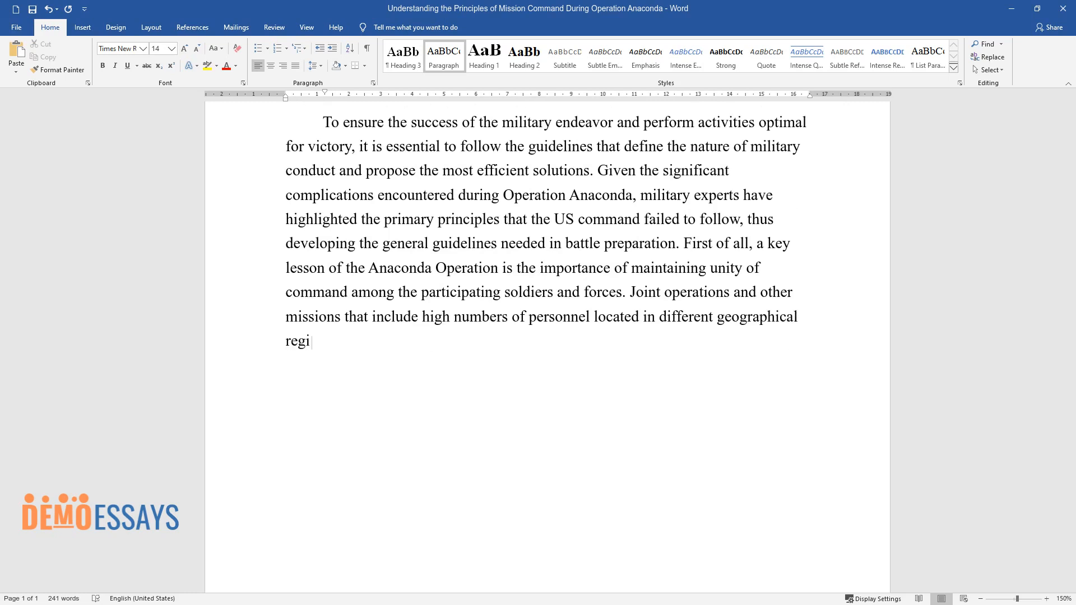
type("ons require that the necessary infor")
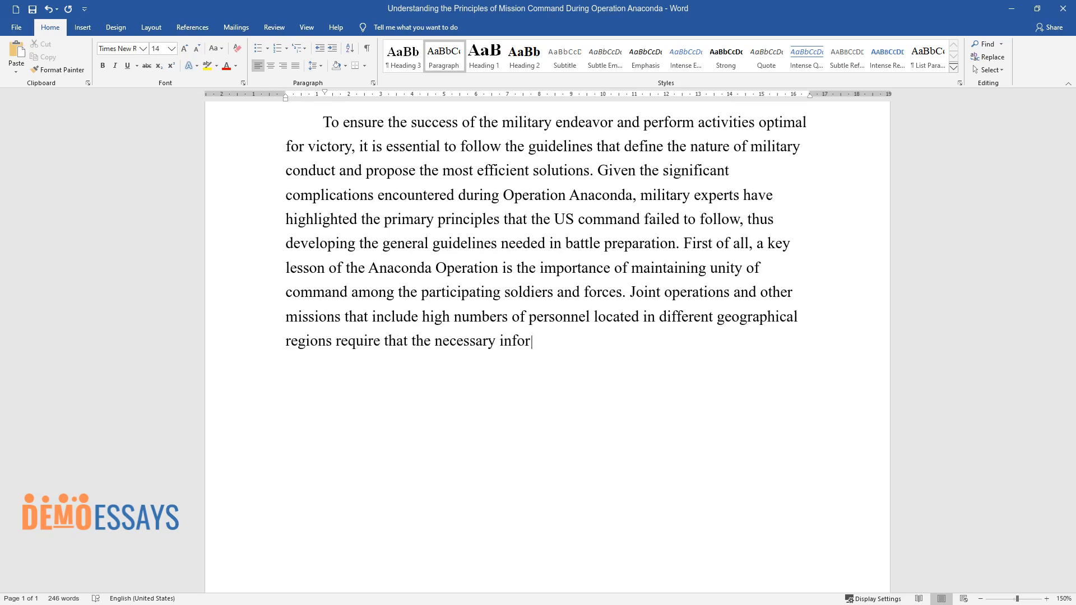
type("mation is delivered swiftly and app")
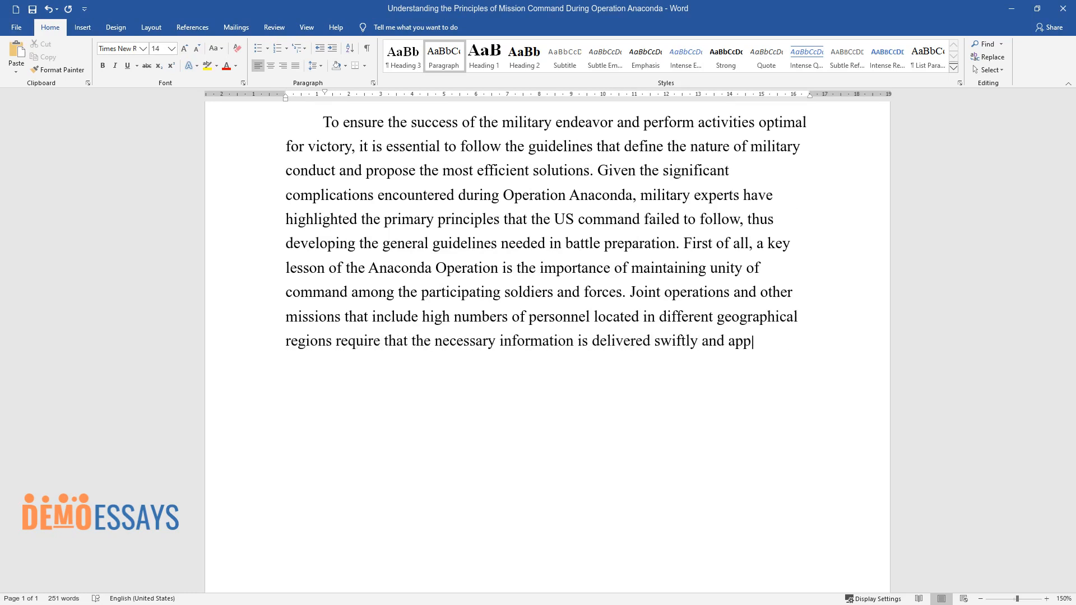
type("ropriately to all the parties involved. When such unity of command is")
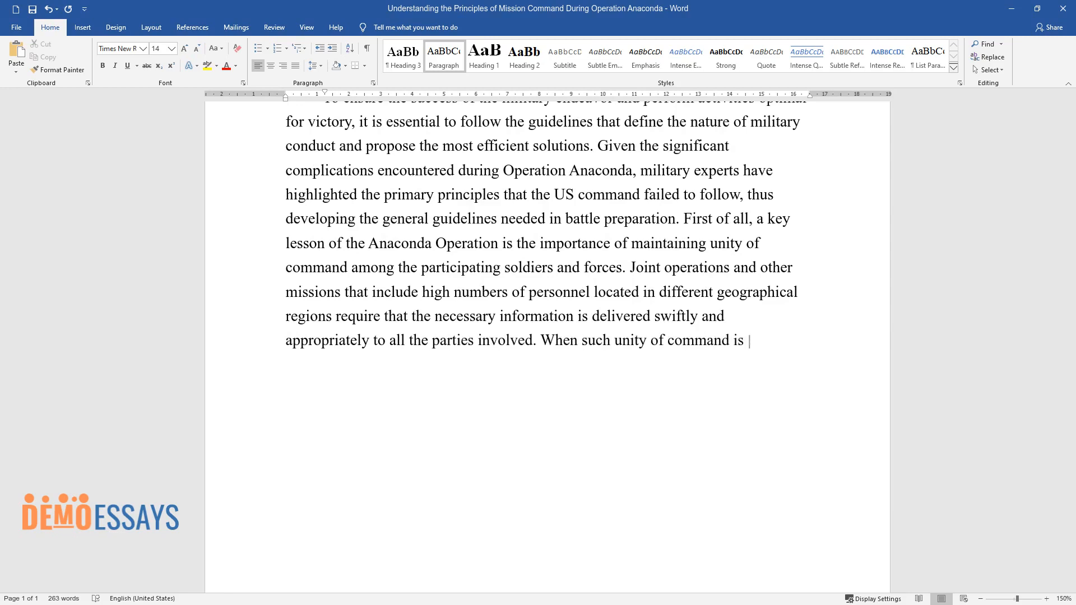
Finish with confusion from broken communication hindering resources, awareness, and tactical plans 'as a result.'.
type("broken, confusion and misunderstand")
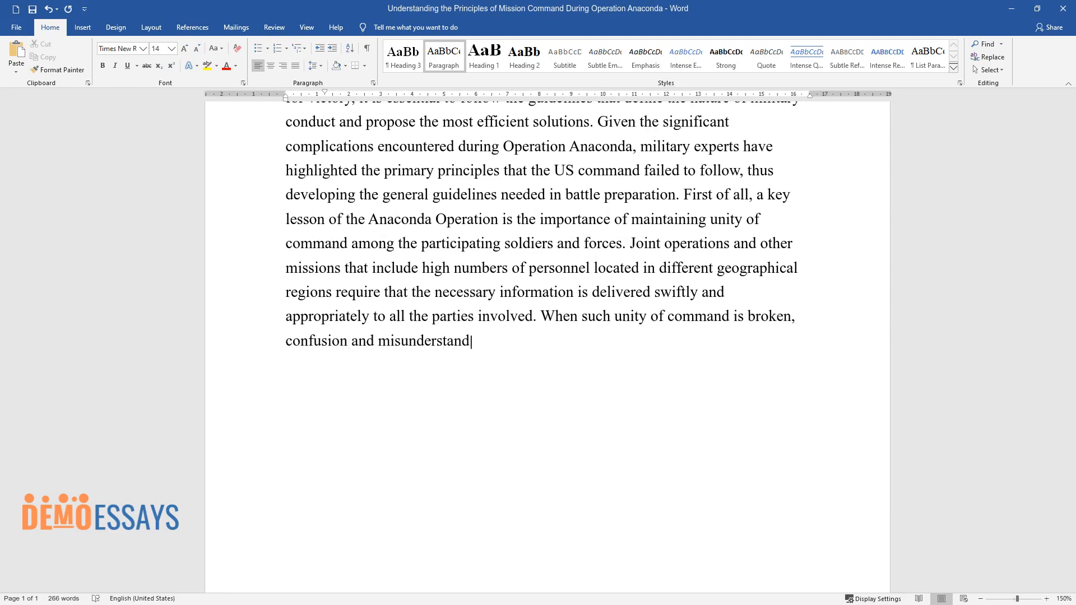
type("ings can arise, ultimately leading")
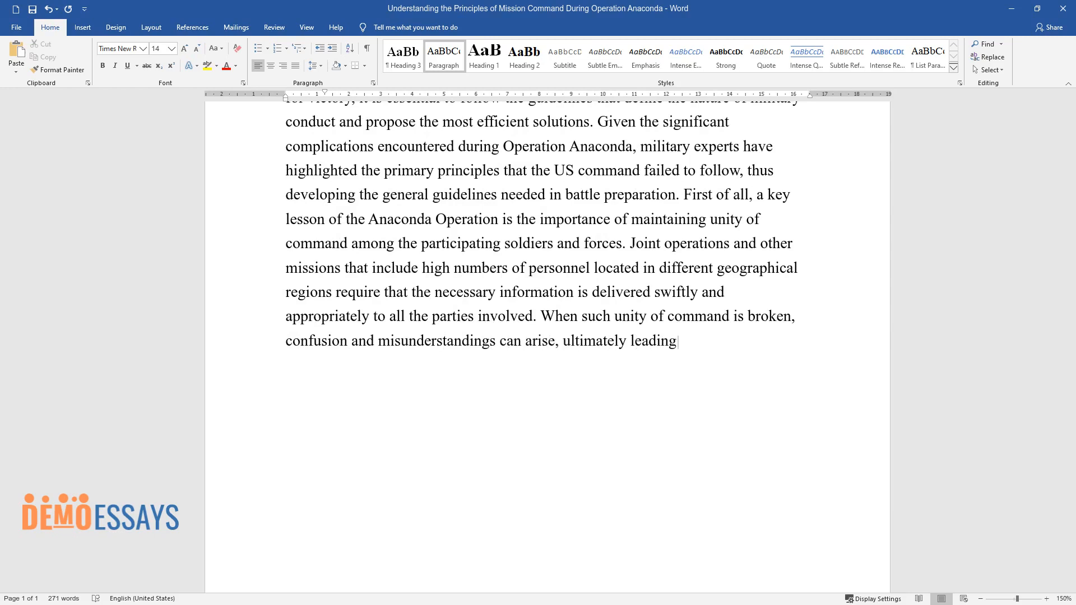
type("to the creation of additional obsta")
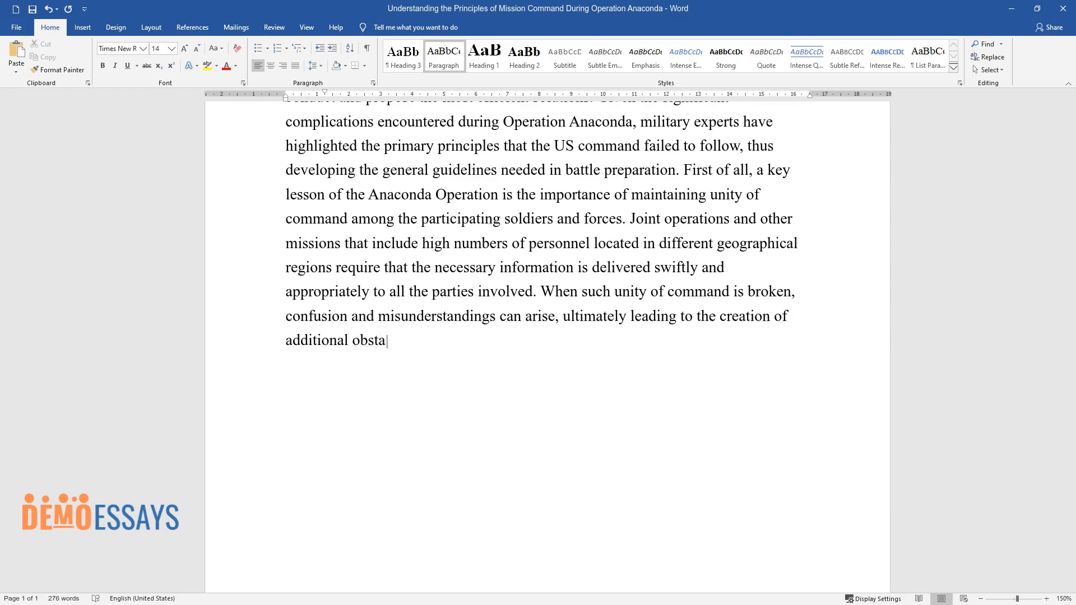
type("cles. The deployment of resources,")
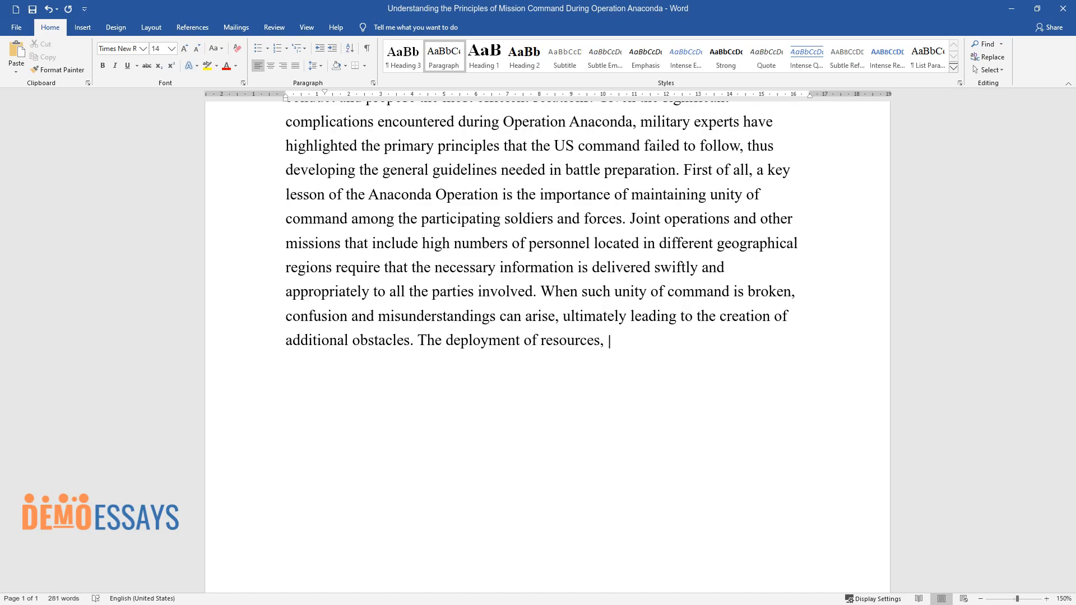
type("situational awareness, and the qua")
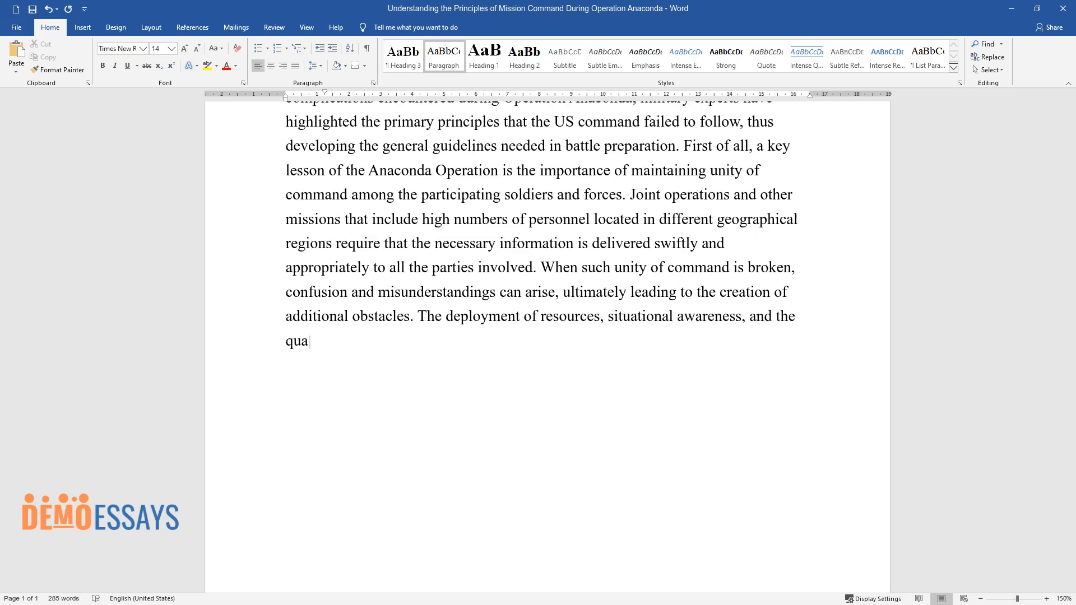
type("lity of the tactical plans are the m")
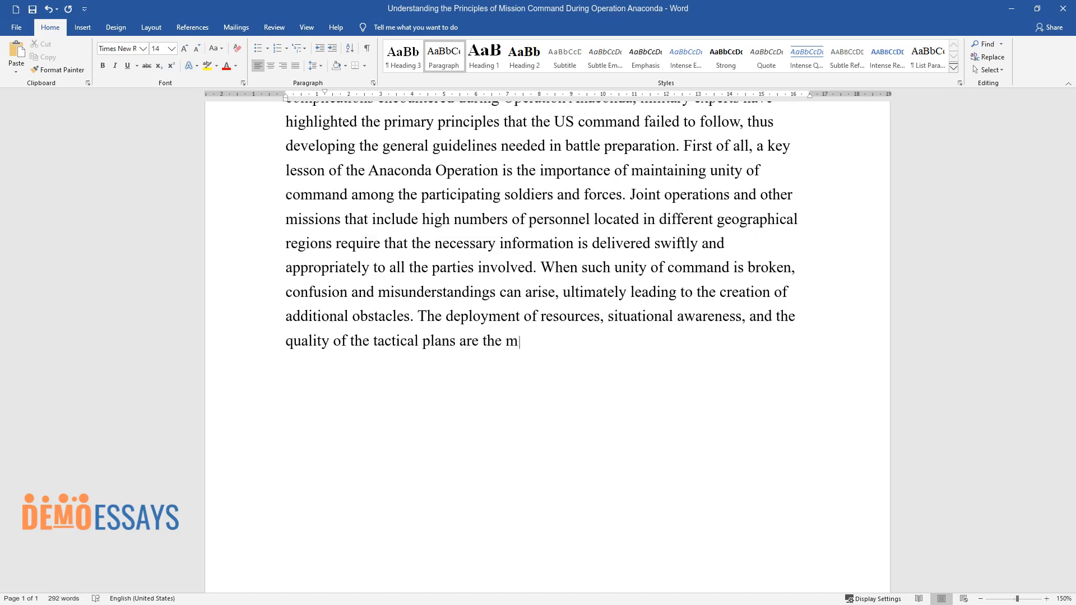
type("ain actions that might be hindered")
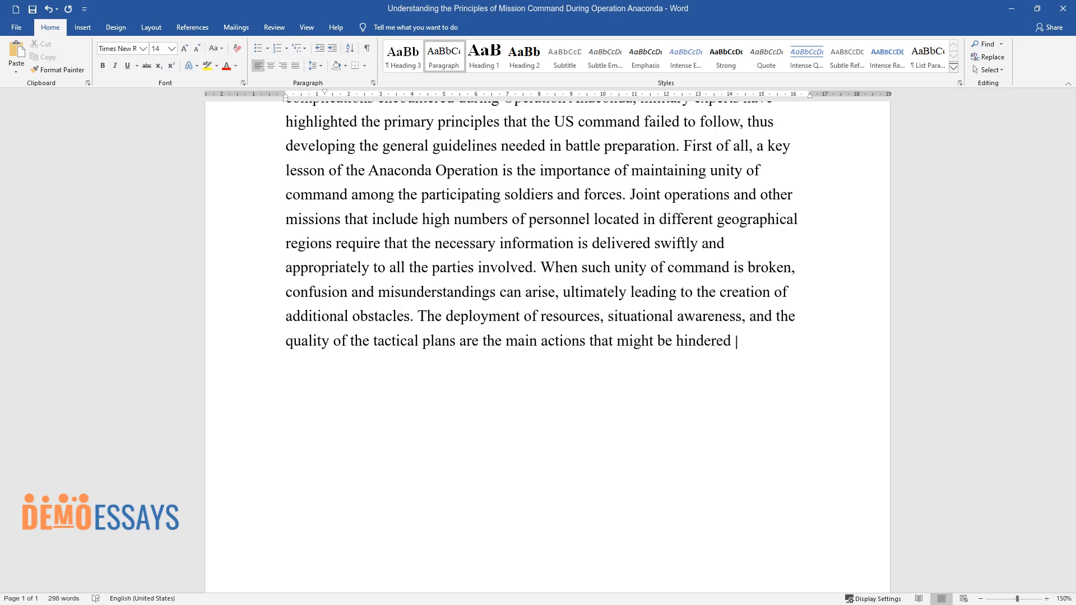
type("as a result.")
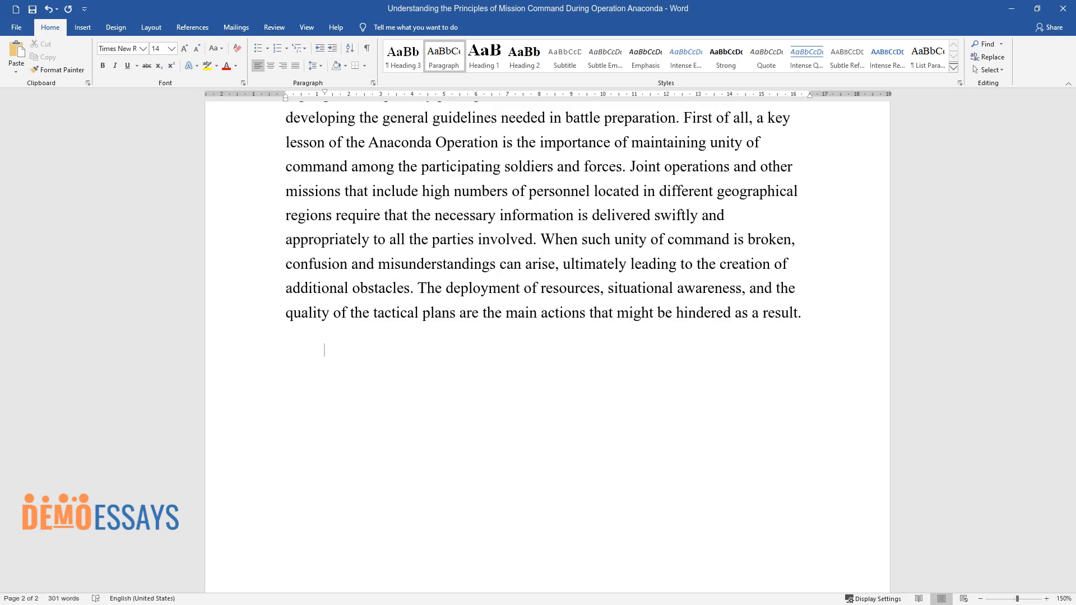
Write that precise battle plans were neglected and that efficient plans save time and resources.
type("The second principle that was not")
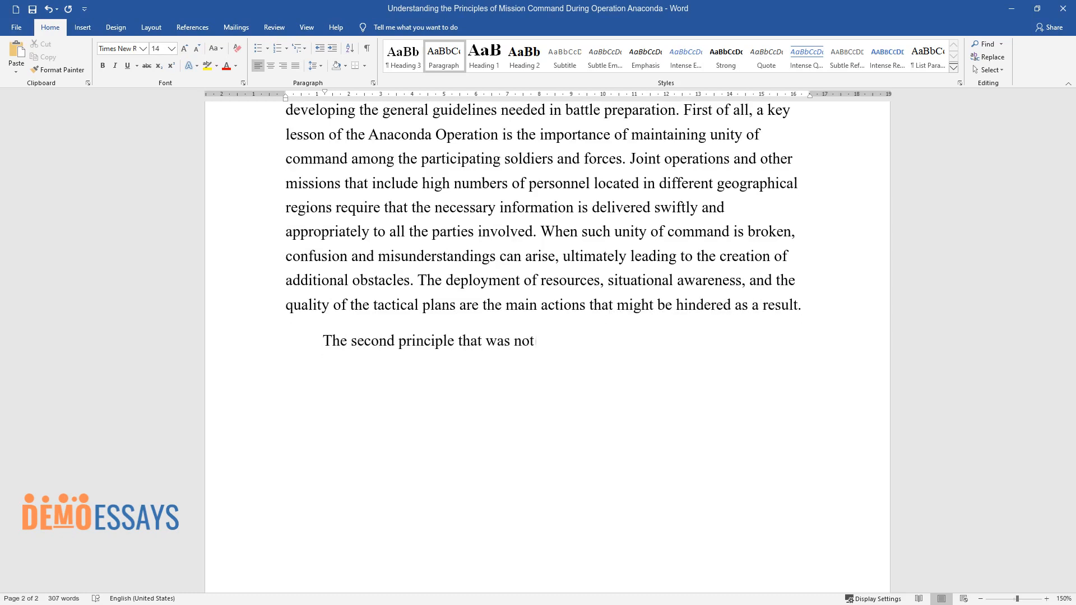
type("followed during Operation Anaconda")
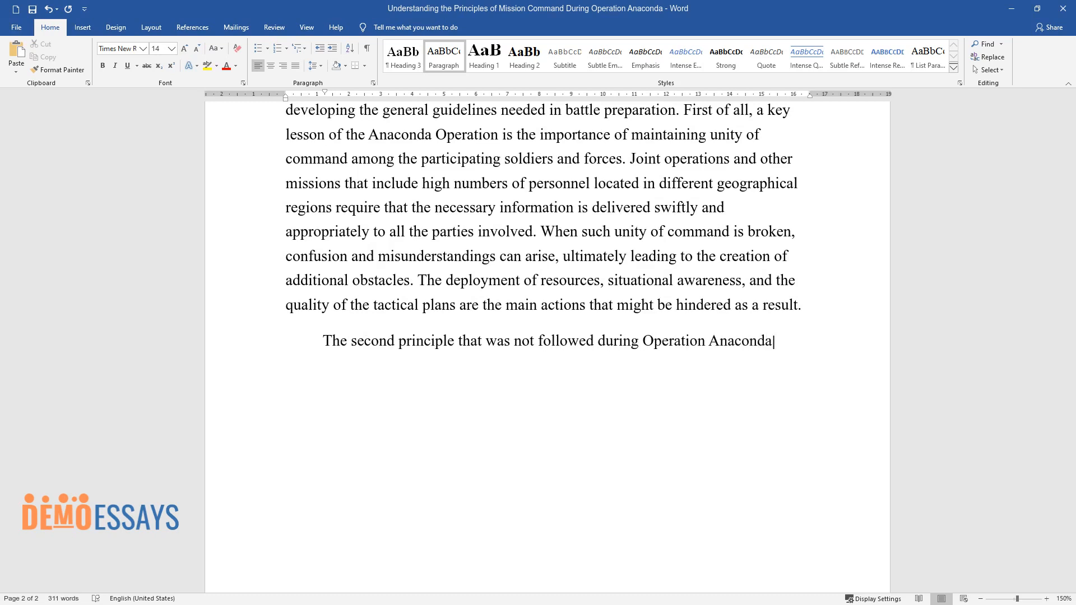
type("was the establishment of precise b")
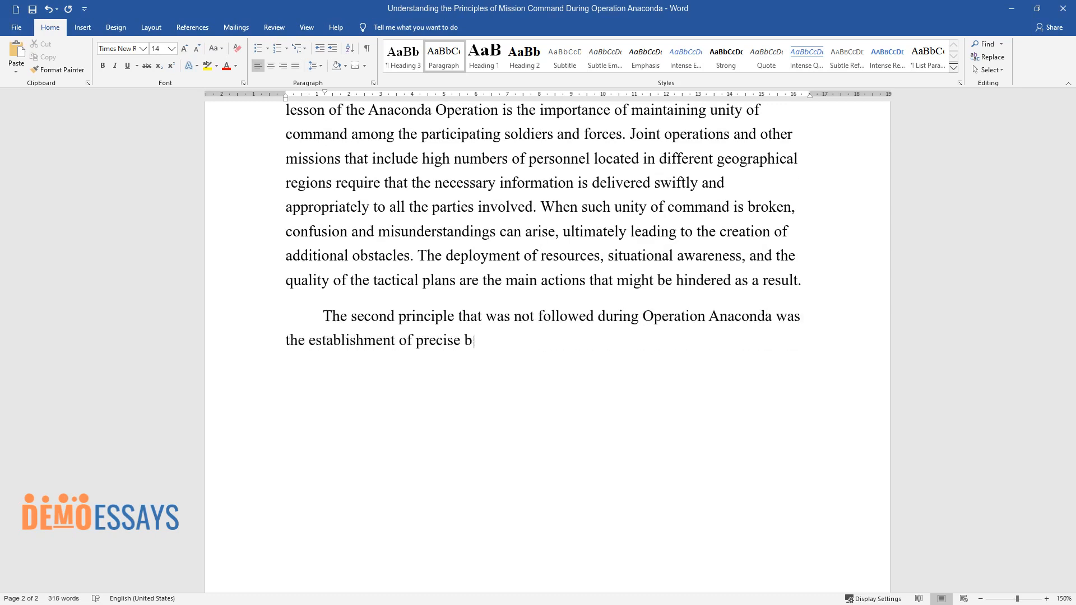
type("attle plans. Creating a valid and e")
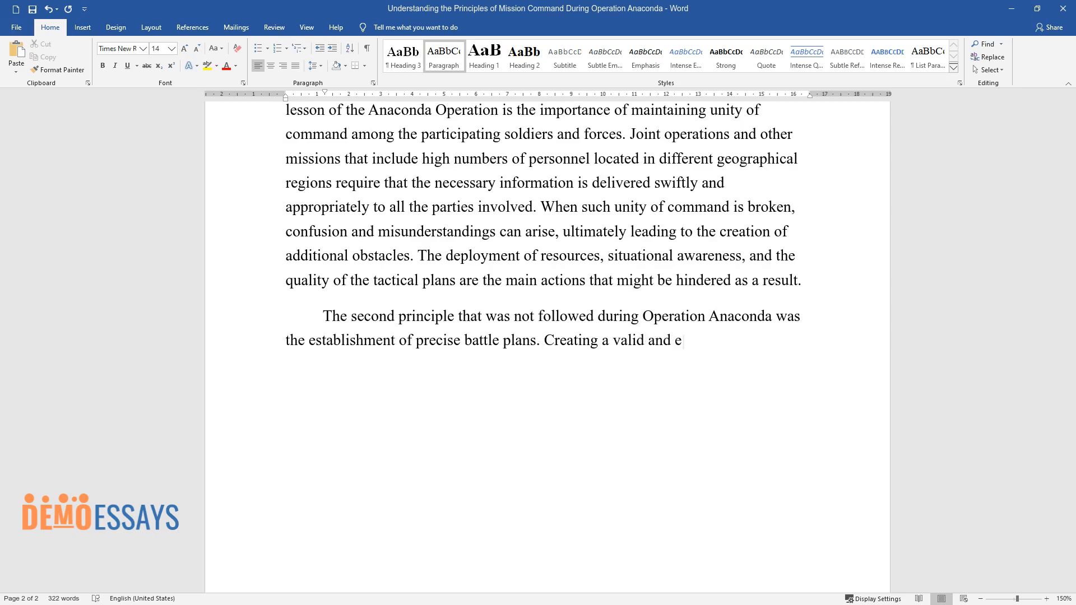
type("fficient plan of action is a crucia")
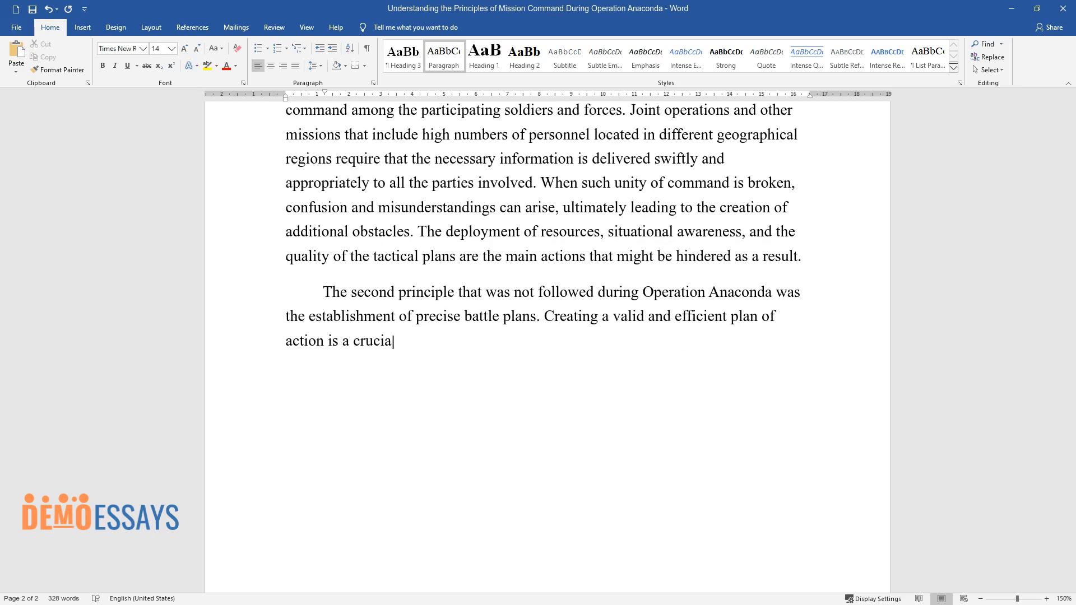
type("requirement for joint combat oper")
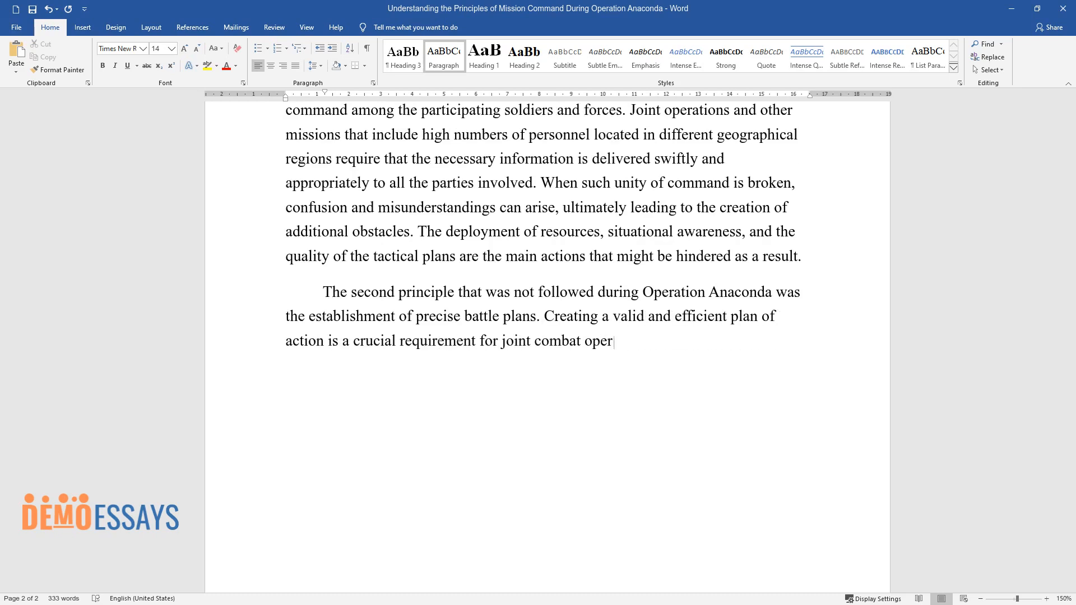
type("ations, as these strategies allow t")
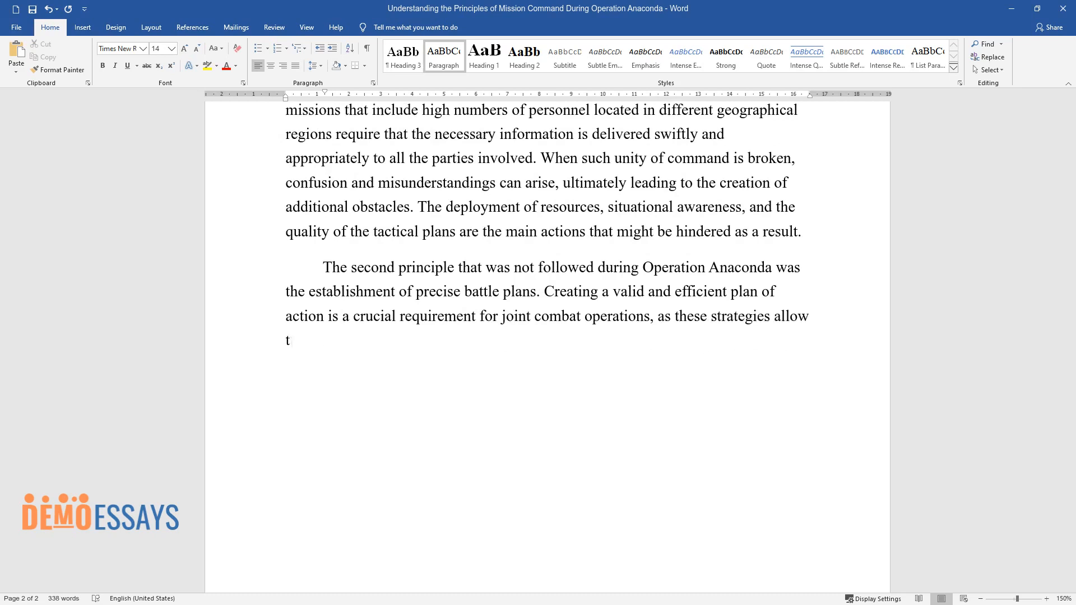
type("he productive distribution of the a")
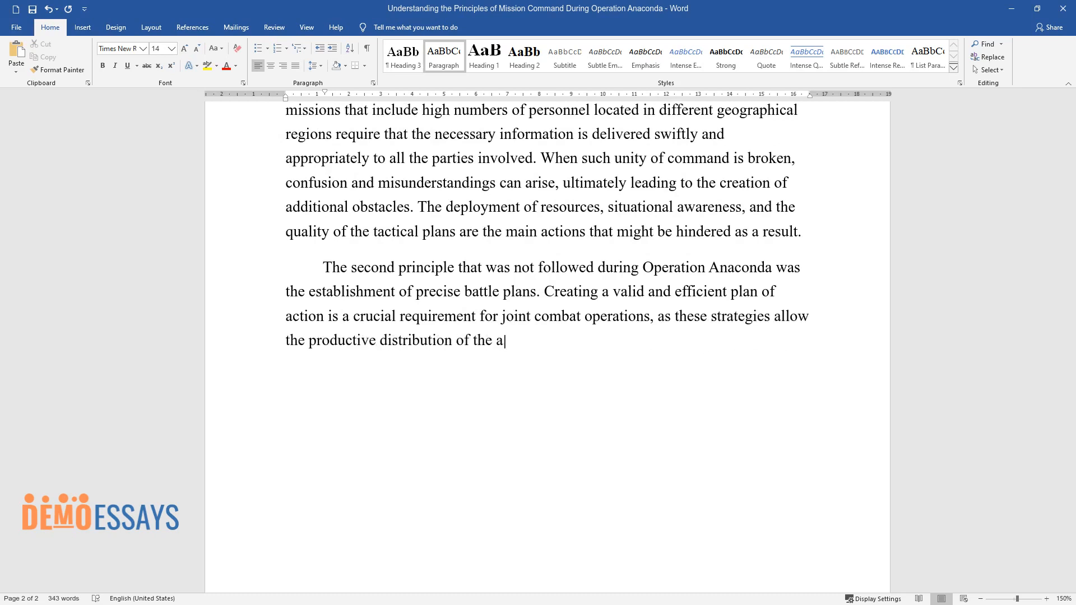
type("vailable resources and potentially")
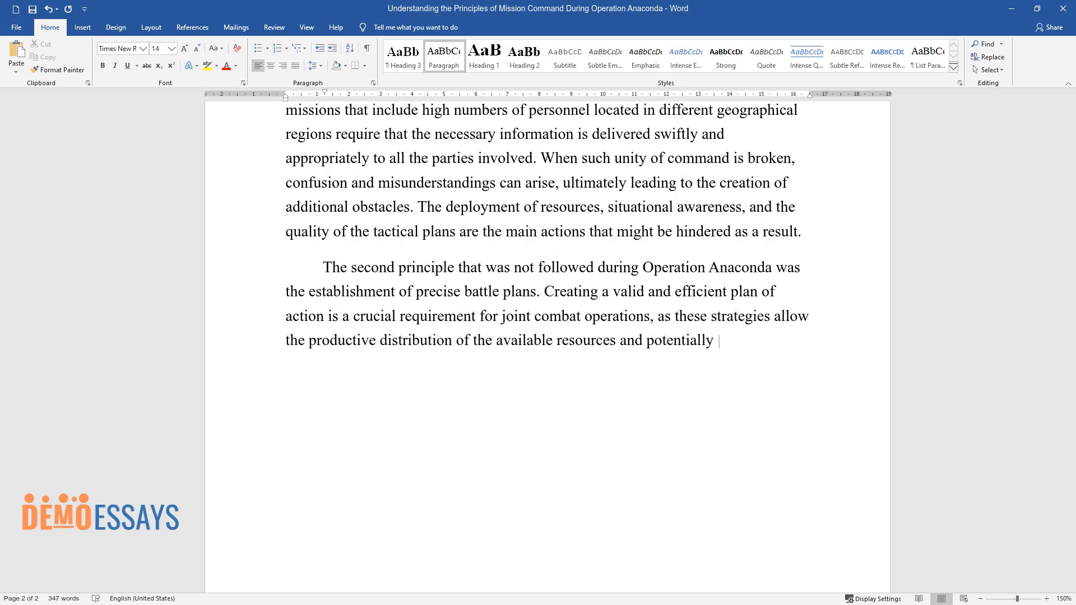
type("save time and materials during the")
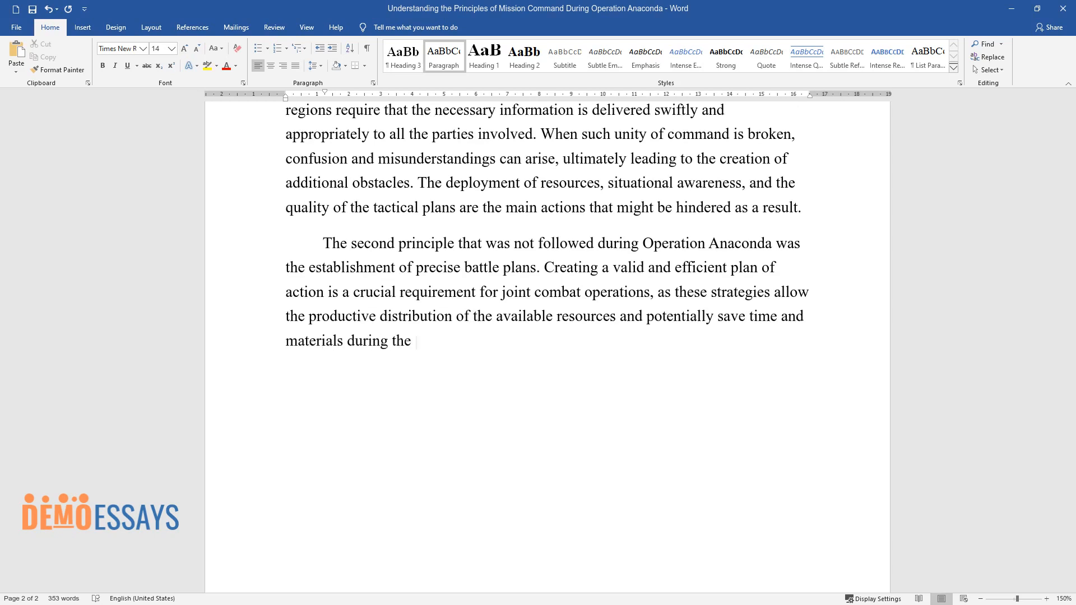
Add that plans need accurate intelligence, as Anaconda's scattered reports impeded planning.
type("encounter. However, the mentioned b")
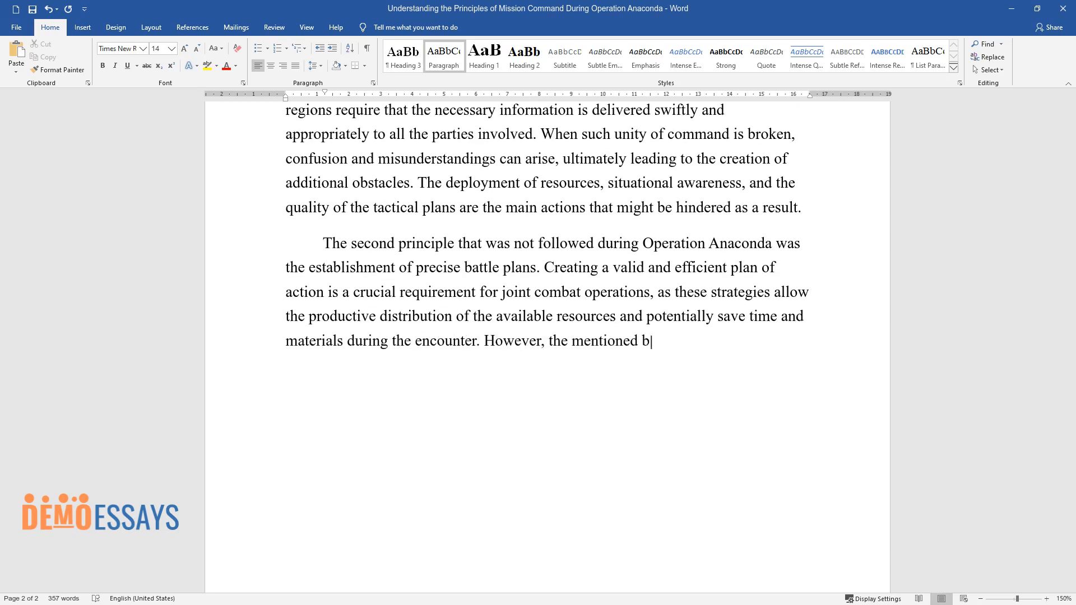
type("attle plans should be constructed u")
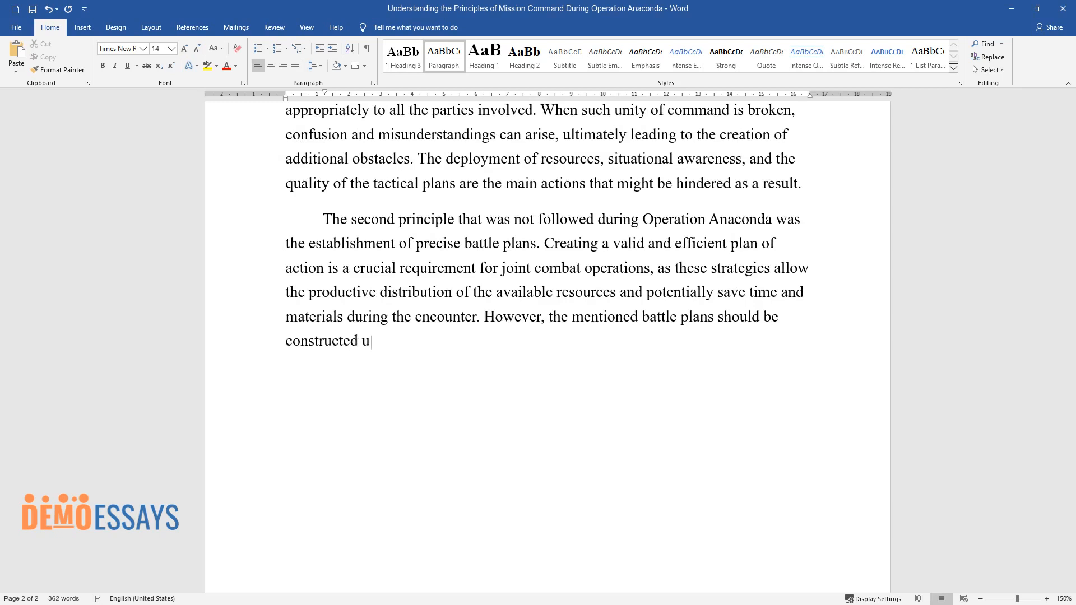
type("sing accurate intelligence reports")
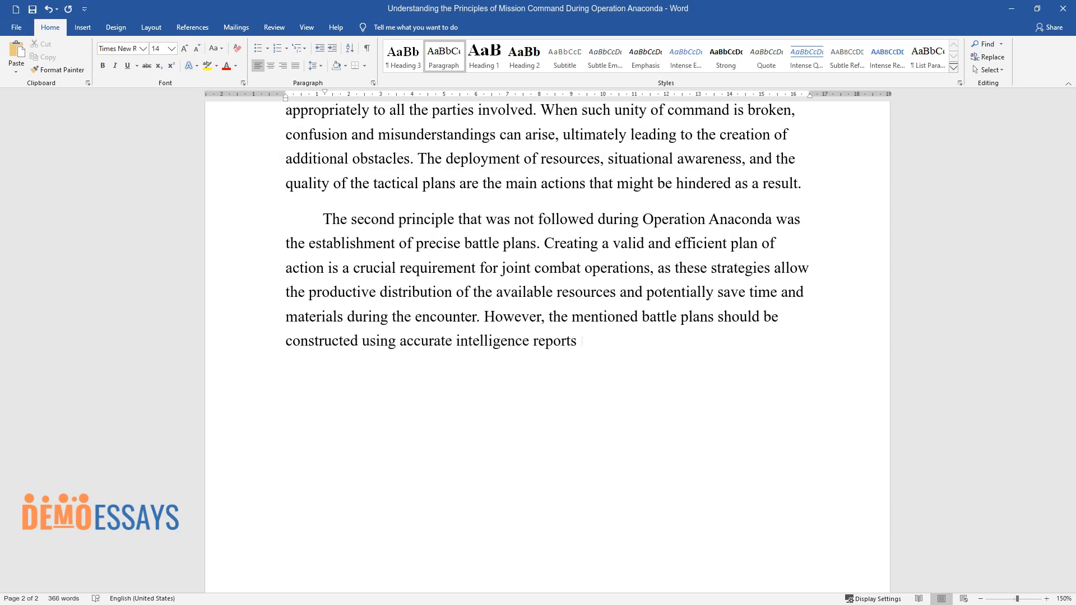
type("and estimates of potential threats,")
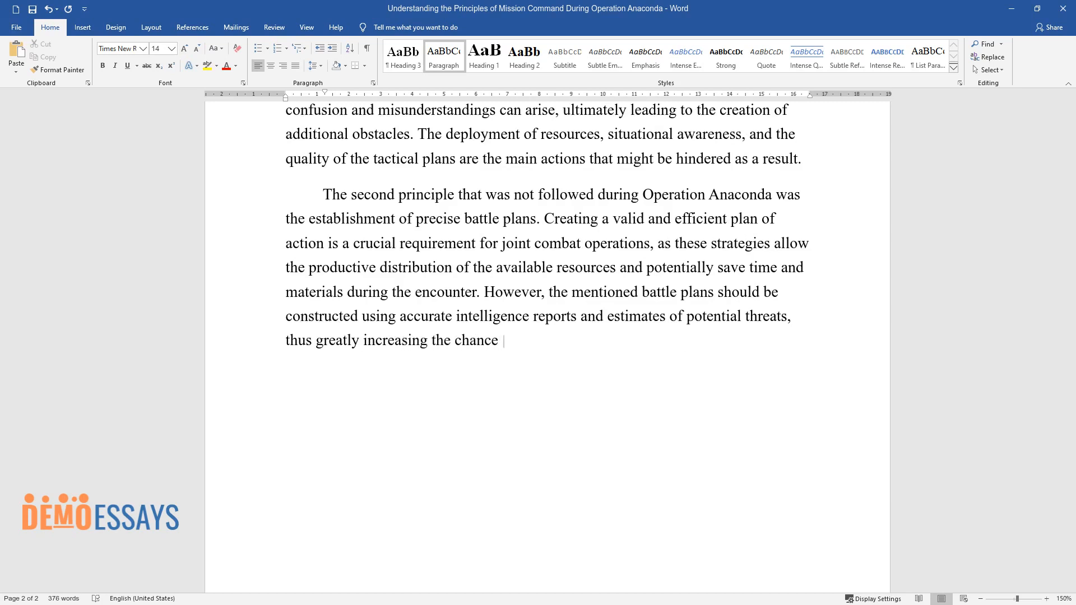
type("of success. As Operation Anaconda d")
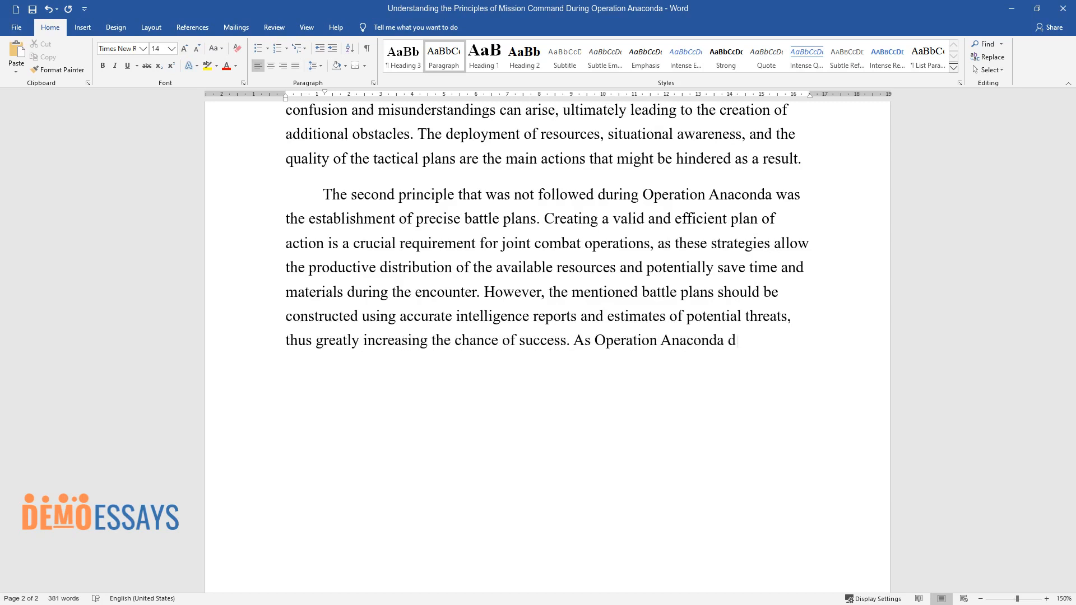
type("emonstrated, scattered intelligence")
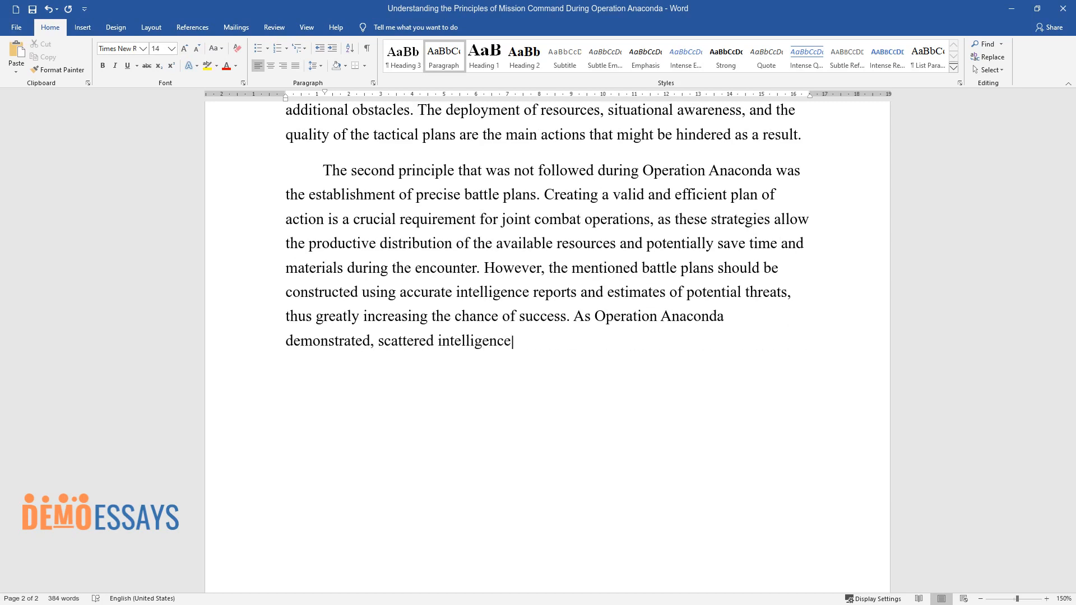
type("reports and a poor understanding o")
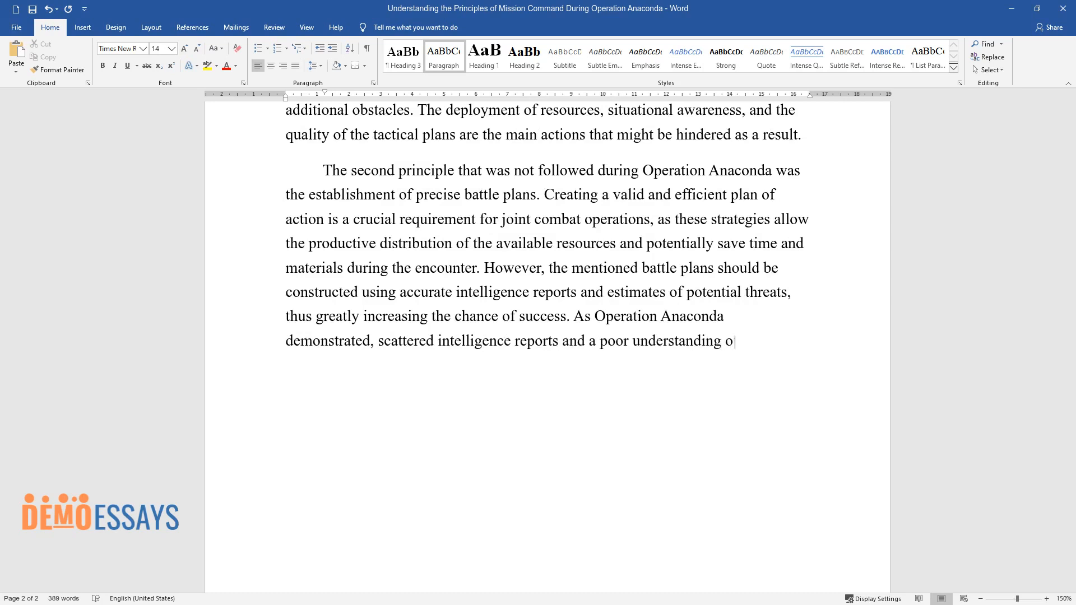
type("f the emerging danger can substanti")
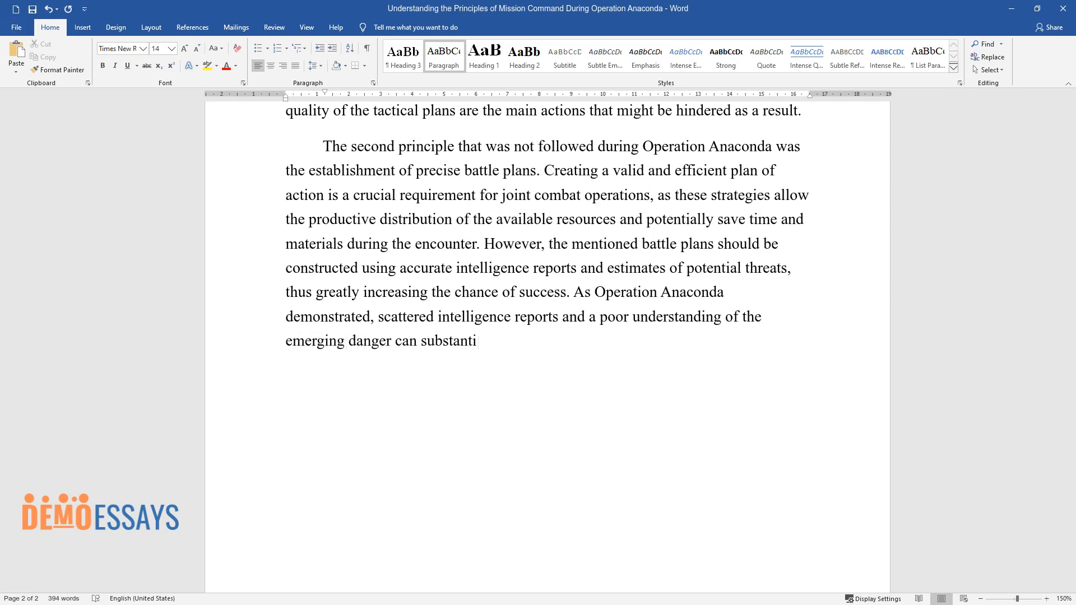
type("ally impede the development of acti")
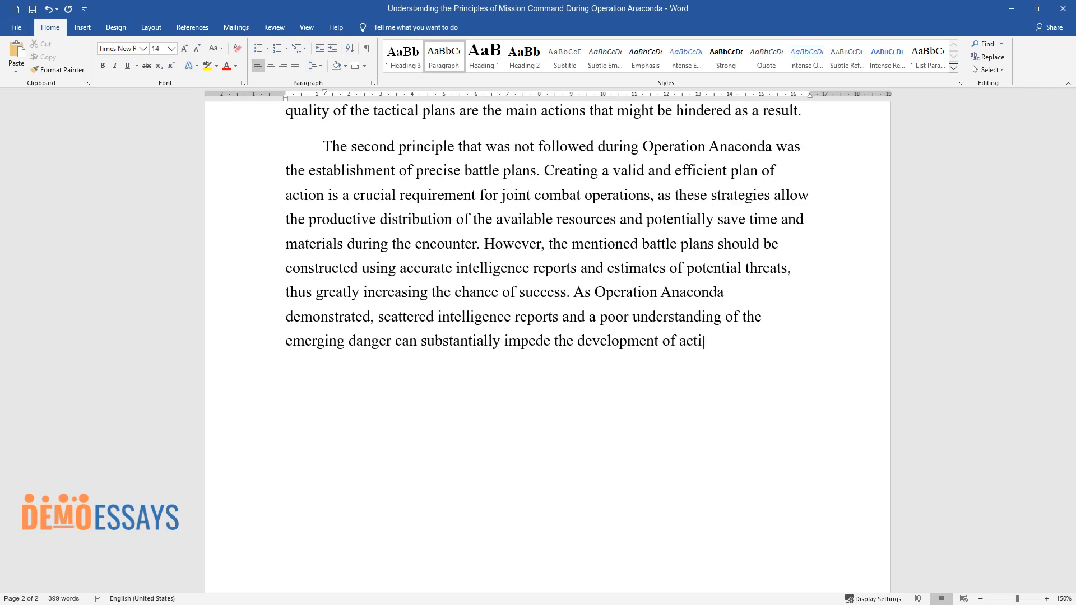
type("on plans, which in turn diminish the positive results. Consequentially,")
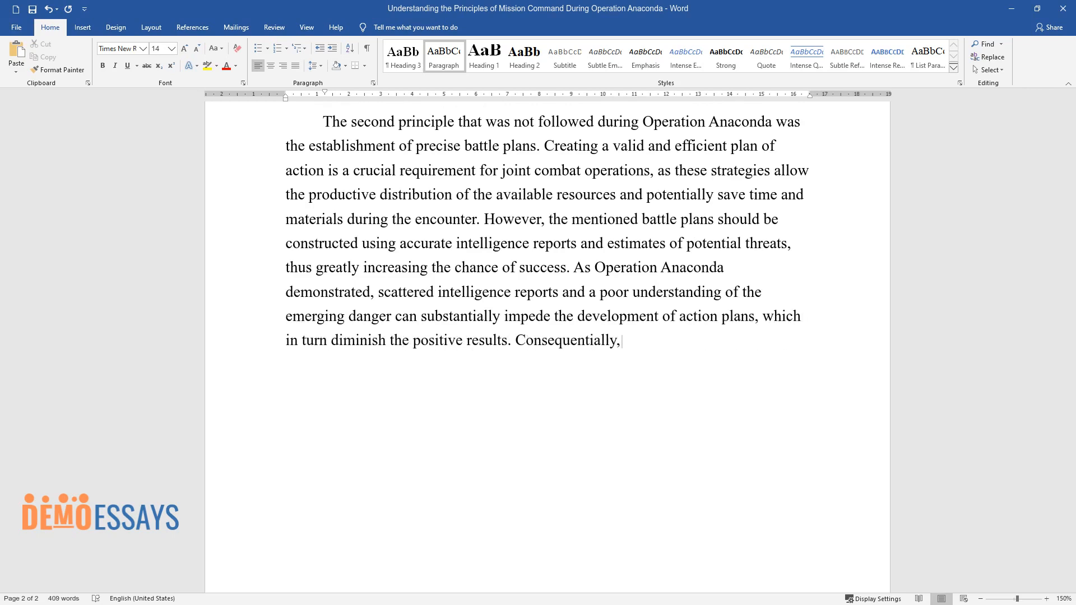
type("the forces suffer significant com")
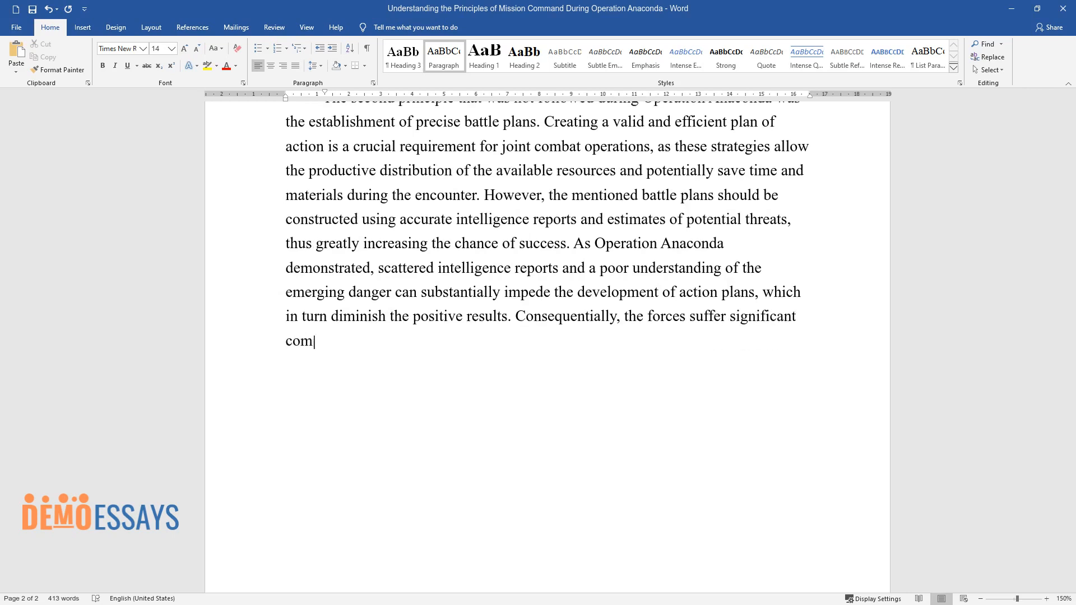
type("plications in attaining the objecti")
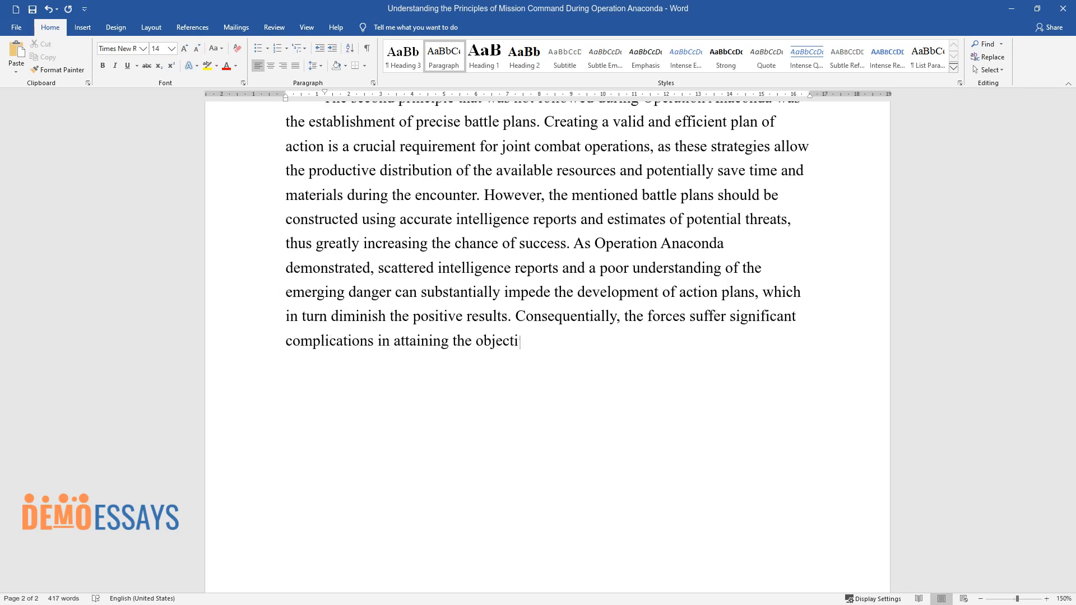
type("ves, lacking the knowledge about the")
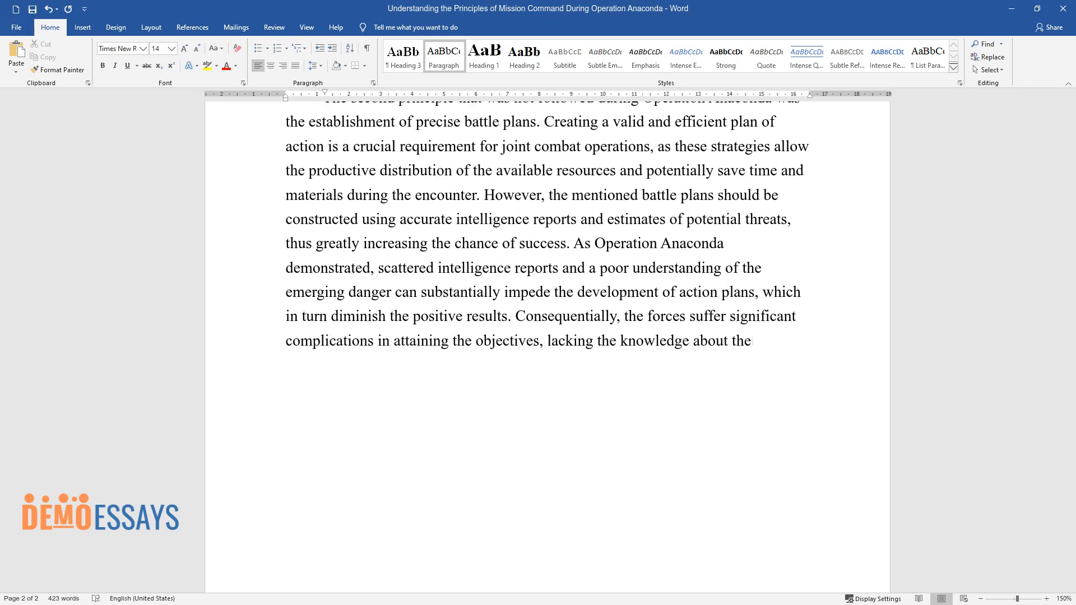
type("actions intended and misinterpreting the main ideas.")
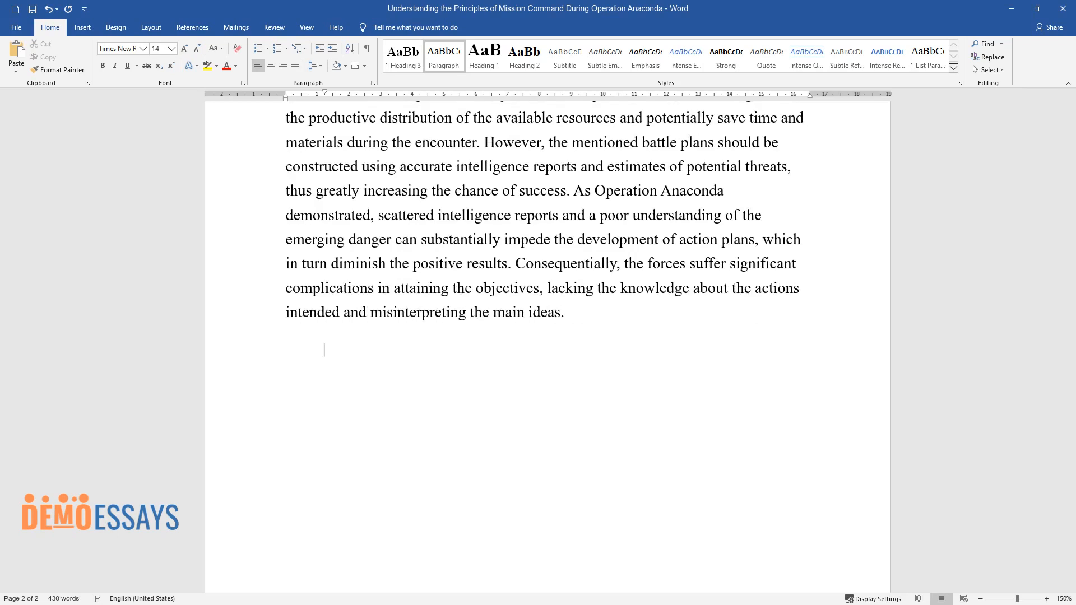
Write the third lesson: common understanding that all participants must possess, whatever their rank.
type("After that, the third lesson de")
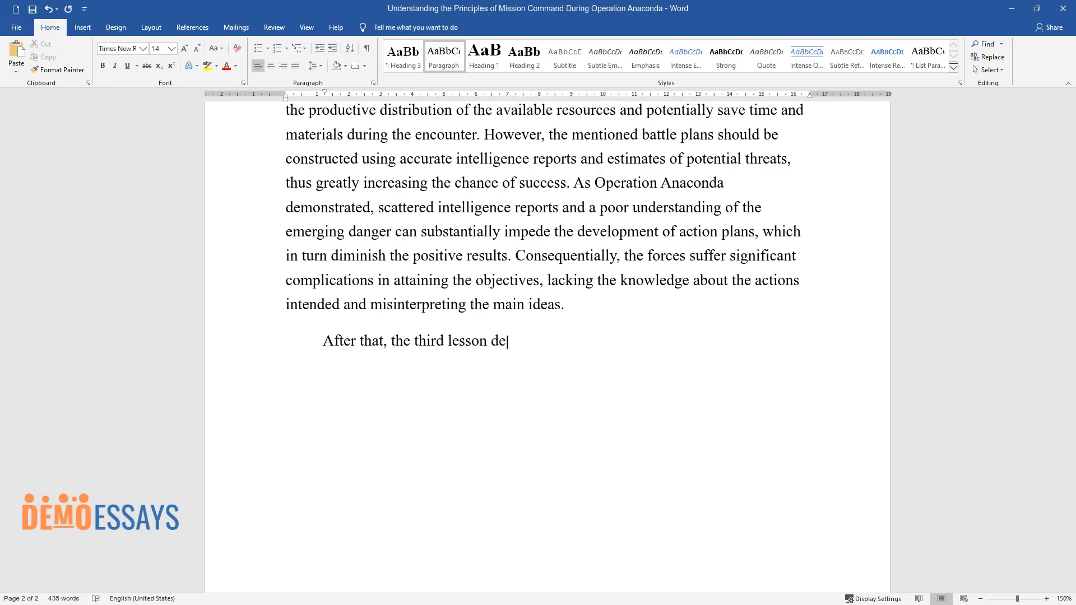
type("rived from Operation Anaconda is")
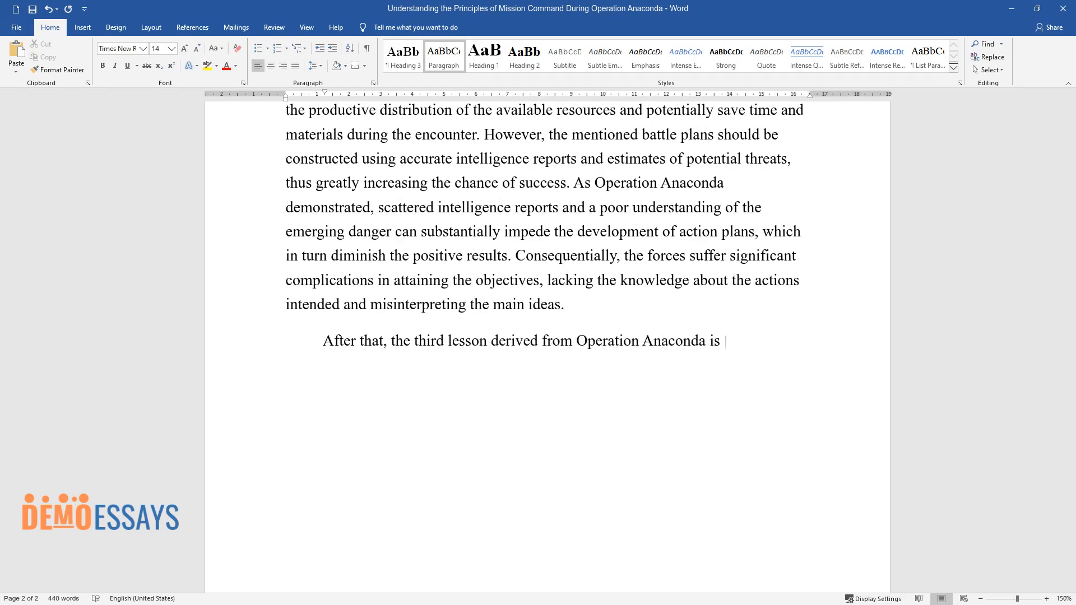
type("the importance of a common underst")
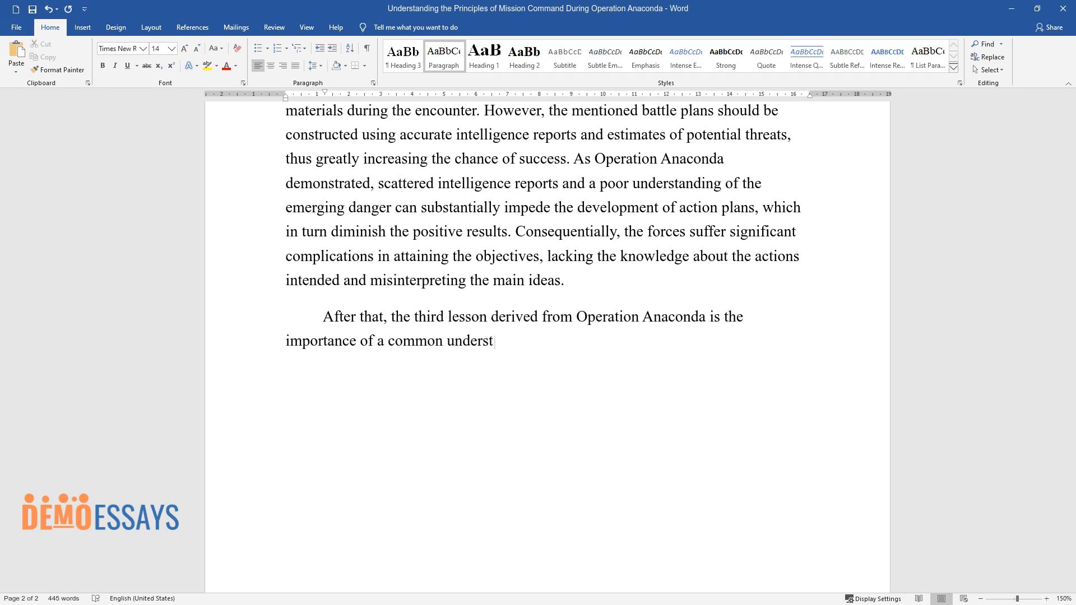
type("anding between the involved parties. In warfare,")
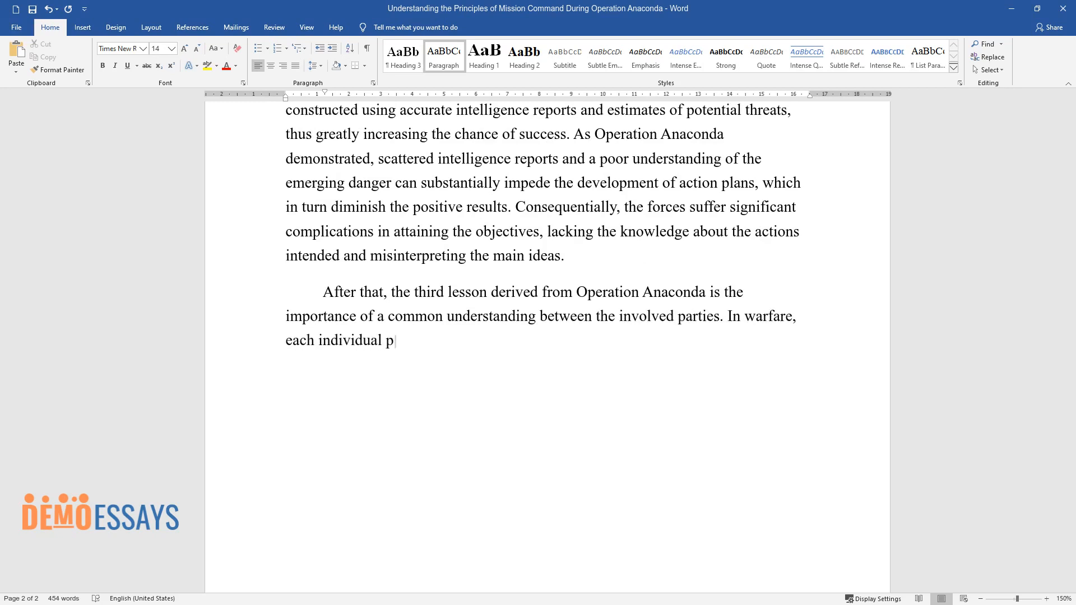
type("articipating in military activitie")
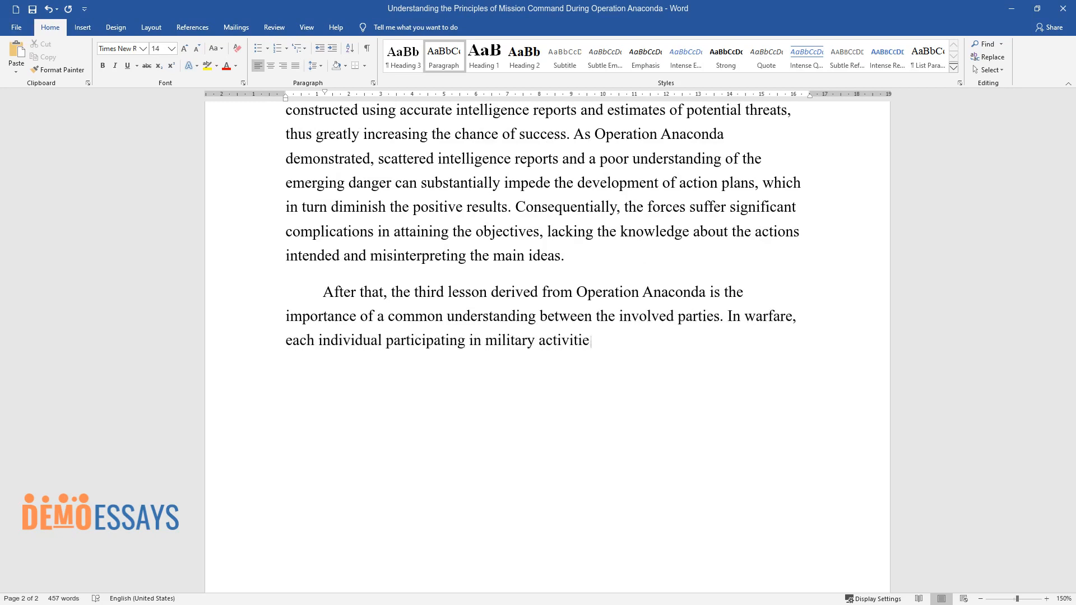
type("s, regardless of their status in")
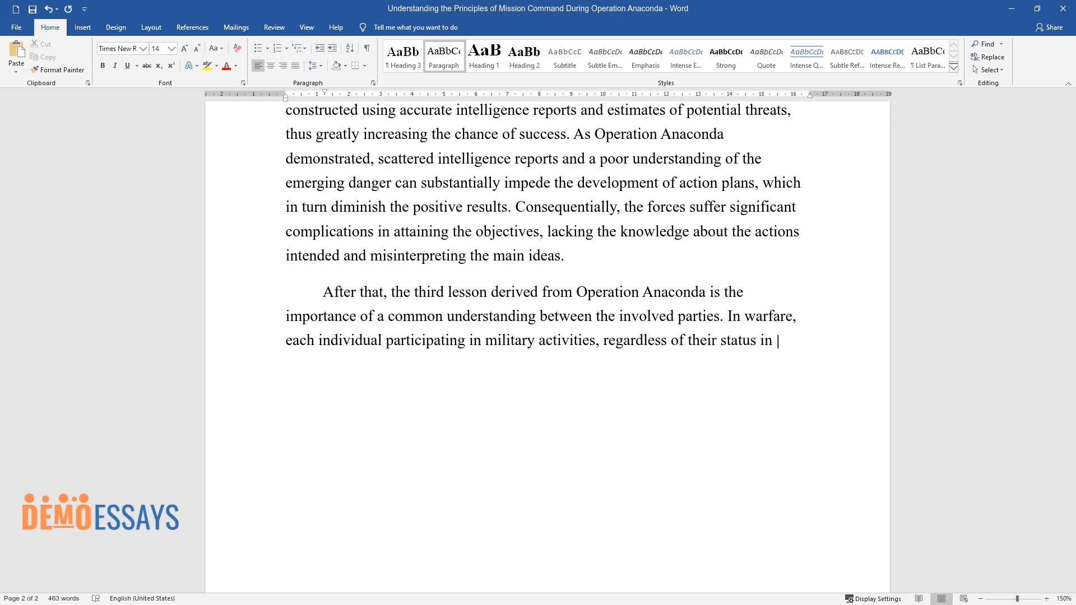
type("the chain of command, must possess explicit knowledge of the intend")
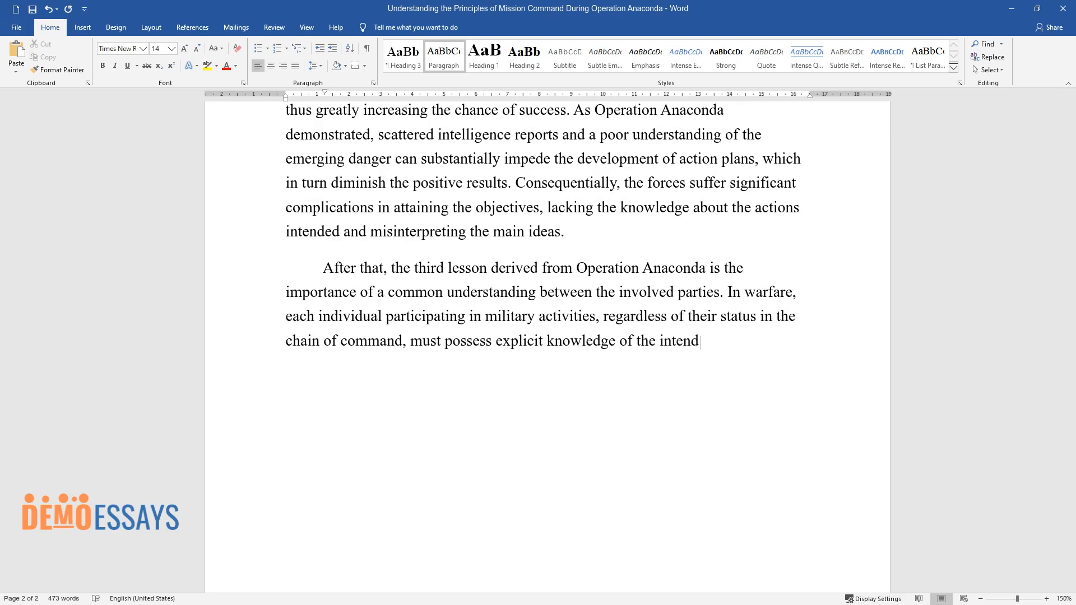
Add that ignoring guidelines delays decisions, ending 'essential for achieving success.'.
type("ed operations, primary joint force concepts, and the delegation of")
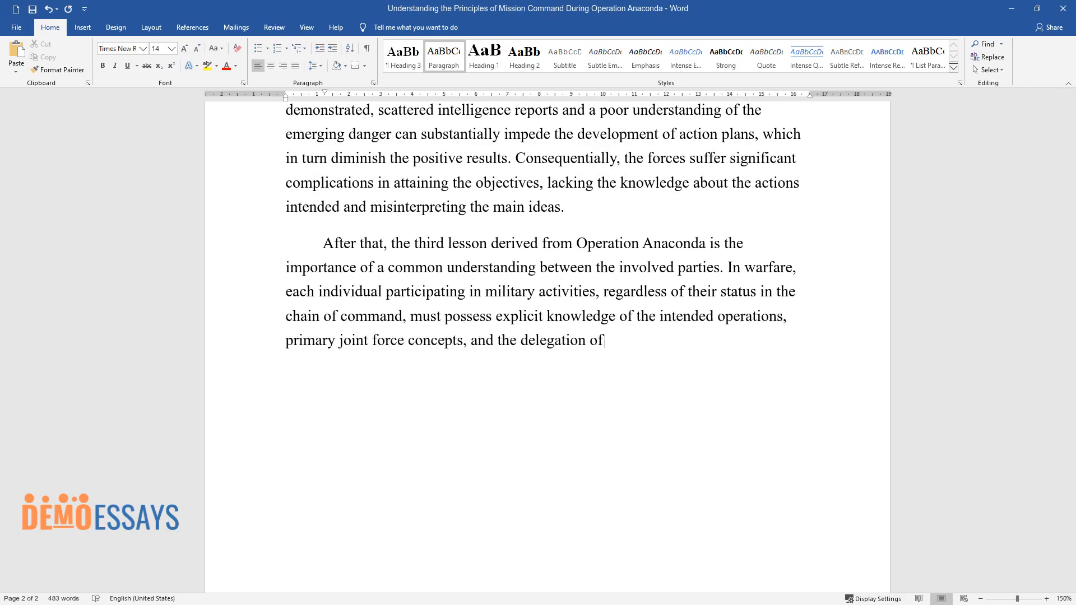
type("authority. The failure to properly")
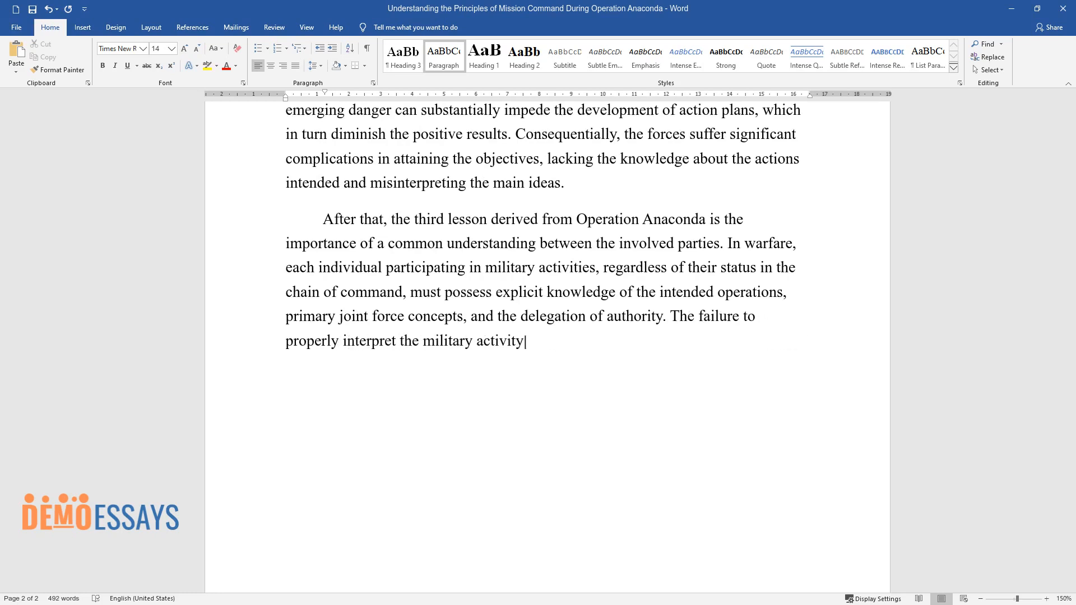
type("guidelines, which occurred durin")
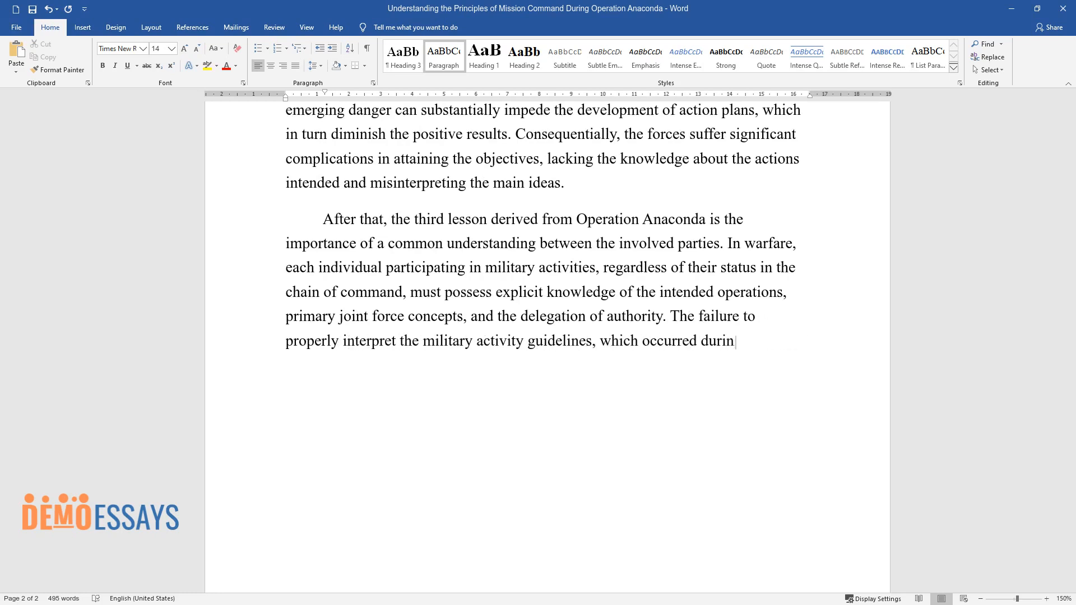
type("g Operation Anaconda, can tremendo")
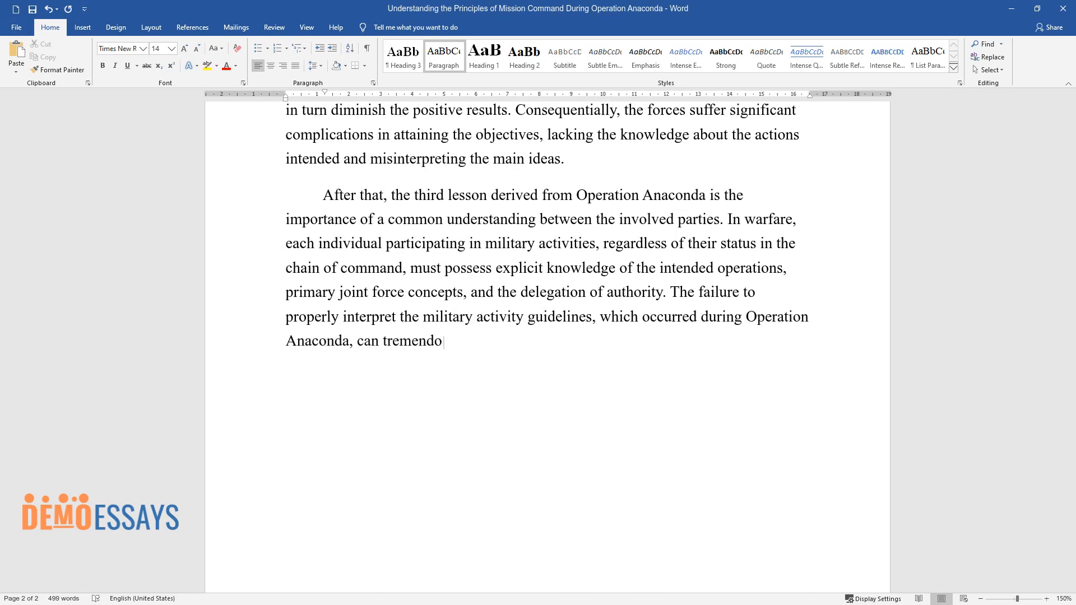
type("usly delay the decision-making pr")
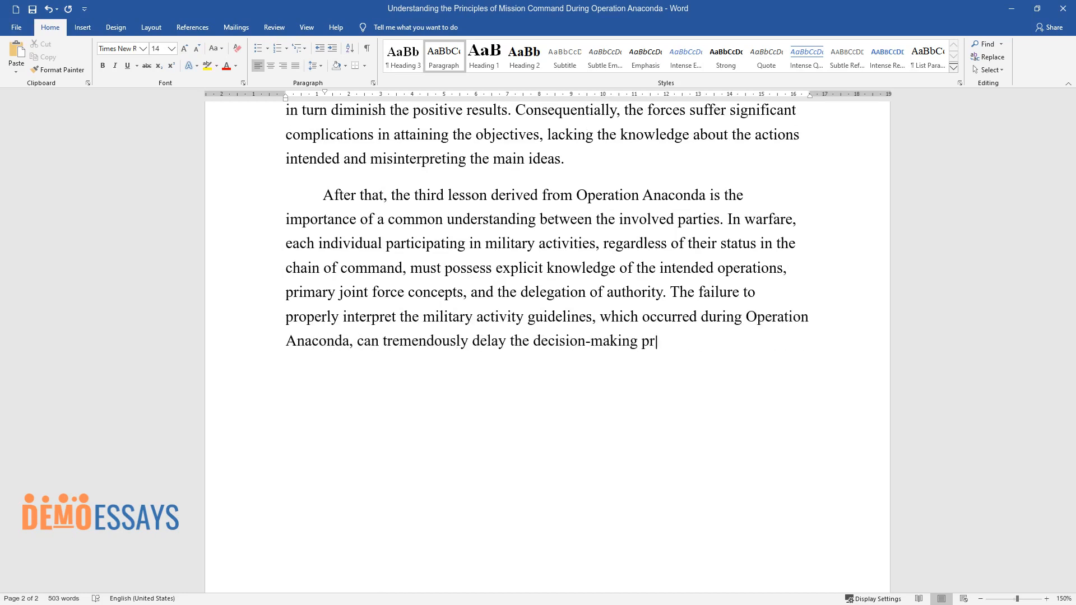
type("ocess, leading to devastating dam")
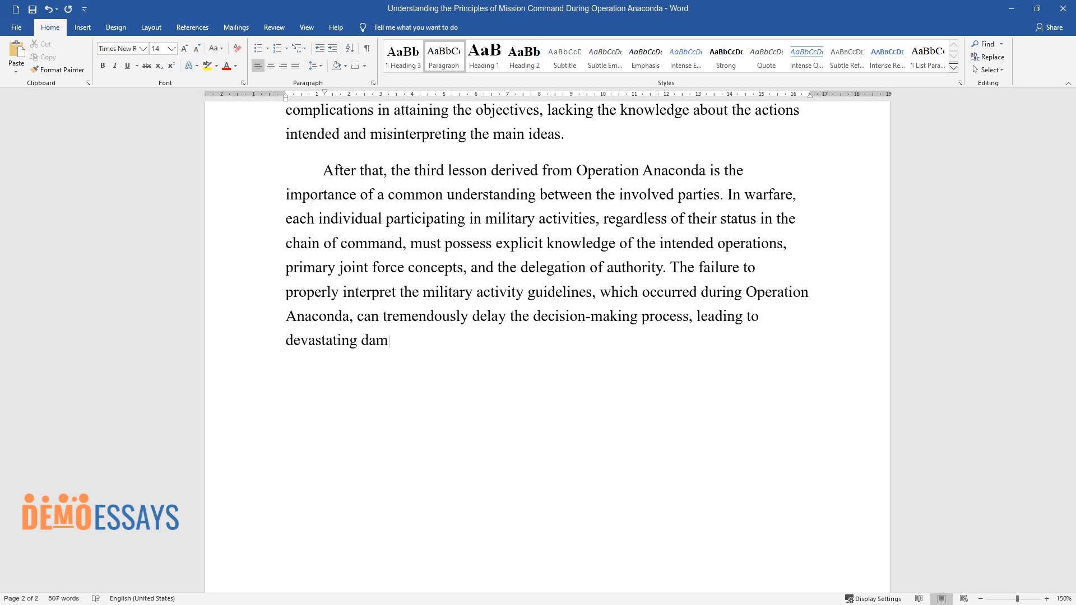
type("age. Thus, recognizing the milita")
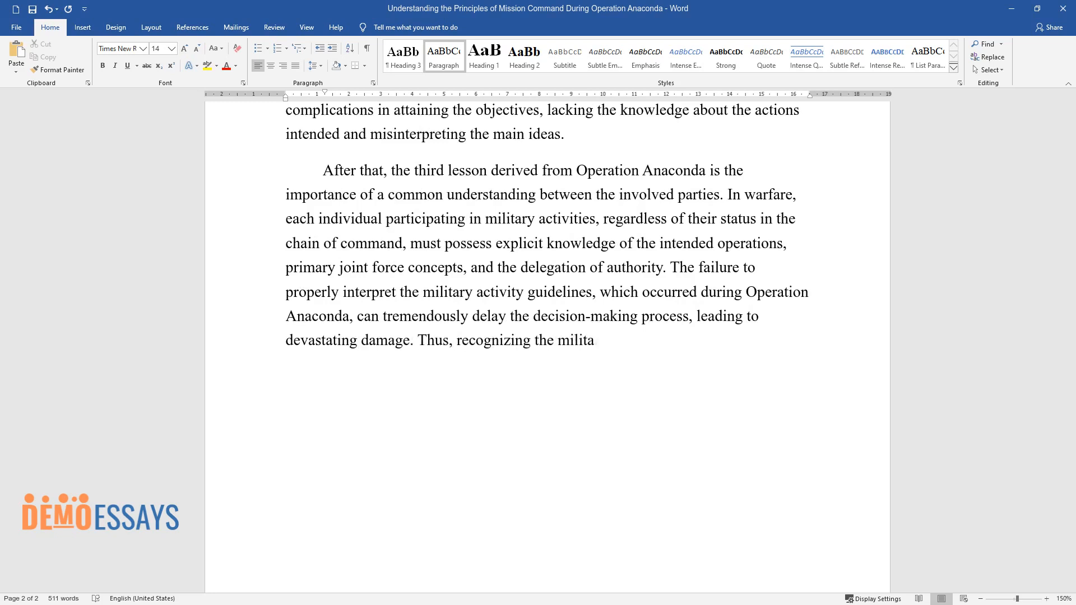
type("ry organization's goals and person")
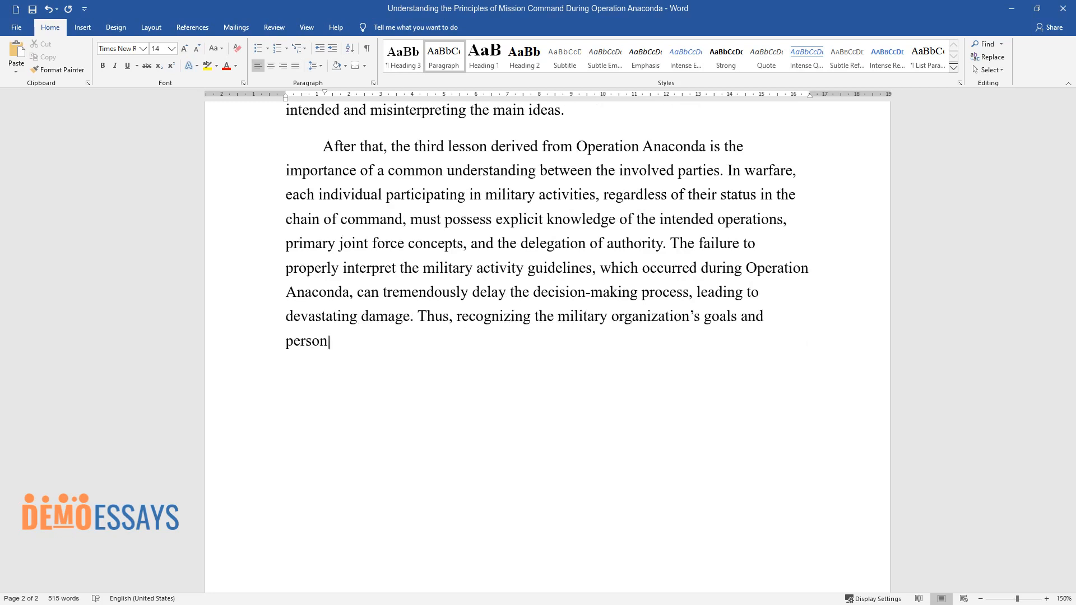
type("al responsibilities is essential")
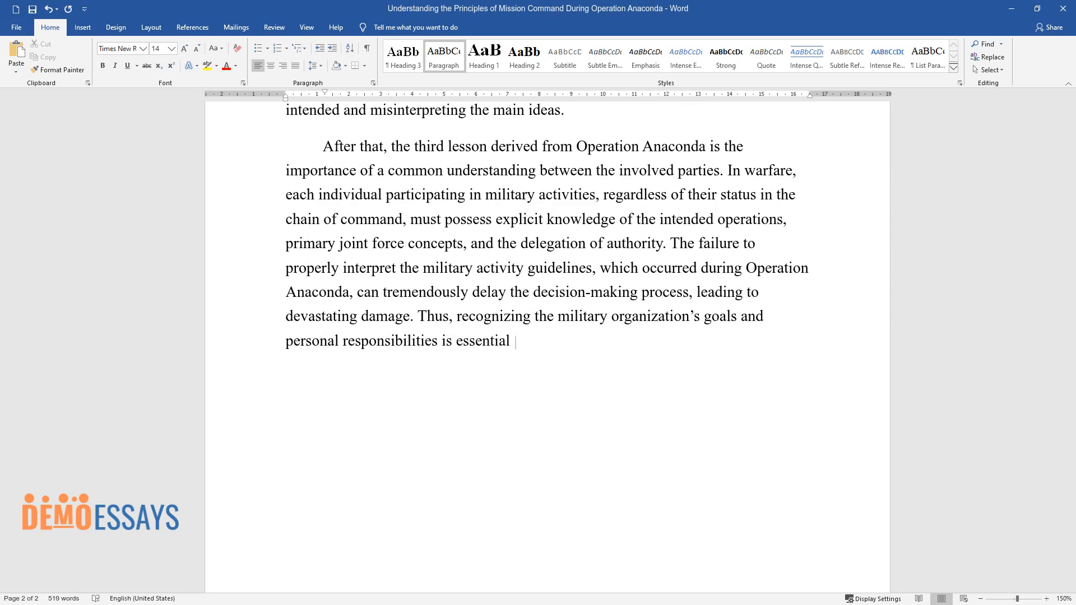
type("for achieving success.")
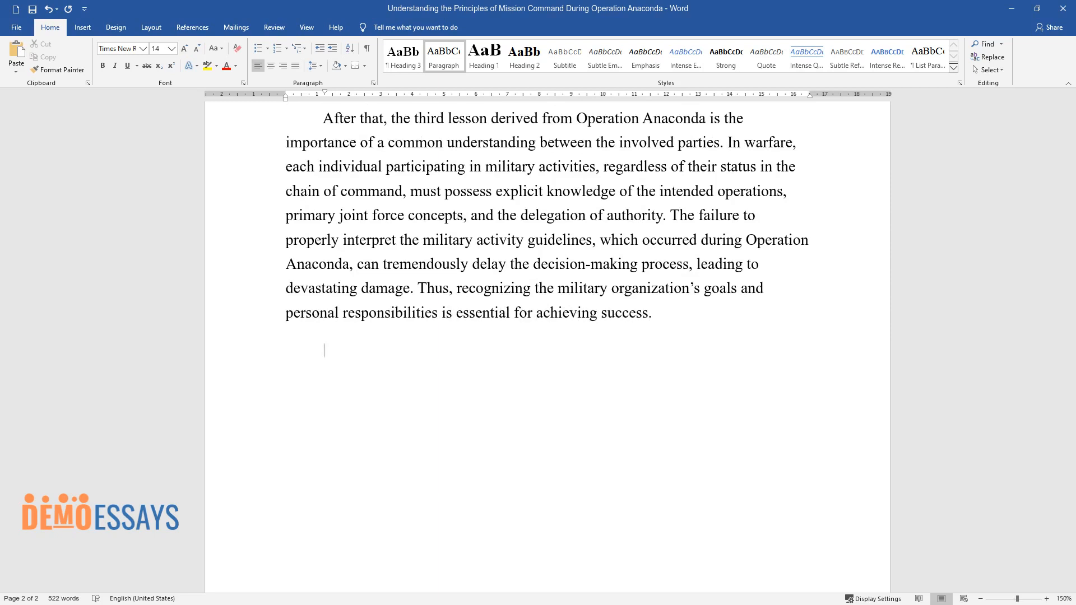
Write the fourth principle: appropriate mission orders improve efficiency and organize personnel's activities.
type("The fourth princip")
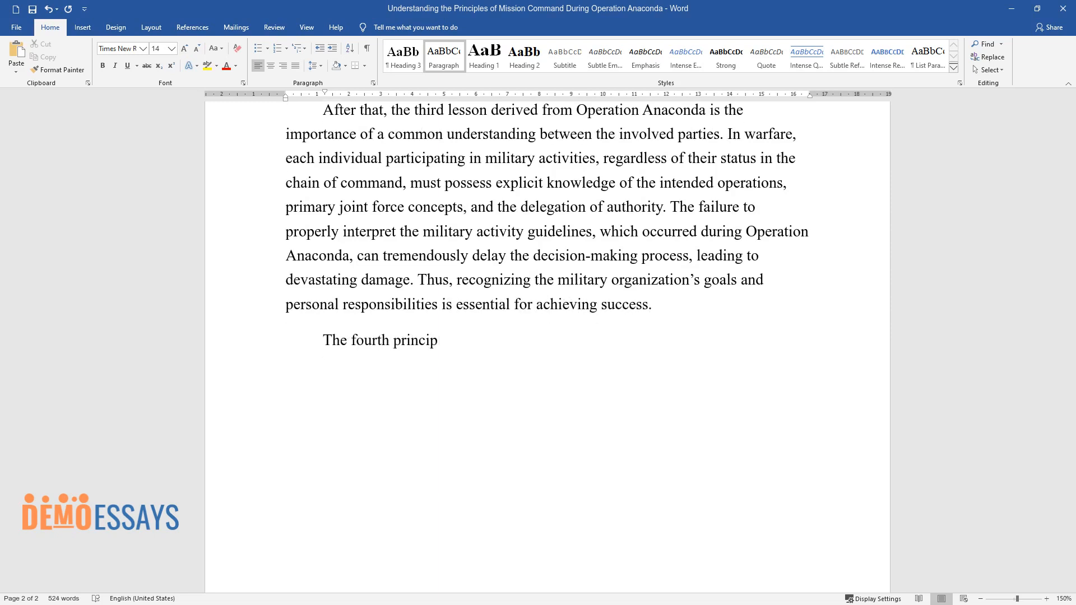
type("le, the value of which becomes evi")
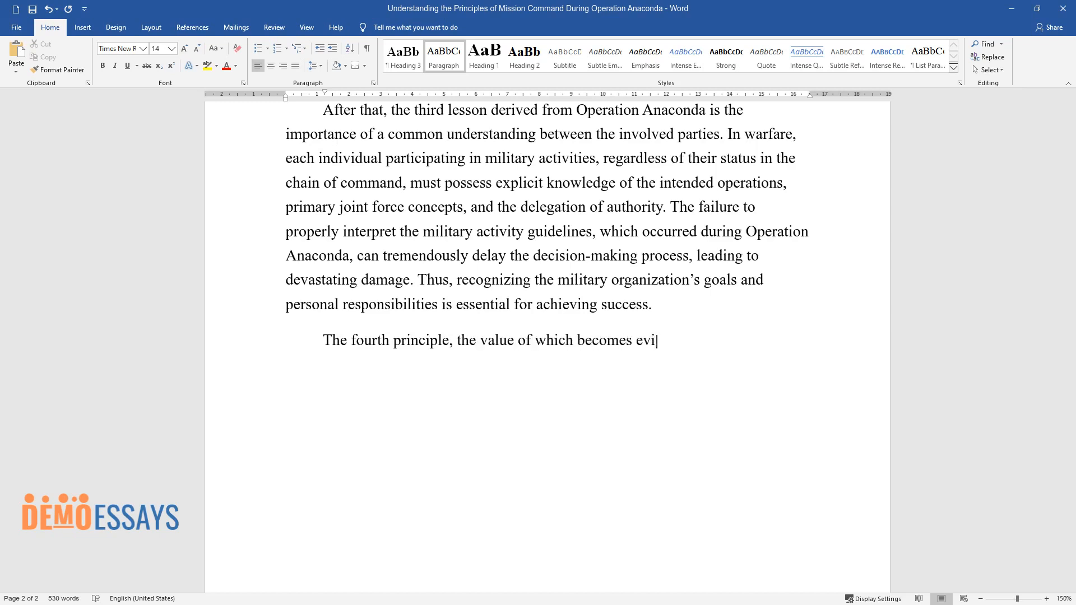
type("dent when reviewing Operation Anaco")
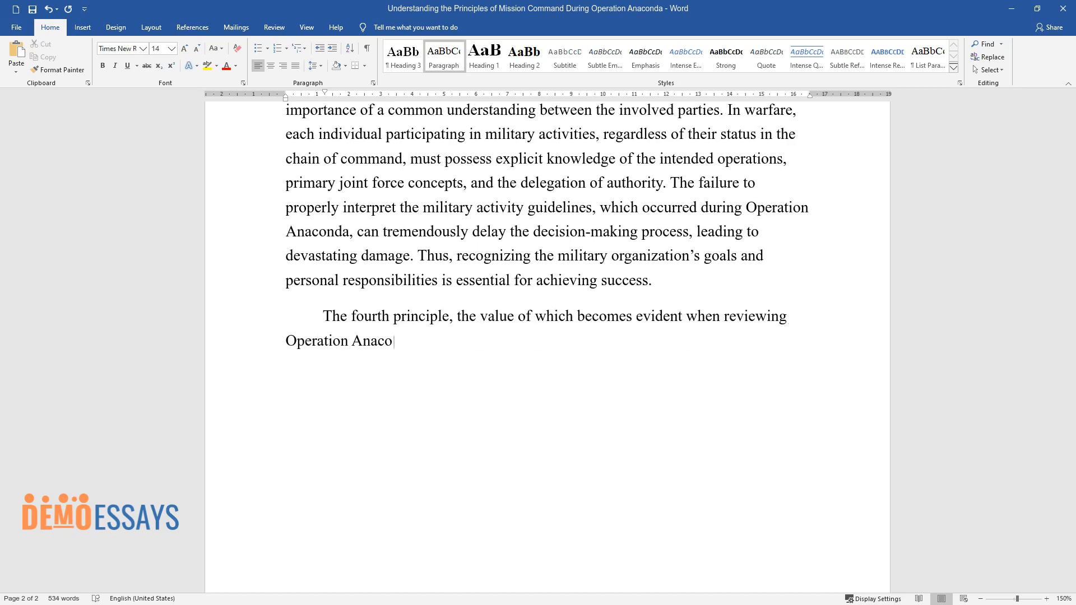
type("nda, is the creation of appropriat")
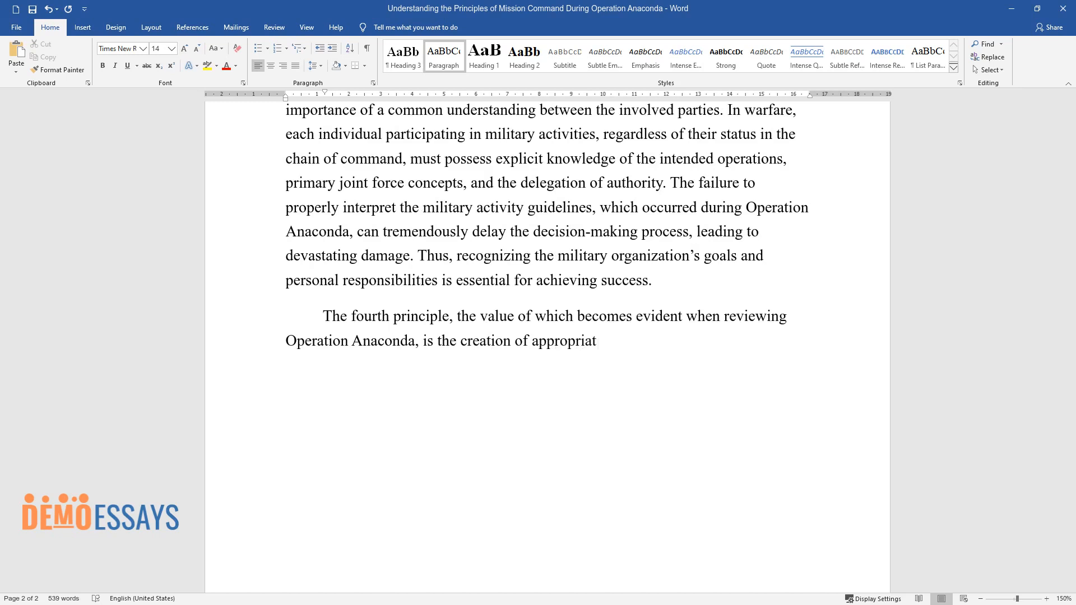
type("e mission orders. During military")
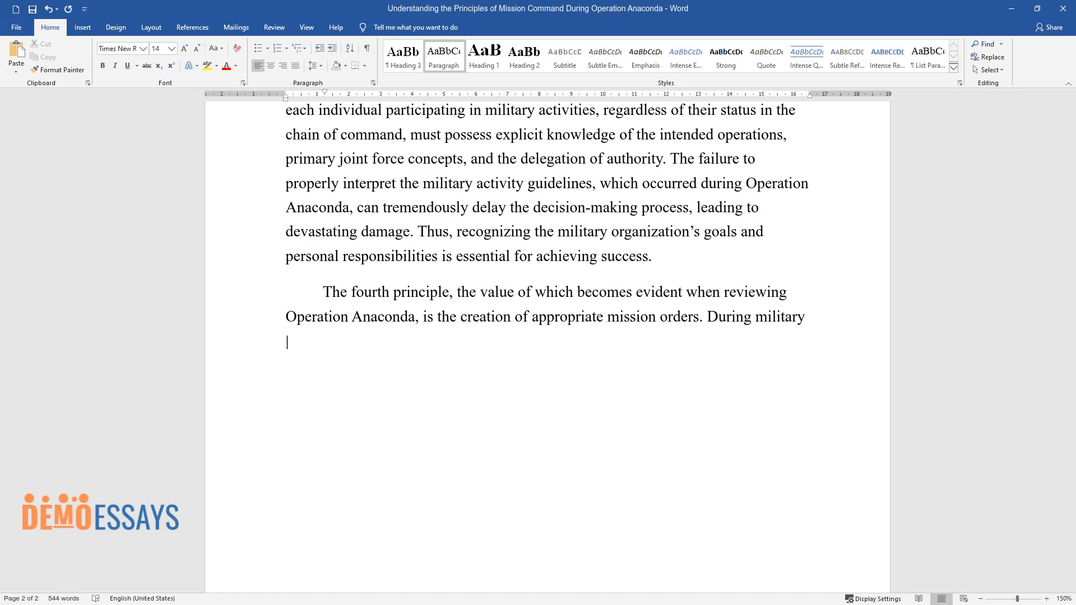
type("encounters, discipline and strict a")
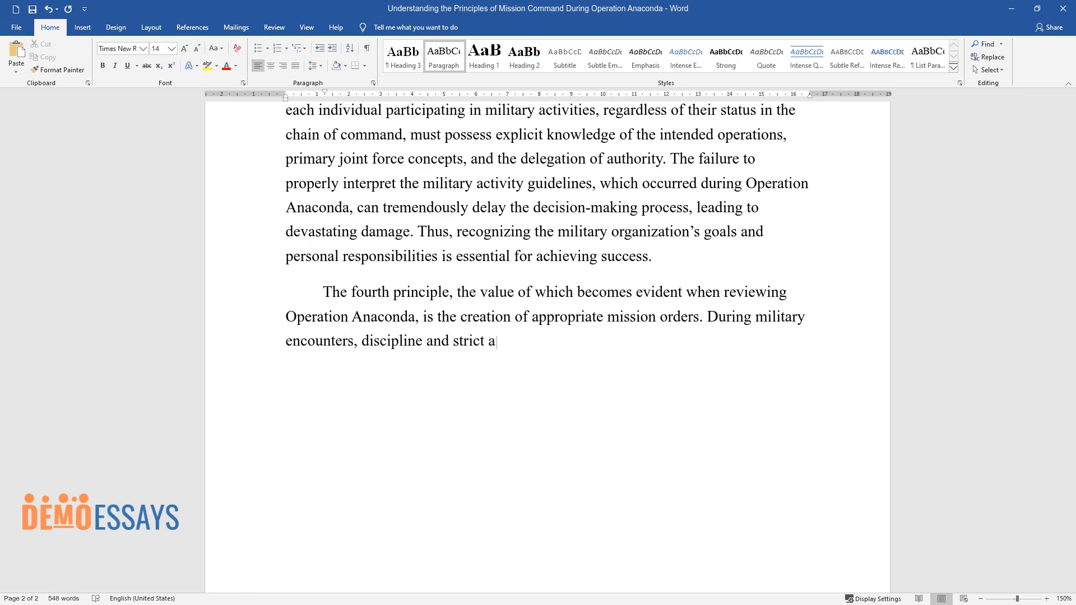
type("ction demands are of incredible si")
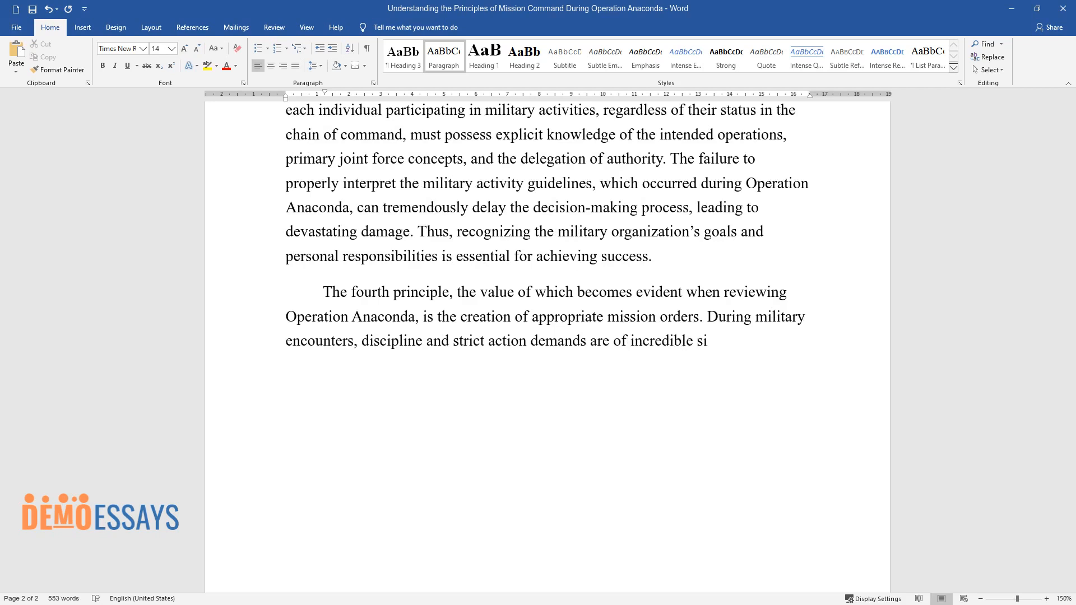
type("gnificance. Not only do clear order")
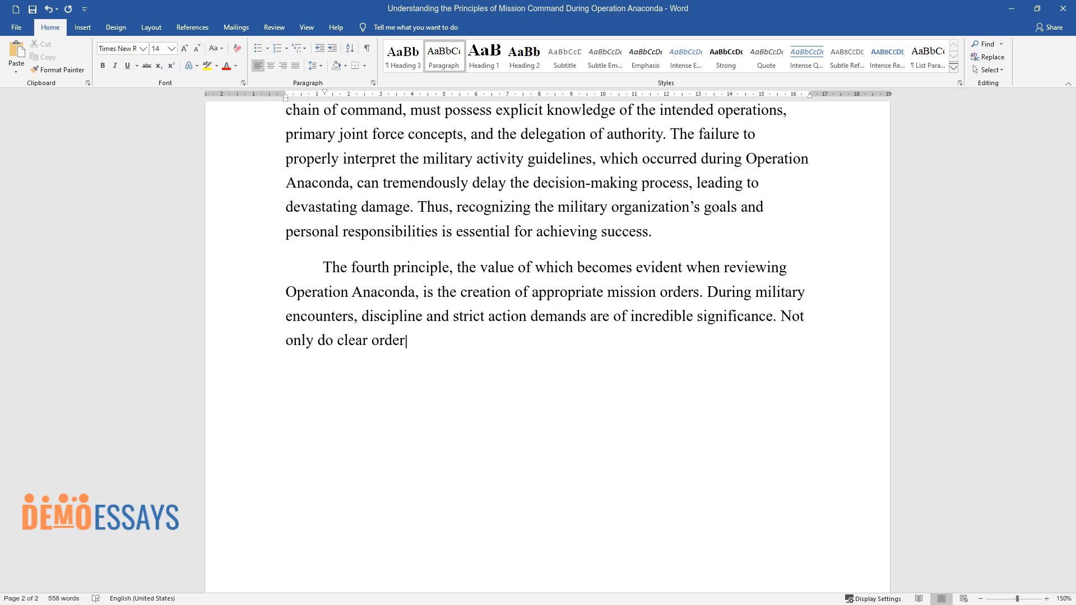
type("s improve the actions’ efficiency,")
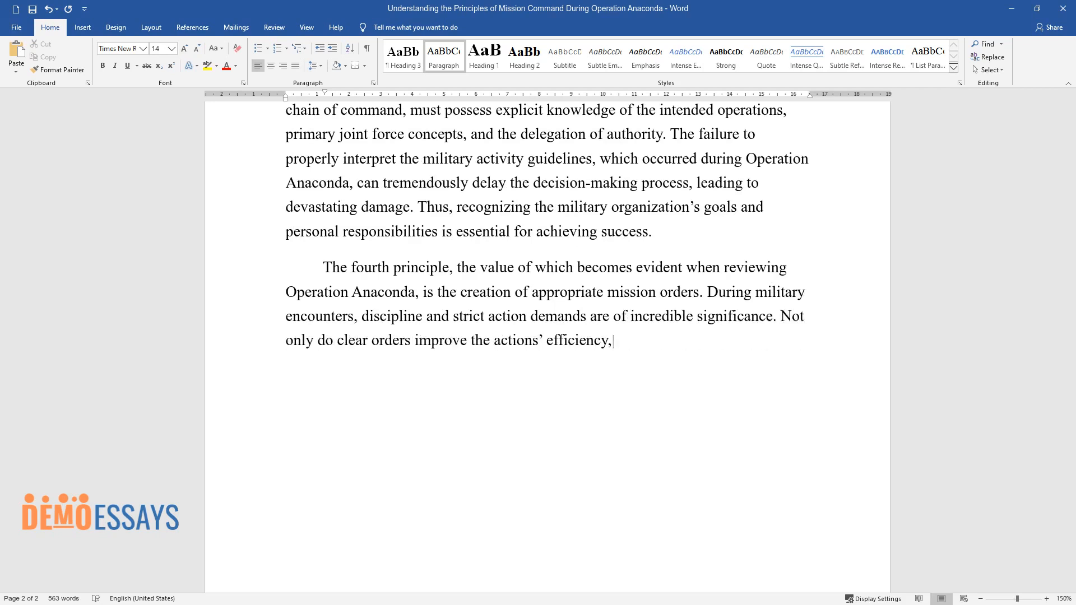
type("but they also organize the personn")
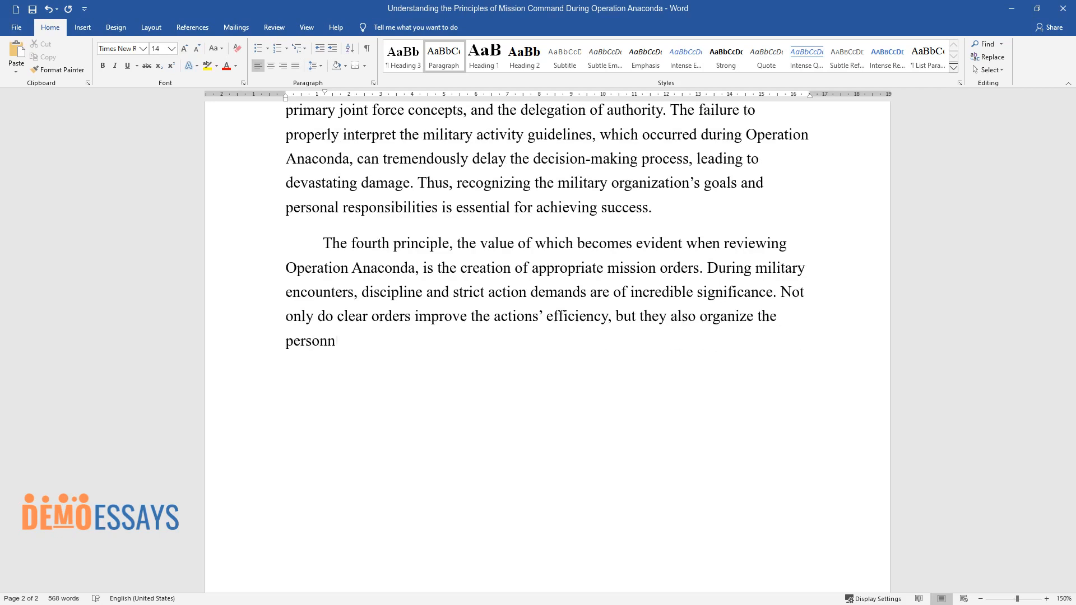
type("el's activities and establish a sen")
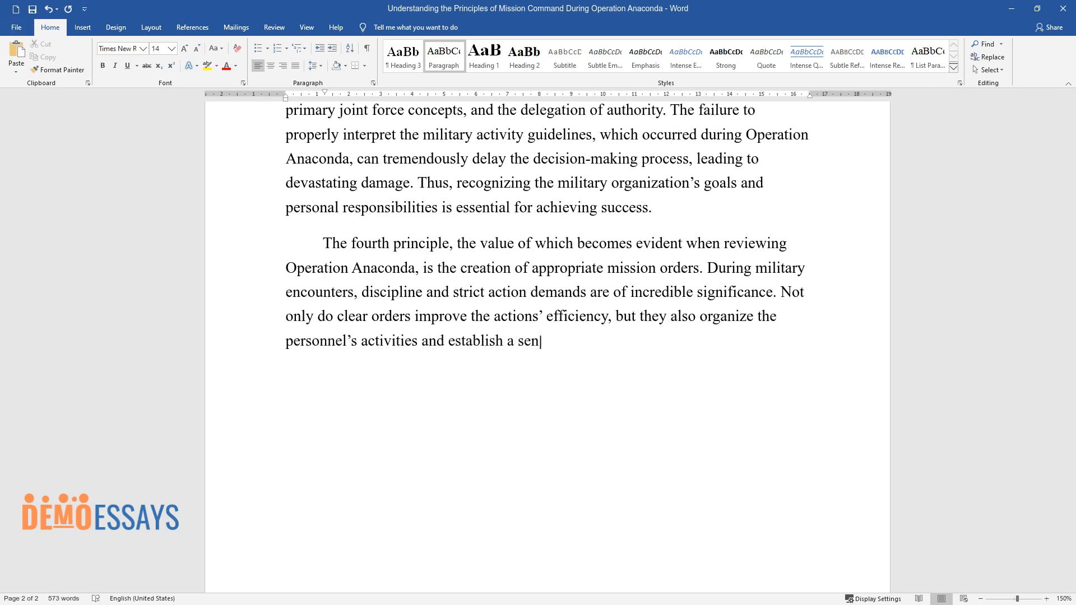
Add that decentralized directions reduce productivity and clear orders bring favorable, less-delayed outcomes.
type("se of stability. However, when dir")
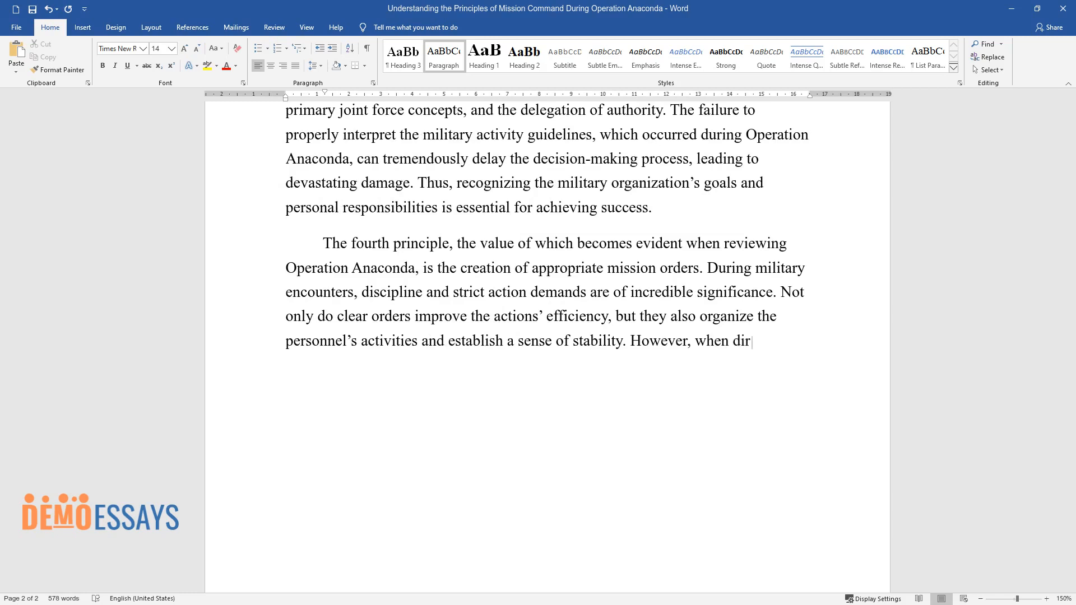
type("ections from the command centers b")
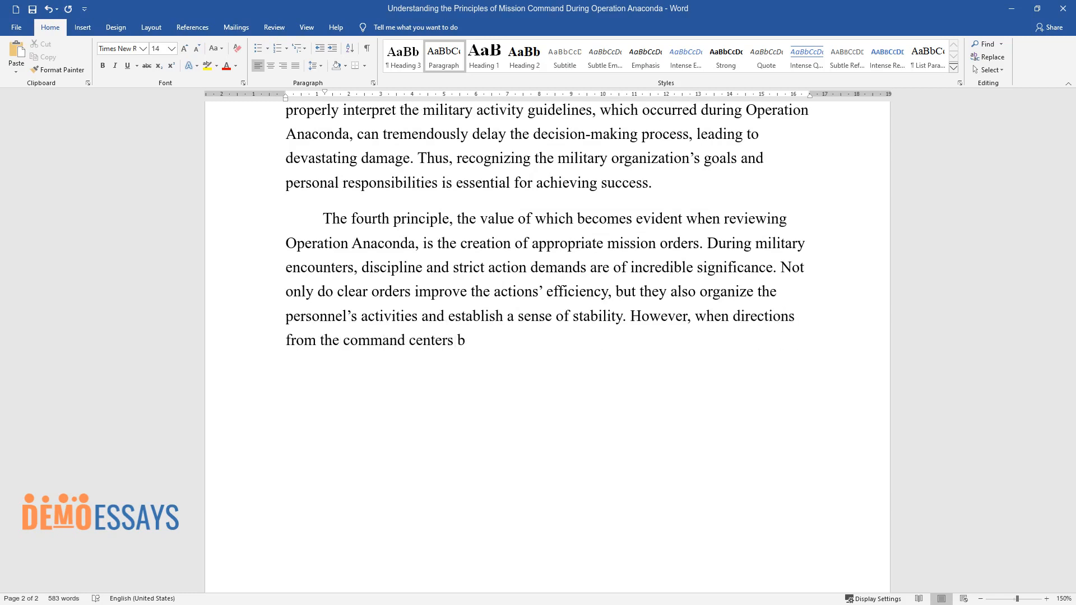
type("ecome decentralized, the forces' pr")
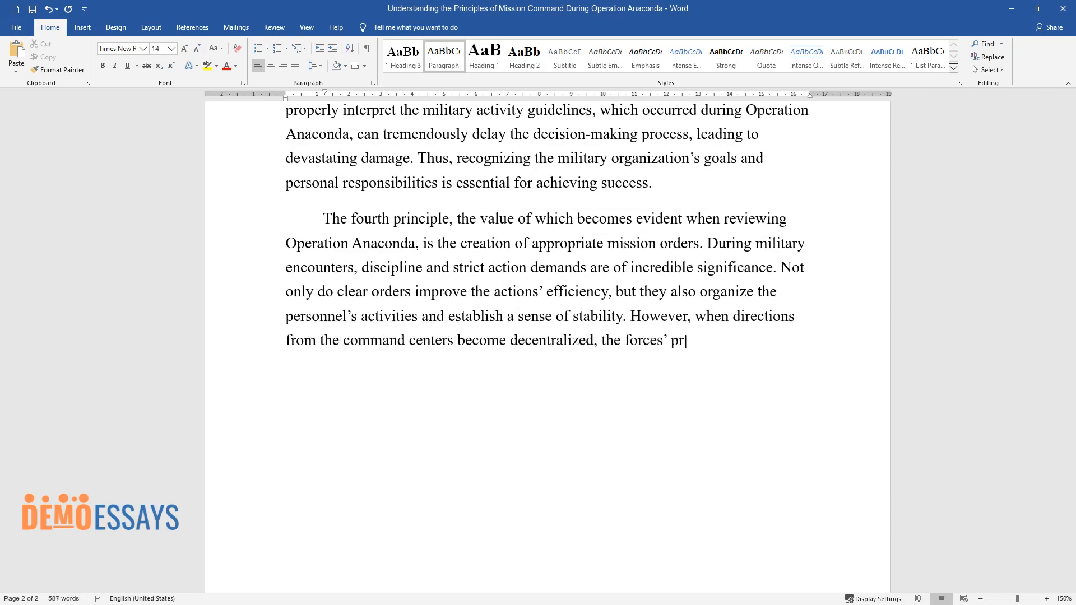
type("oductivity is reduced tremendously")
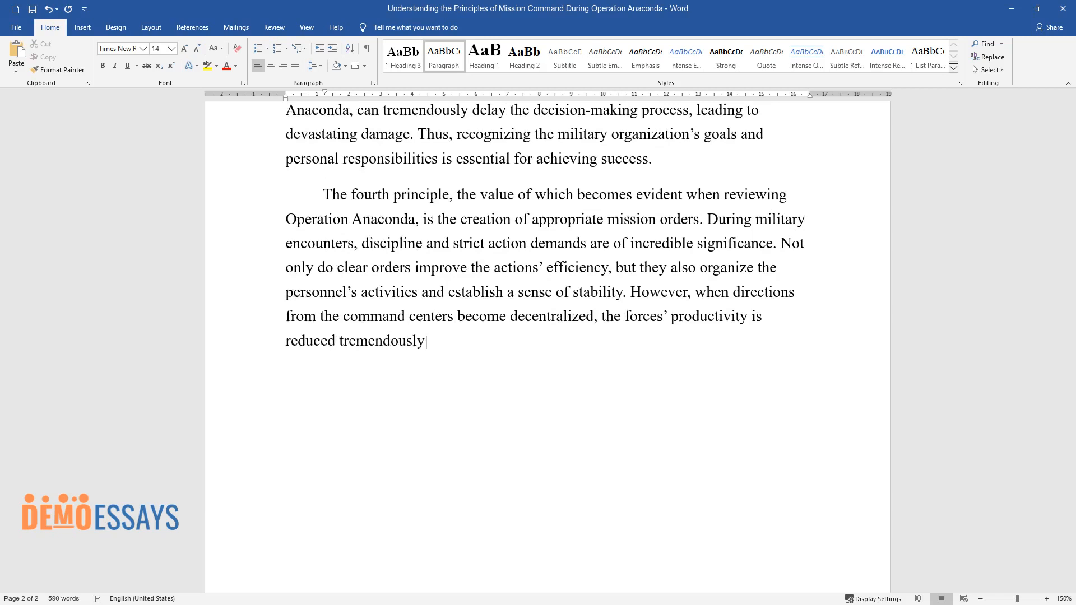
type(", and the overall control over the")
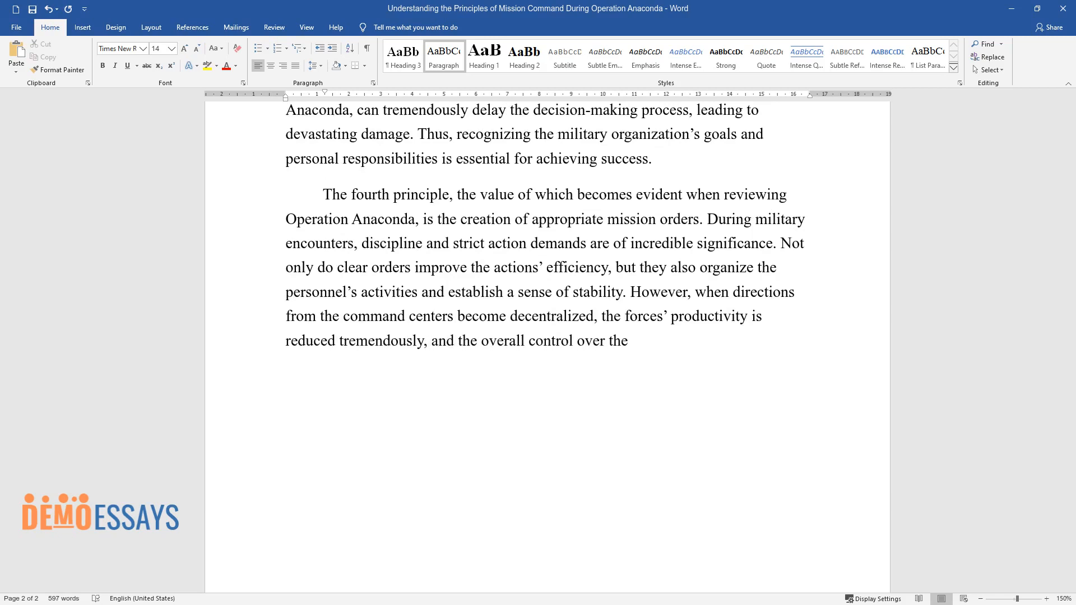
type("involved teams can be lost. Therefore, to maximize the success and ti")
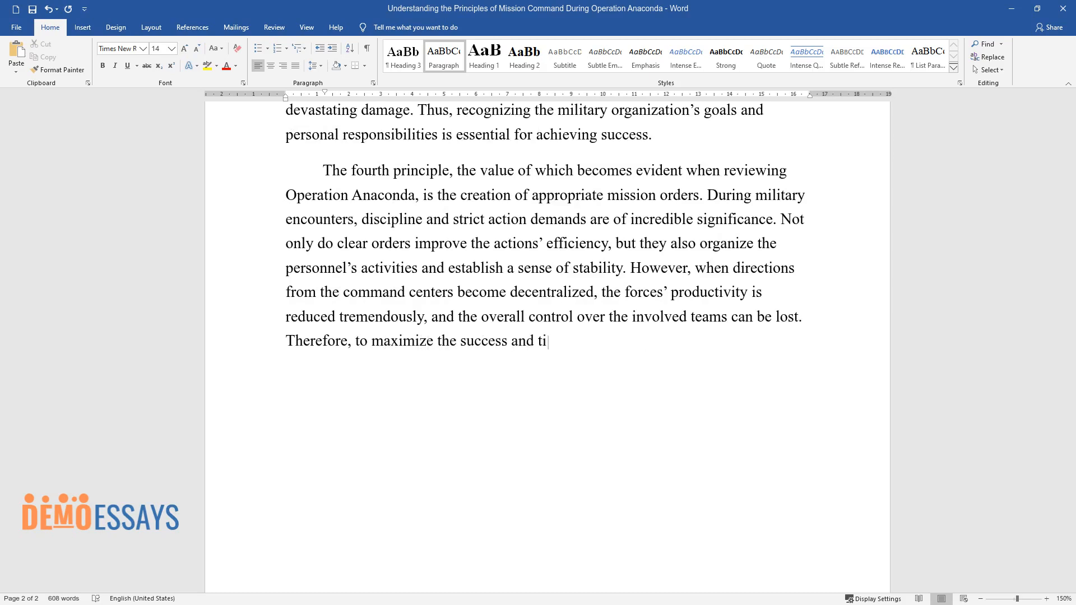
type("me of task execution, military exe")
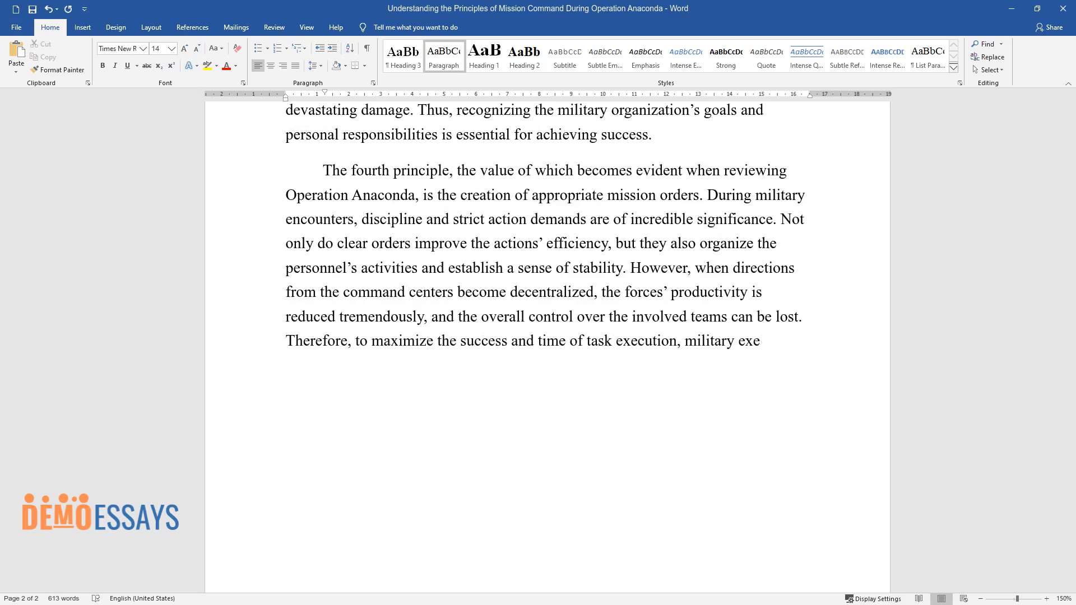
type("cutives must ensure that mission or")
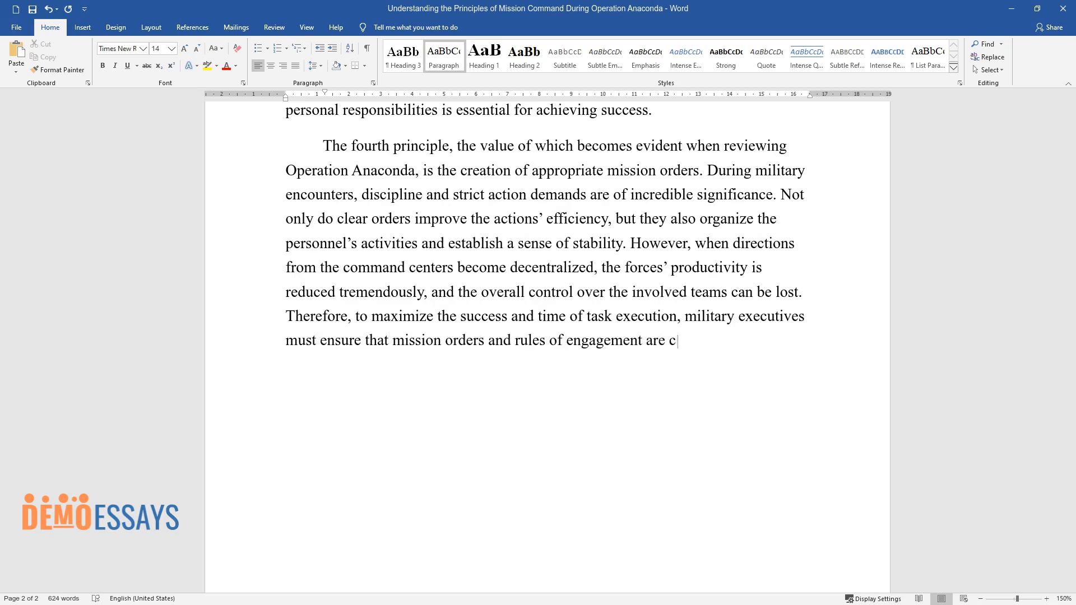
type("lear and comprehensible. The outcom")
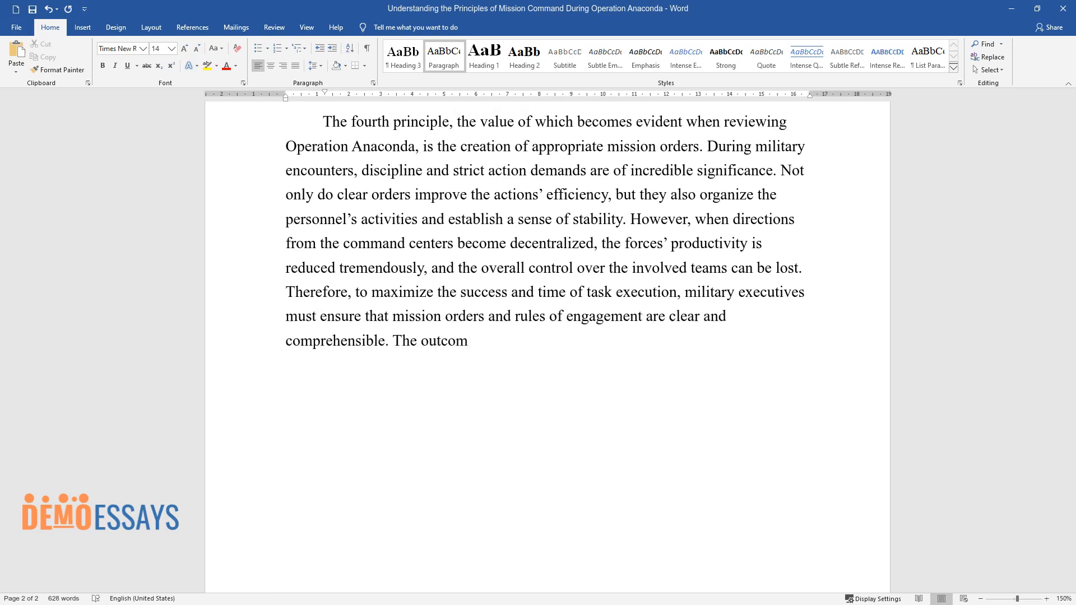
type("es of these actions can be excepti")
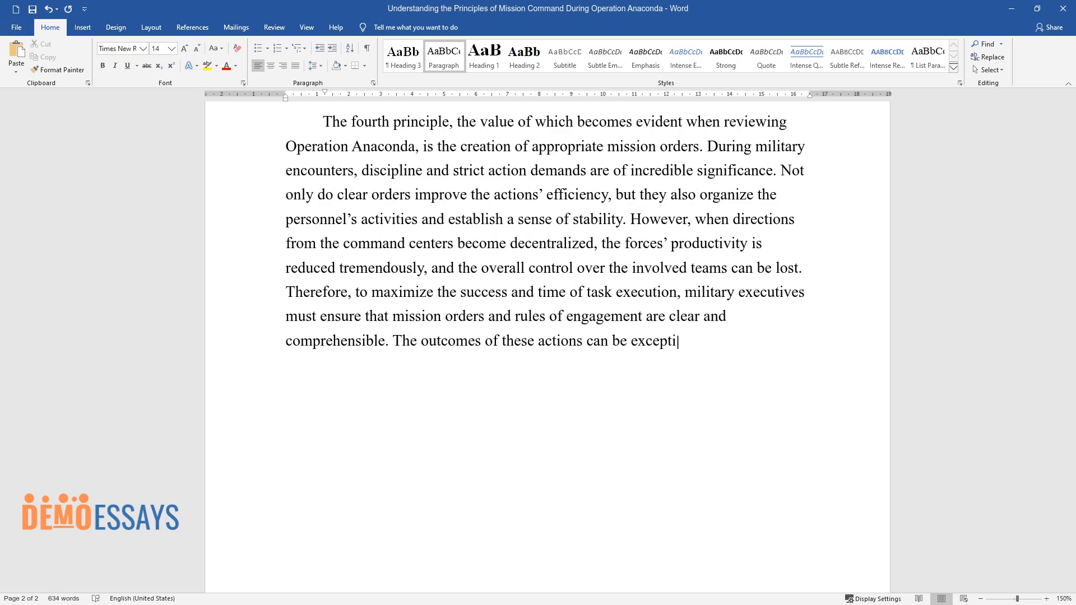
type("onally favorable for the mission, d")
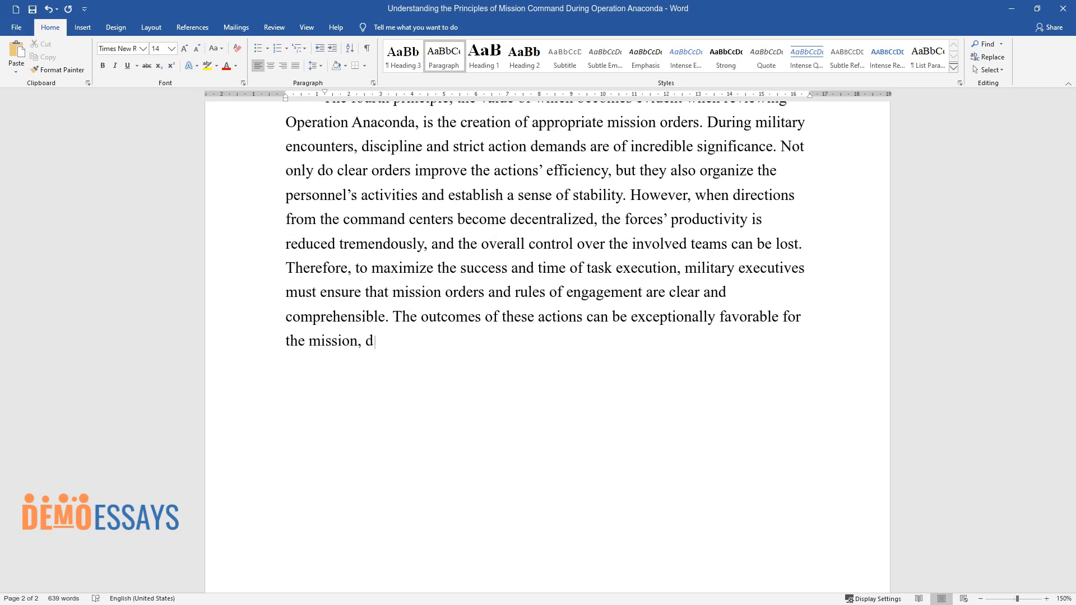
type("iminishing the delays in assignment approvals, information transfer,")
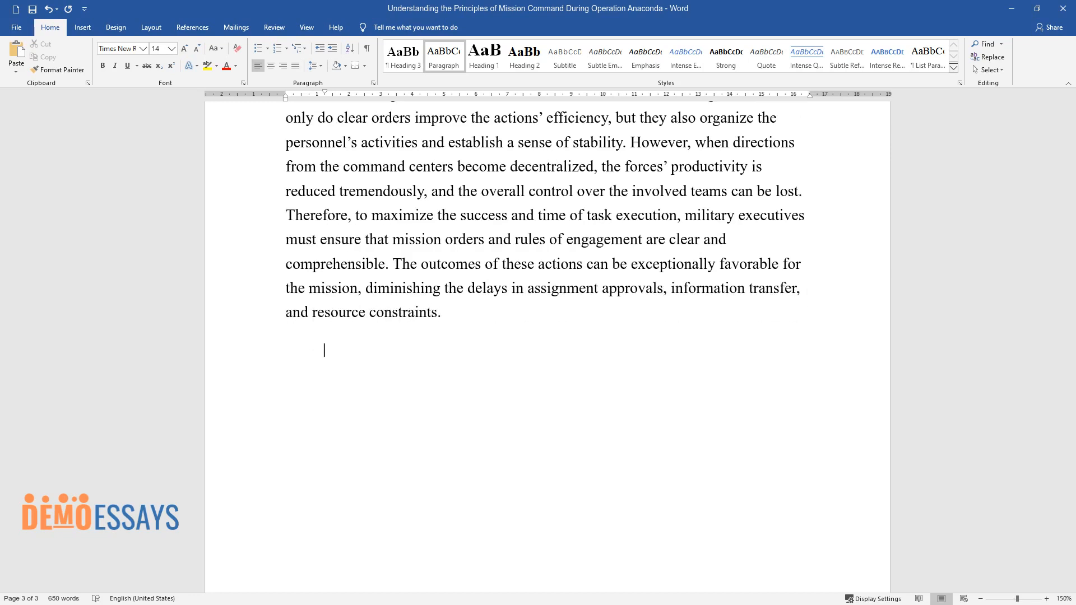
Type the conclusion's opening, calling Anaconda a prime example of breached warfare guidelines.
type("To conclude, the four principles of mission command violated d")
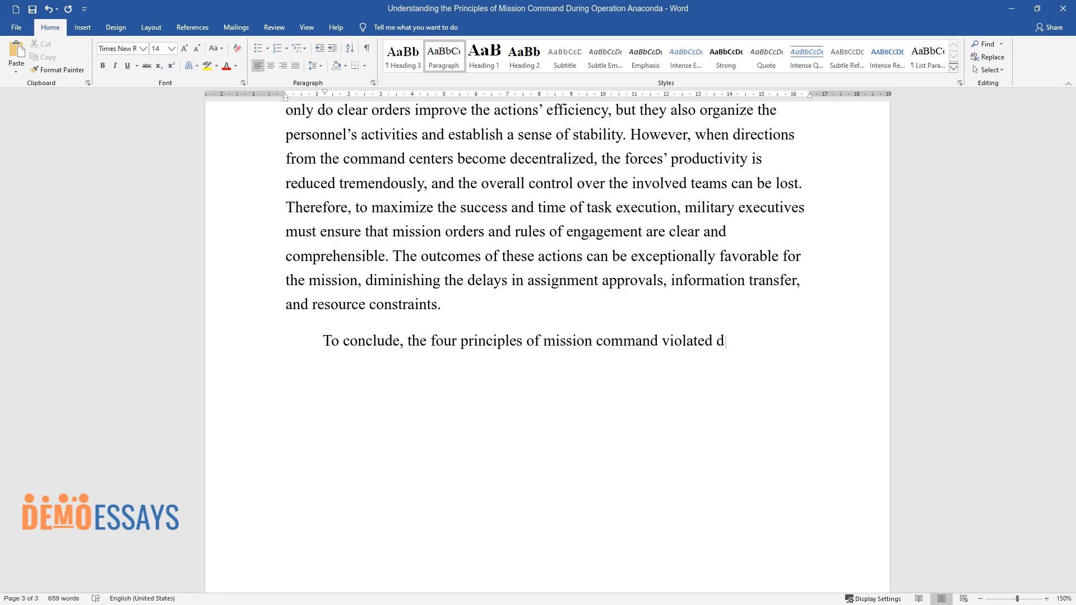
type("uring Operation Anaconda were discu")
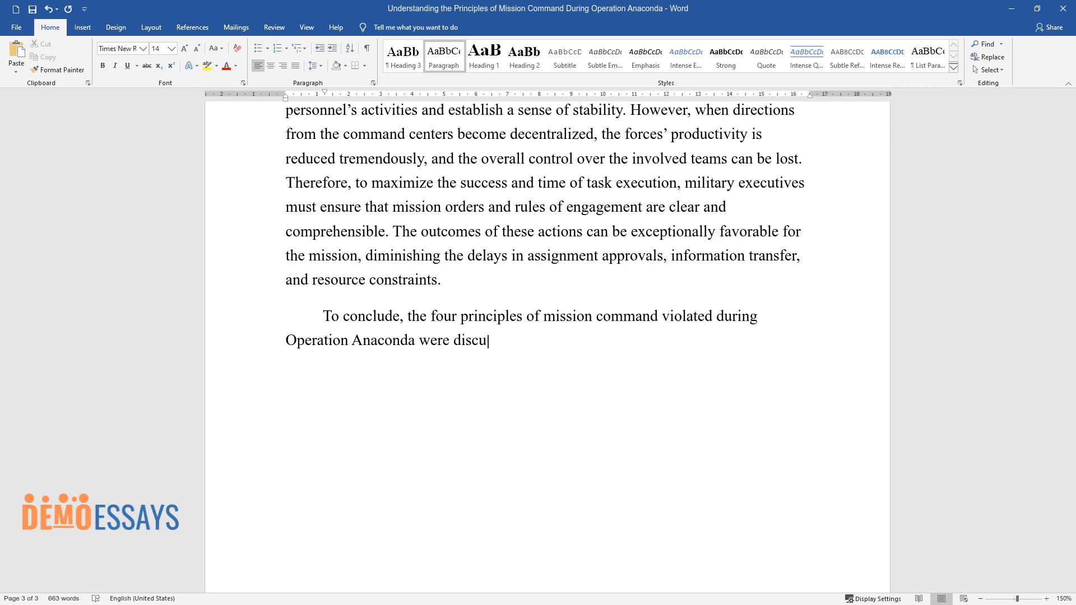
type("ssed in this paper, clarifying their")
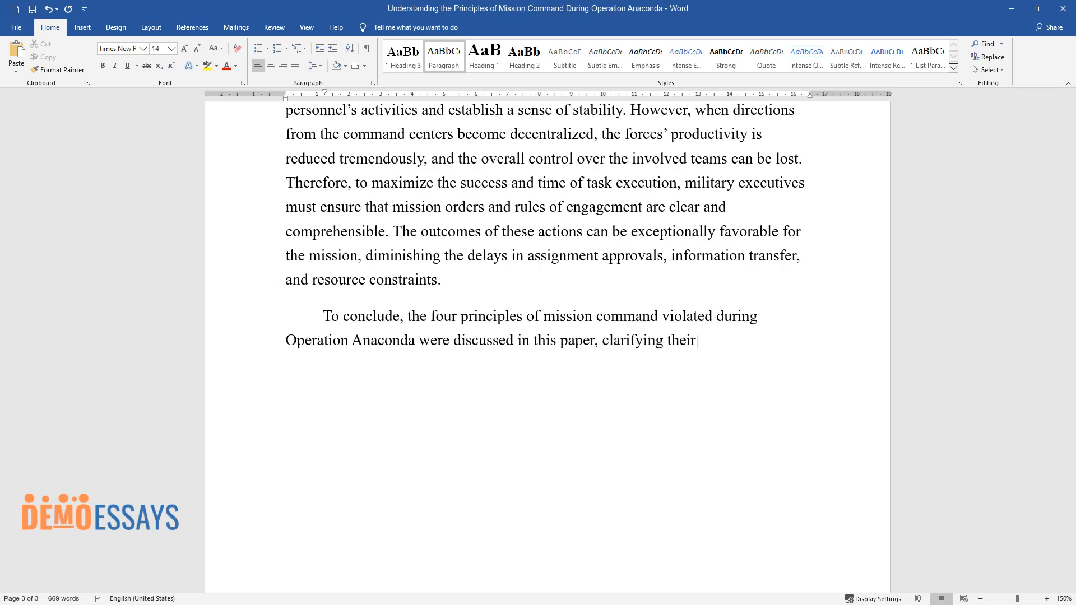
type("importance for conducting a success")
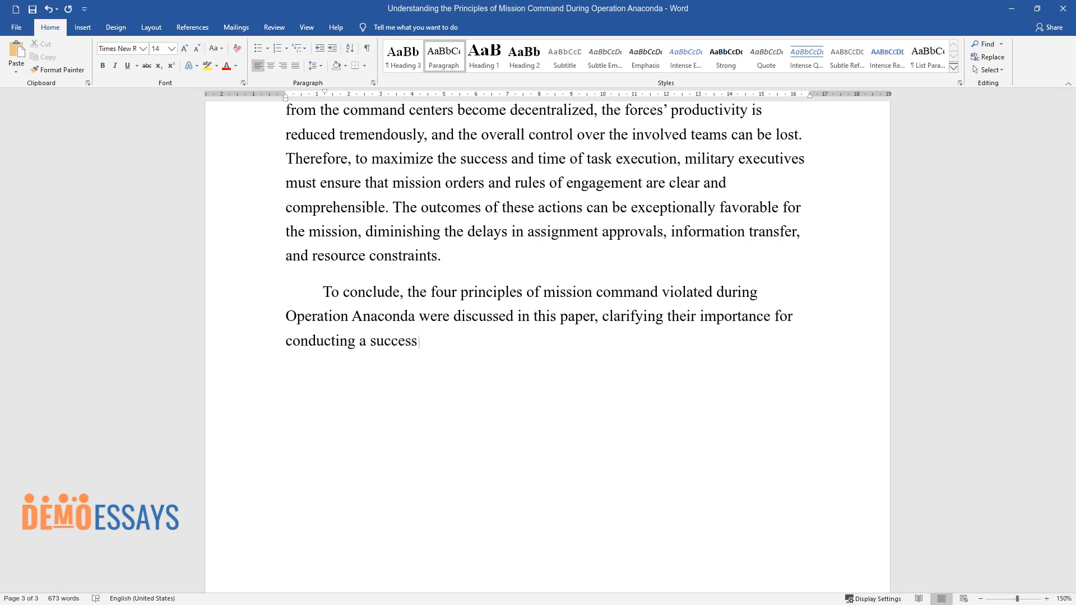
type("ful military mission. Although the described concepts were")
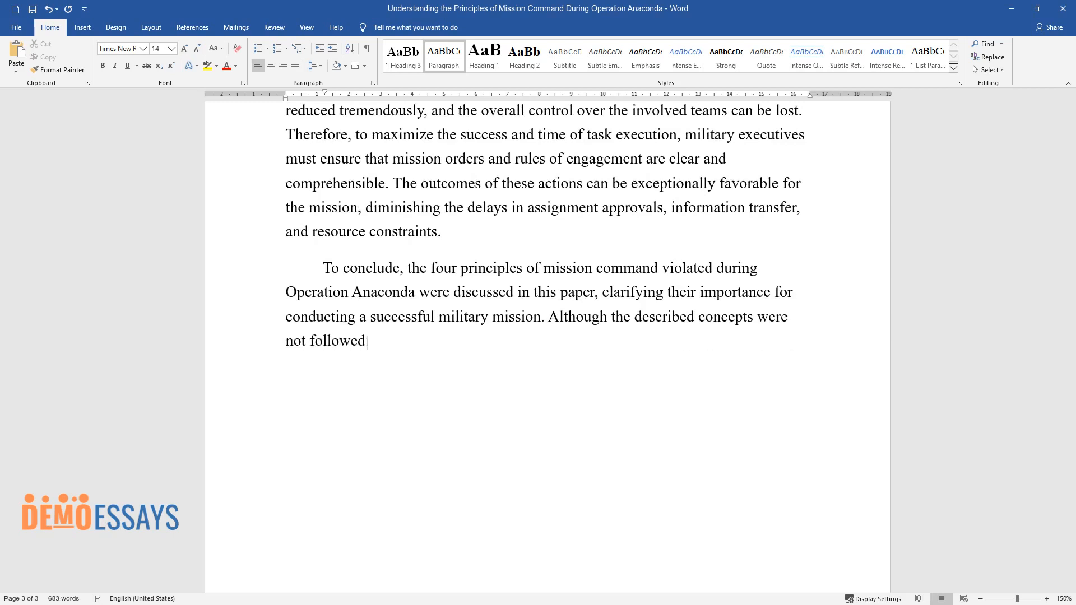
type("during Anaconda, this operation now")
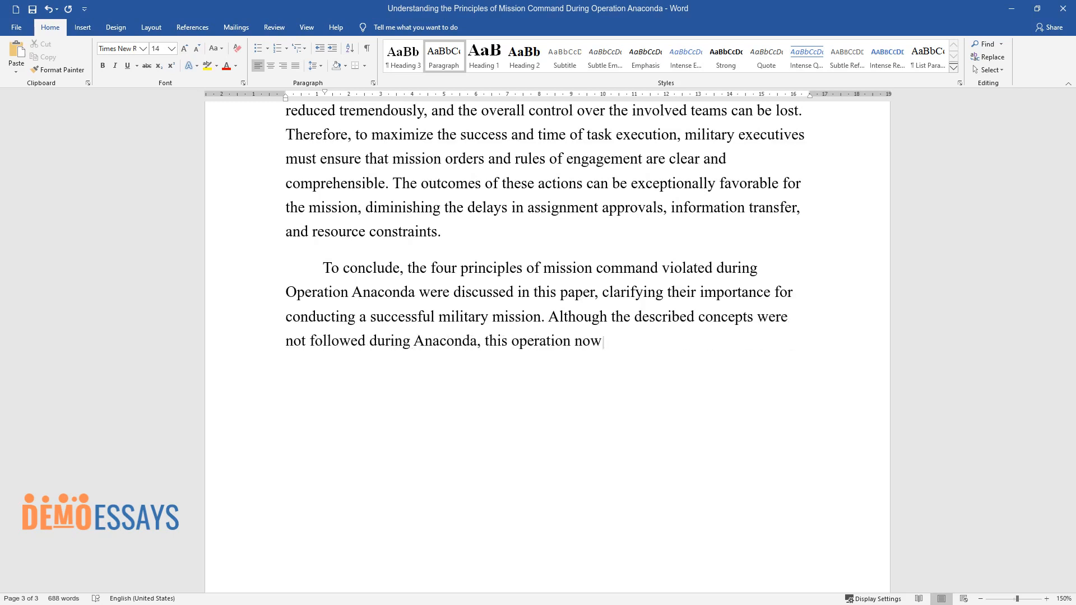
type("serves as a prime example of the co")
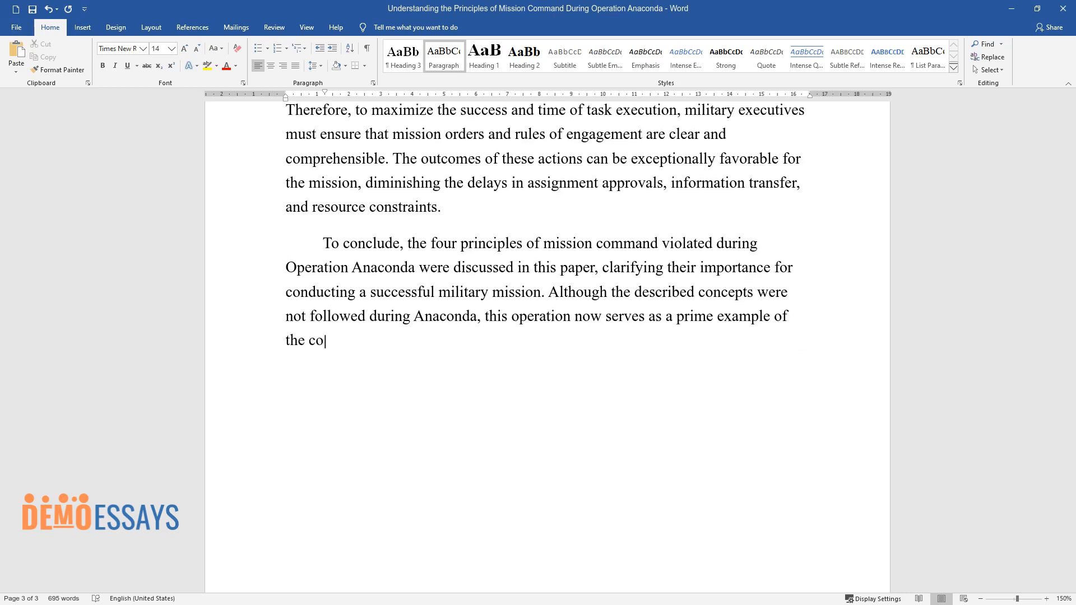
type("nsequences that can arise when the")
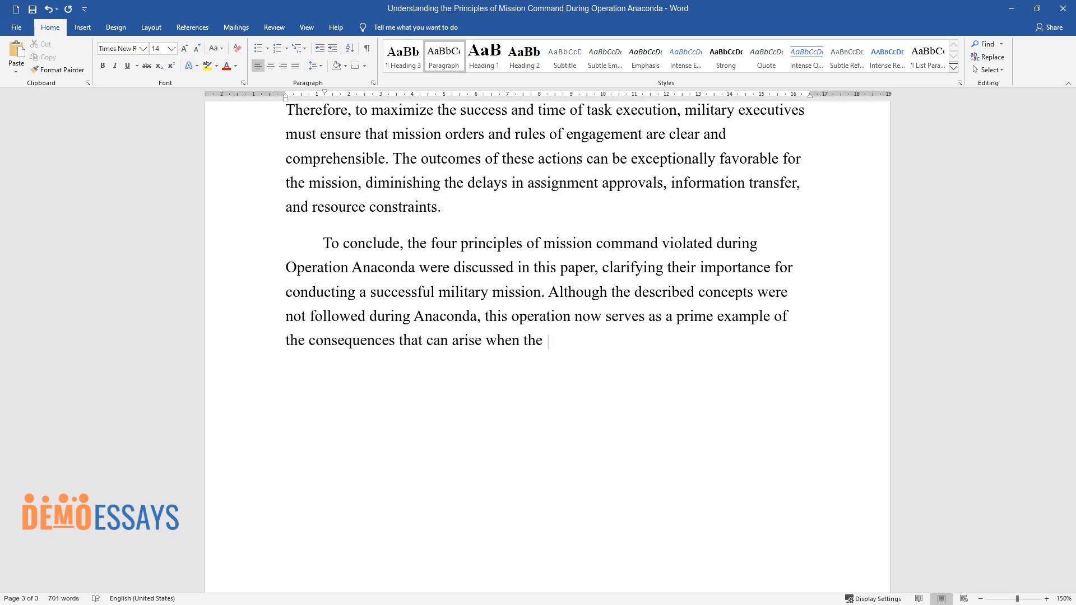
type("general guidelines regarding warfare")
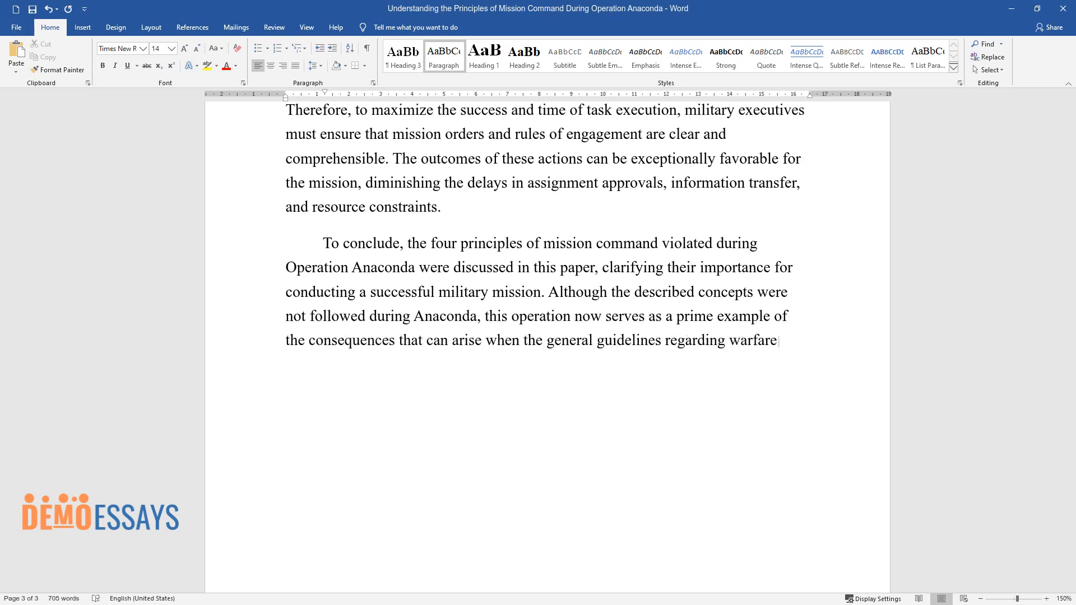
type("activities are breached. As demonst")
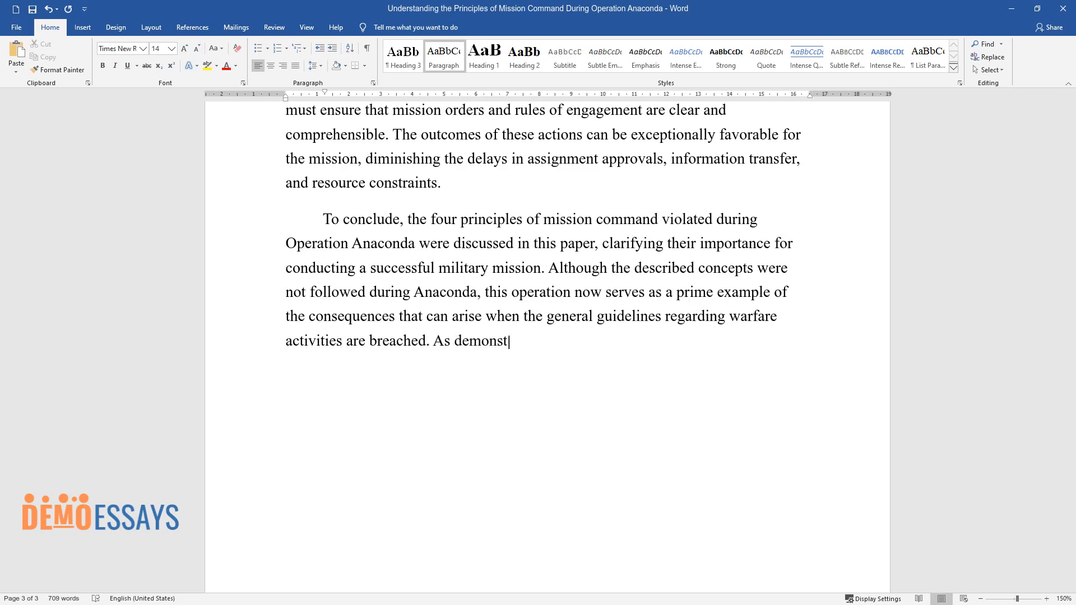
Add the sentence on establishing unity of command for clear, swift joint-force information flow.
type("rated in this work, the unity of com")
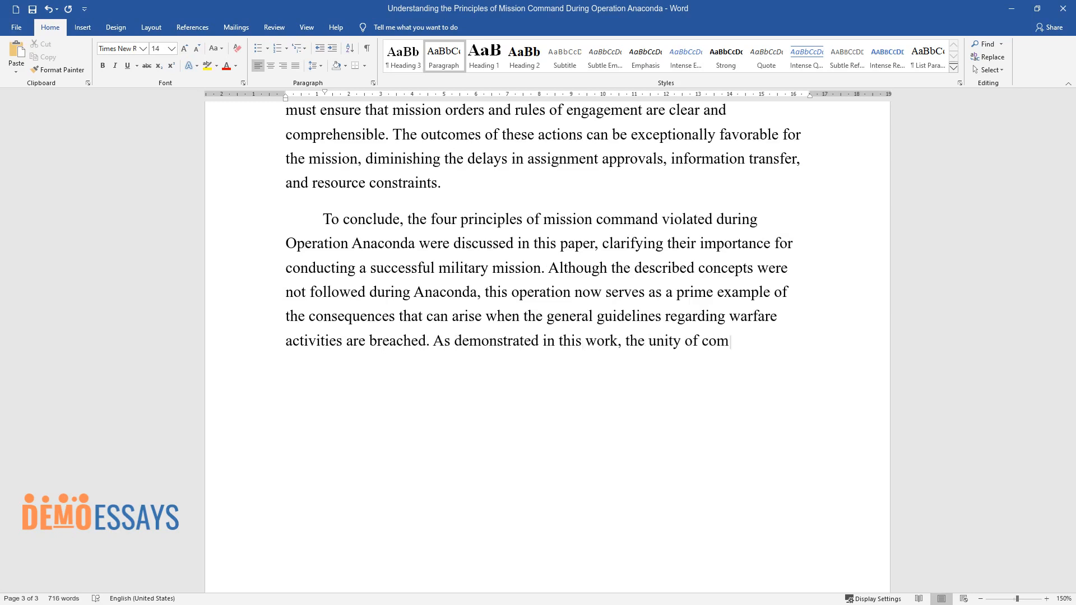
type("mand must always be established whe")
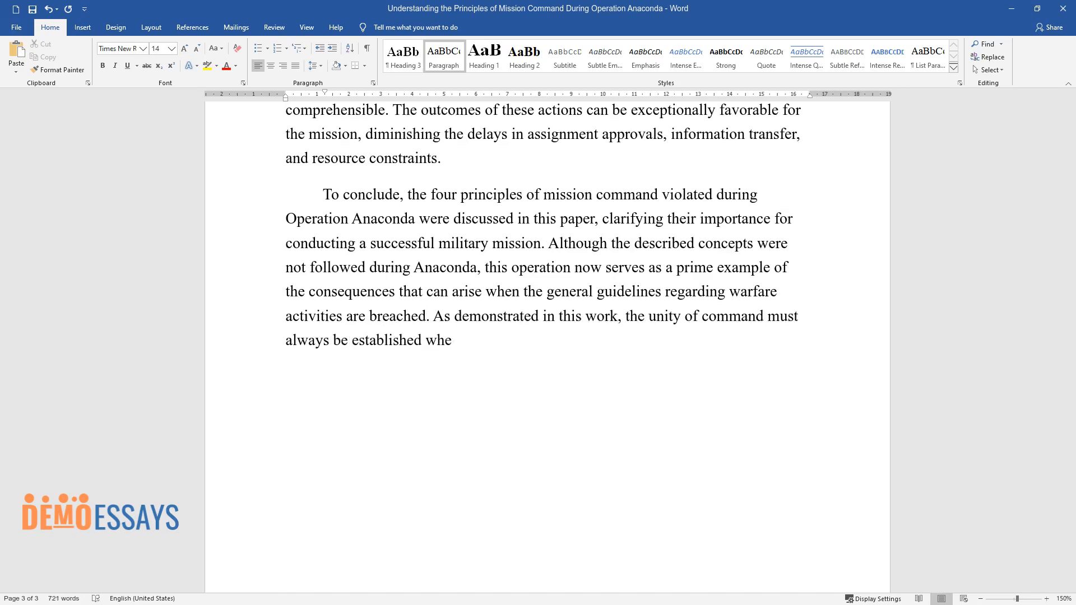
type("n joint forces operate, ensuring th")
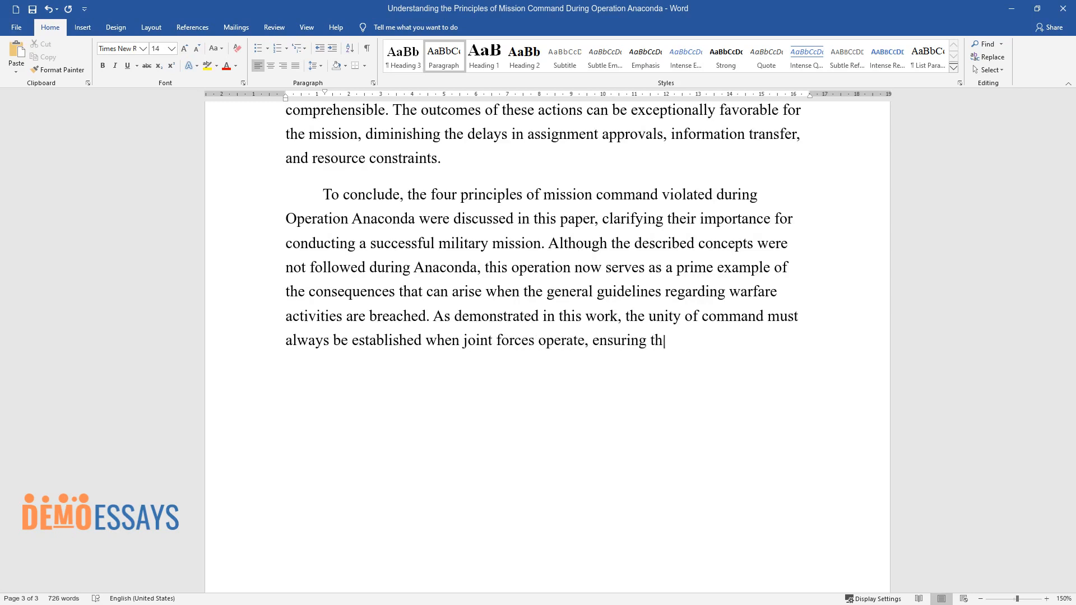
type("at the information flow between the i")
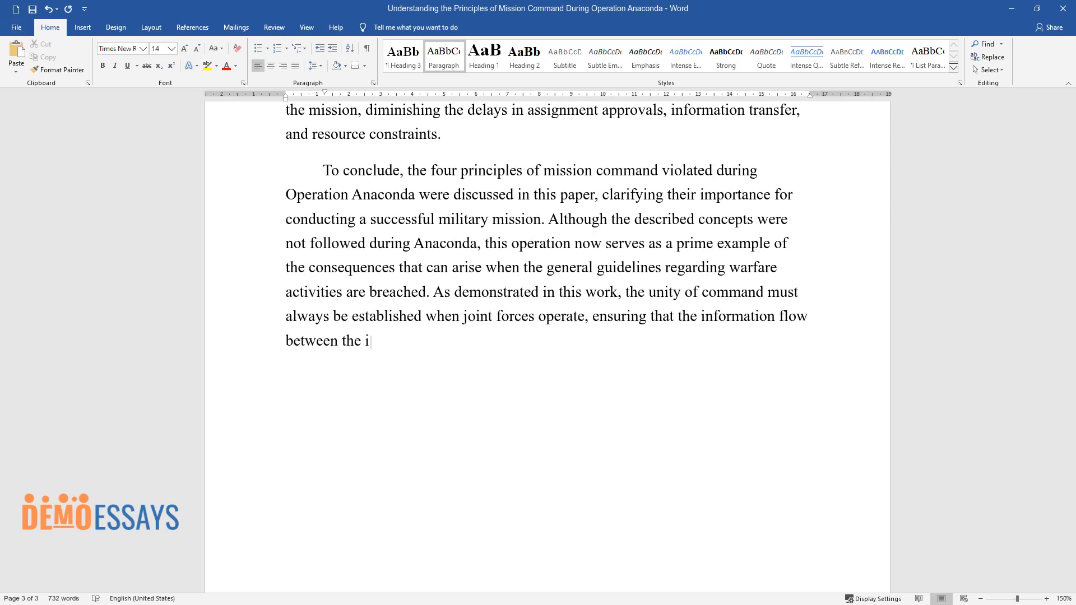
type("nvolved entities is clear and swift")
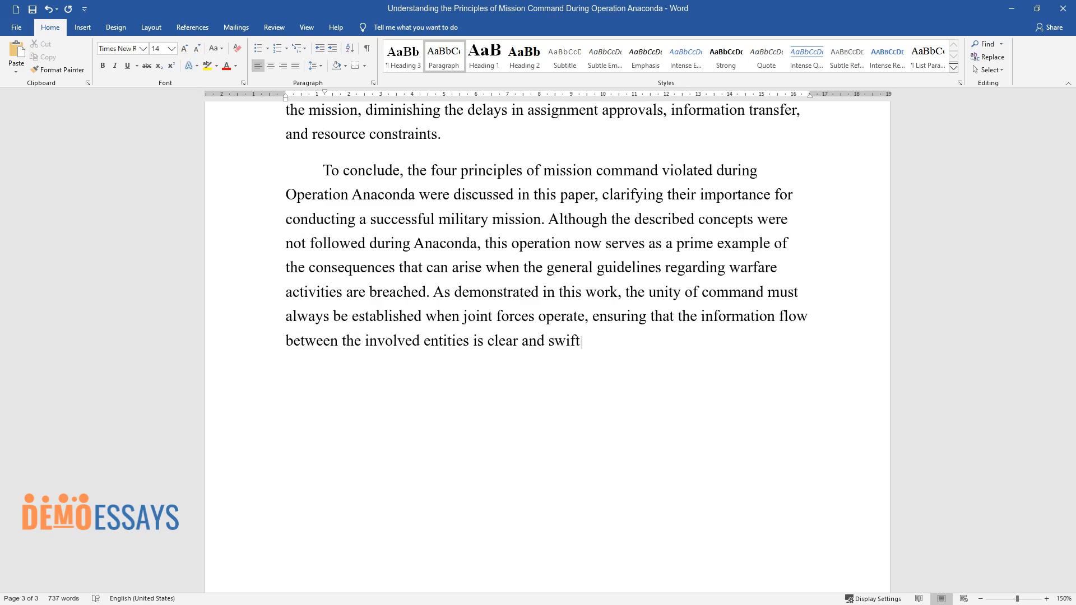
Continue with unity's long-term benefits: common understanding, mission orders, and battlefield success.
type(". In the long term, such unity can a")
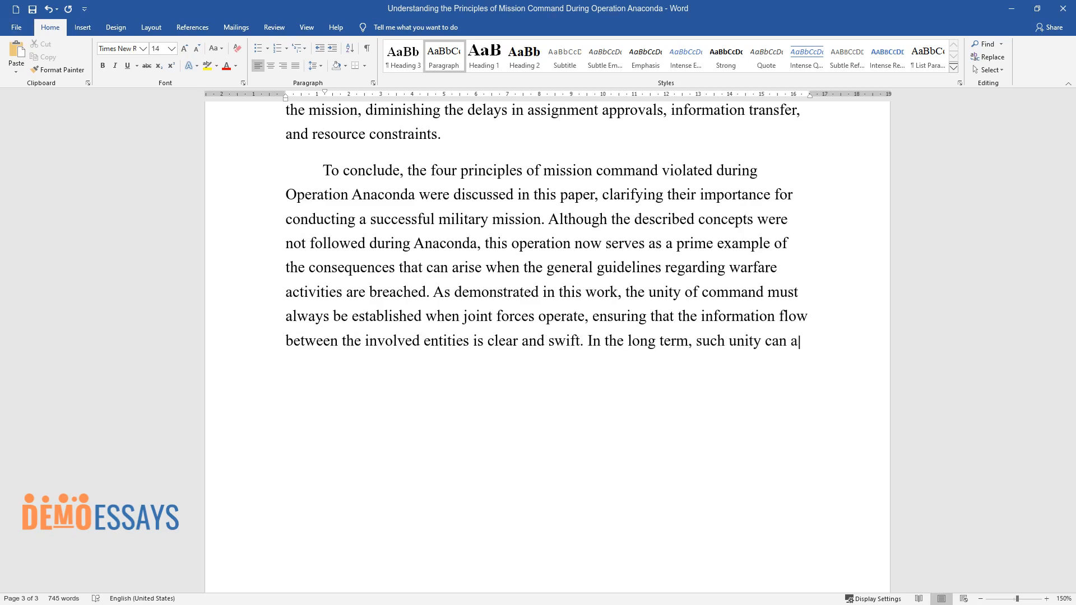
type("lso account for the creation of a st")
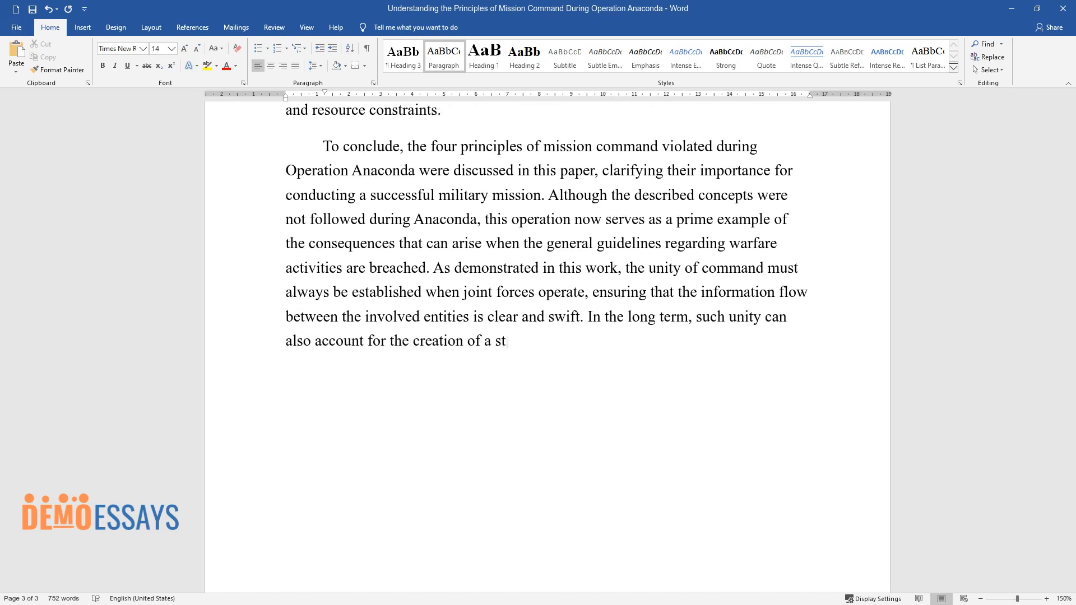
type("rong common understanding and the ad")
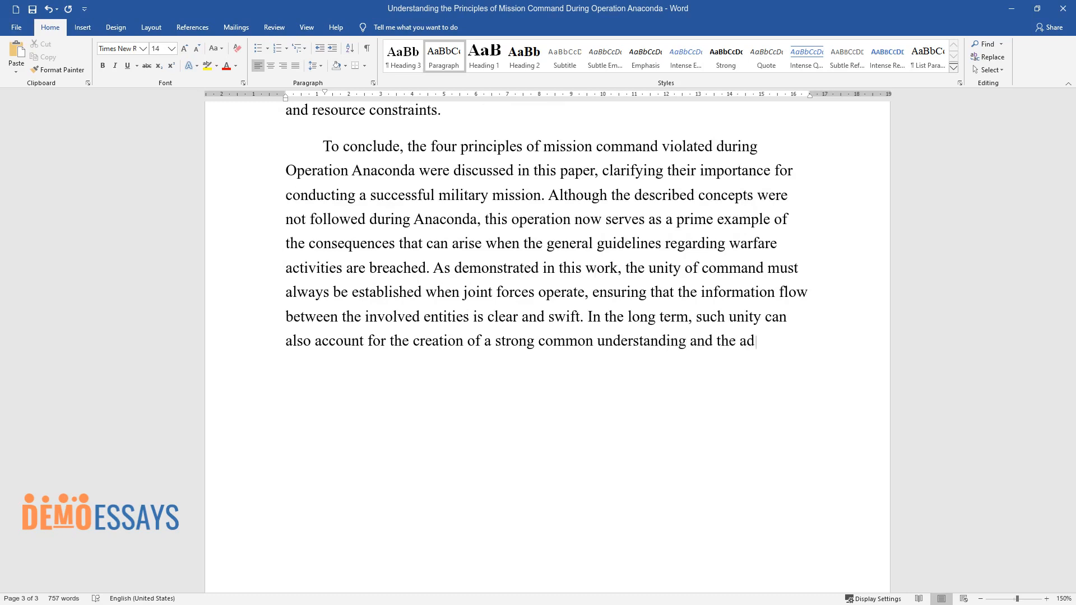
type("equate distribution of mission orde")
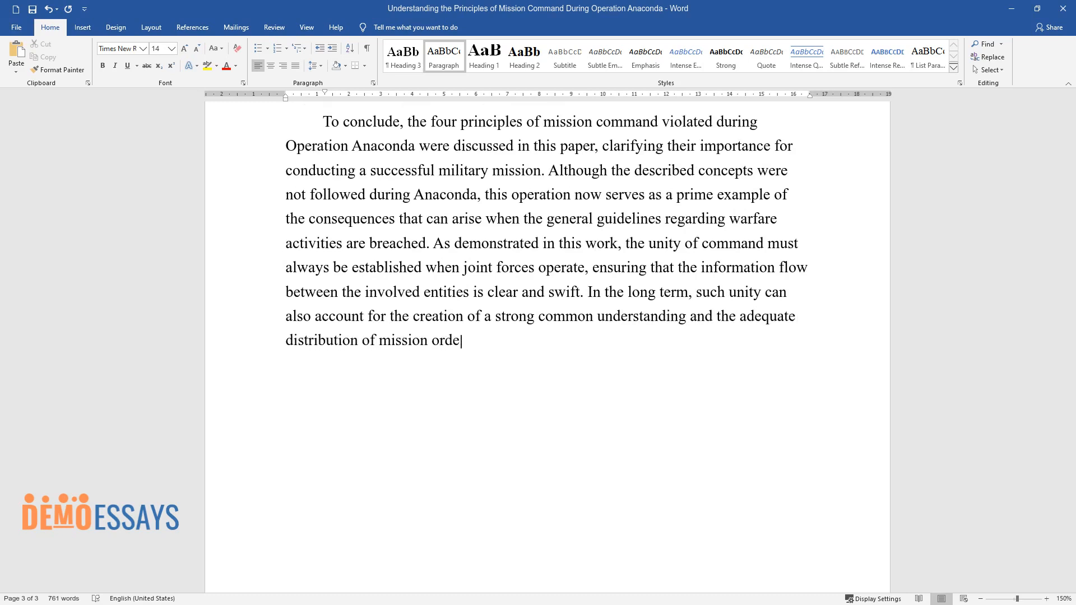
type("rs, allowing the executives to control the ongoing")
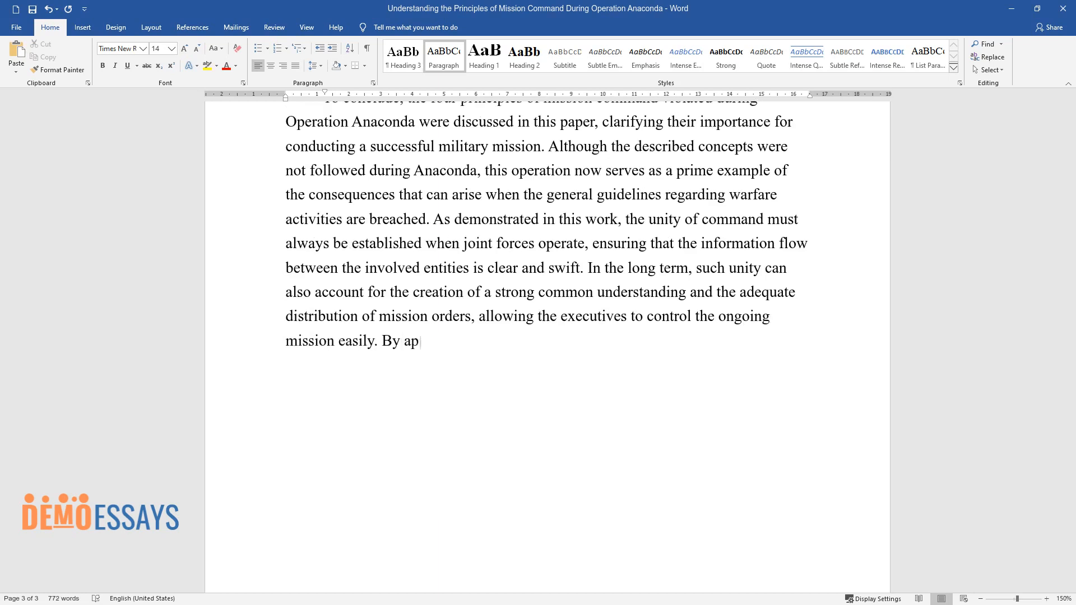
type("plying these principles in connecti")
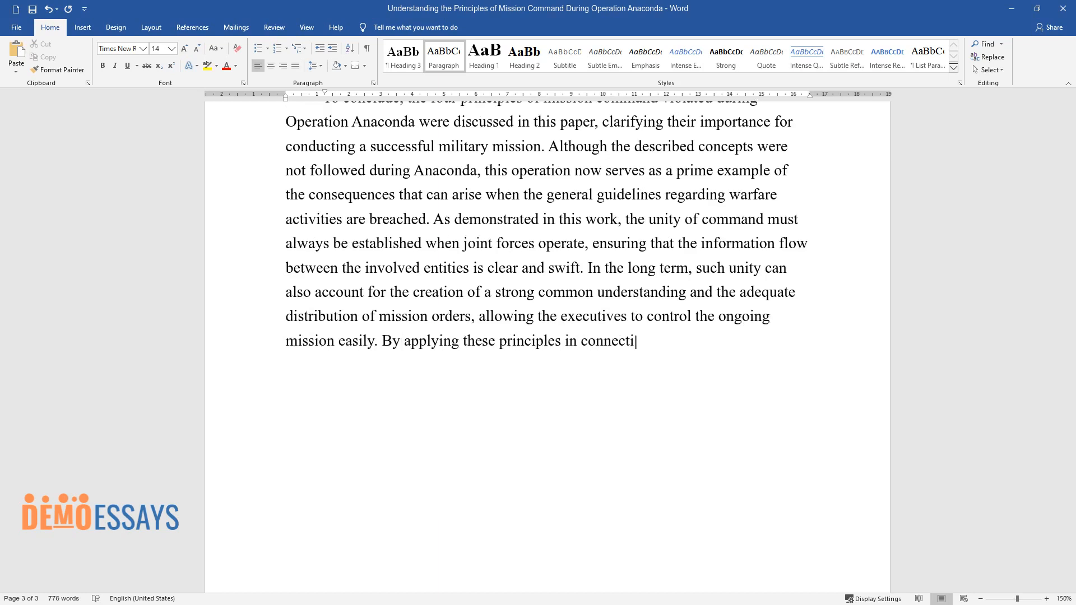
type("on with the construction of valid ba")
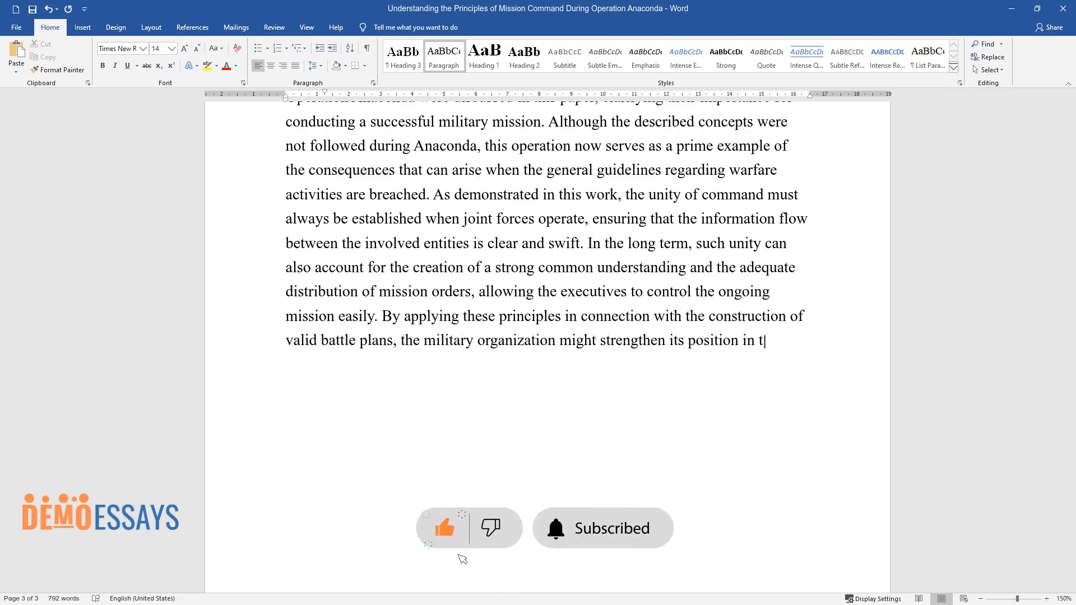
type("he war, achieving success on the ba")
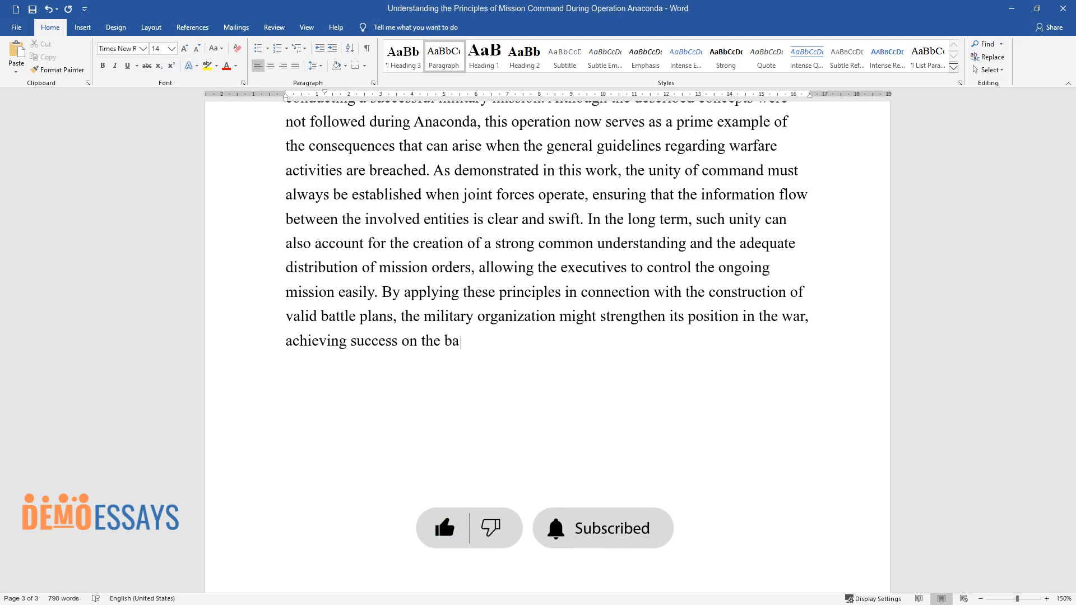